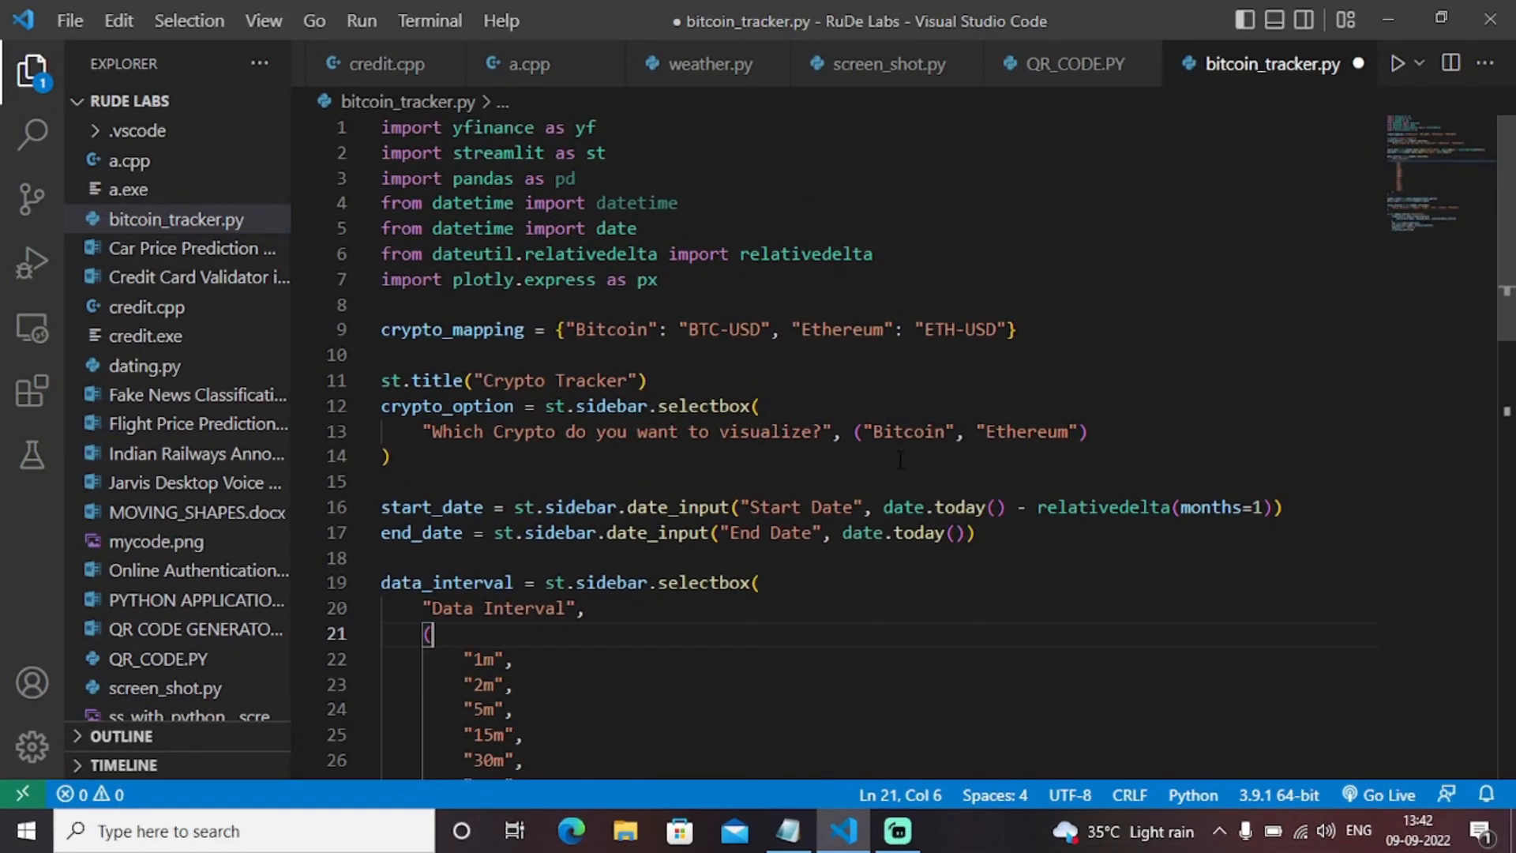
- Scroll down through the bitcoin_tracker.py source in the editor
{"action": "scroll", "scroll_direction": "down", "scroll_amount": 3}
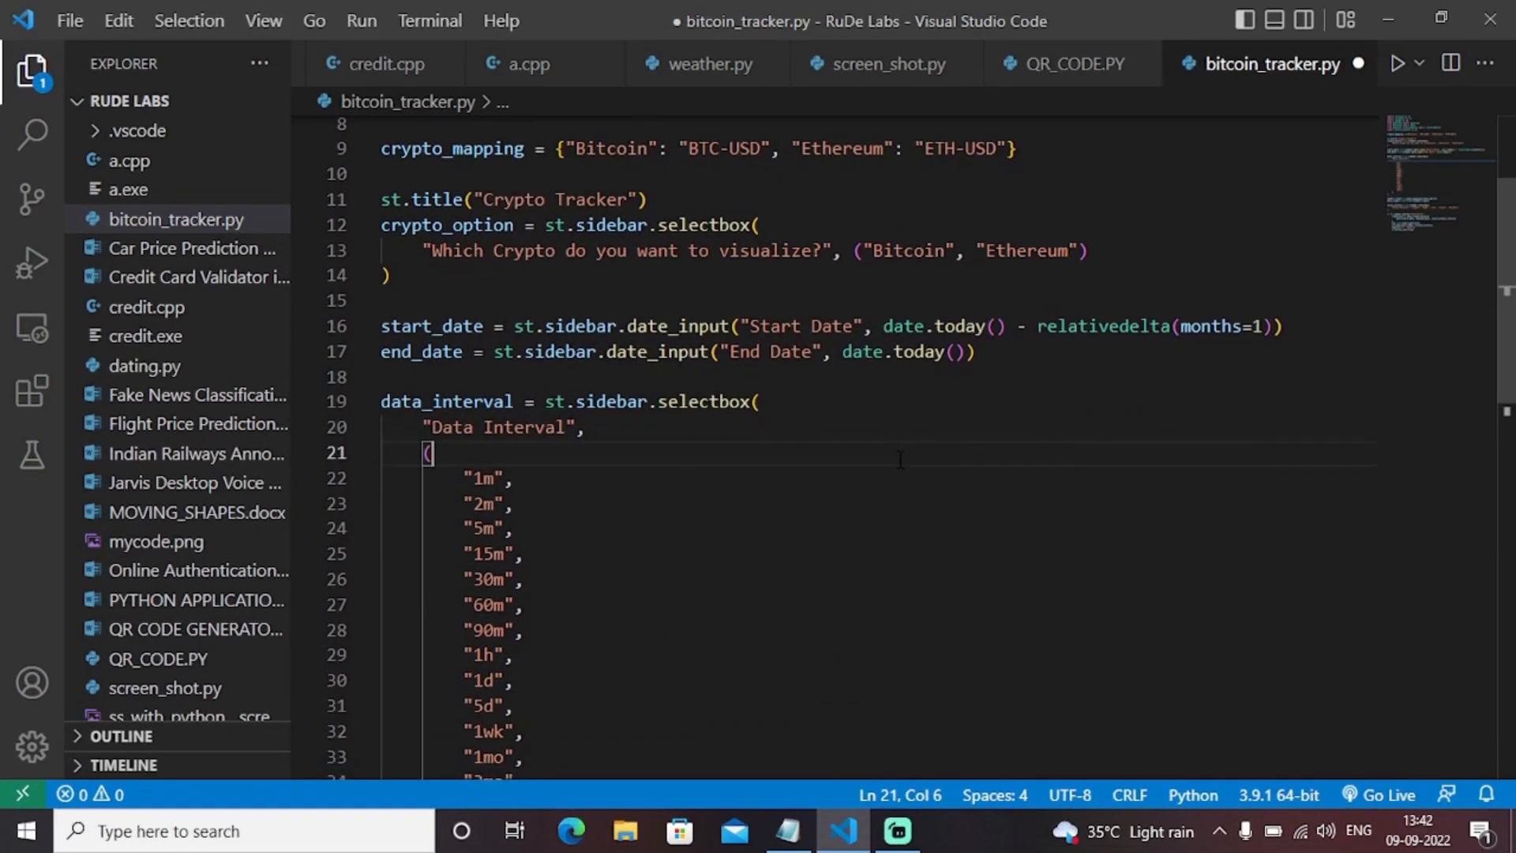
{"action": "scroll", "scroll_direction": "down", "scroll_amount": 3}
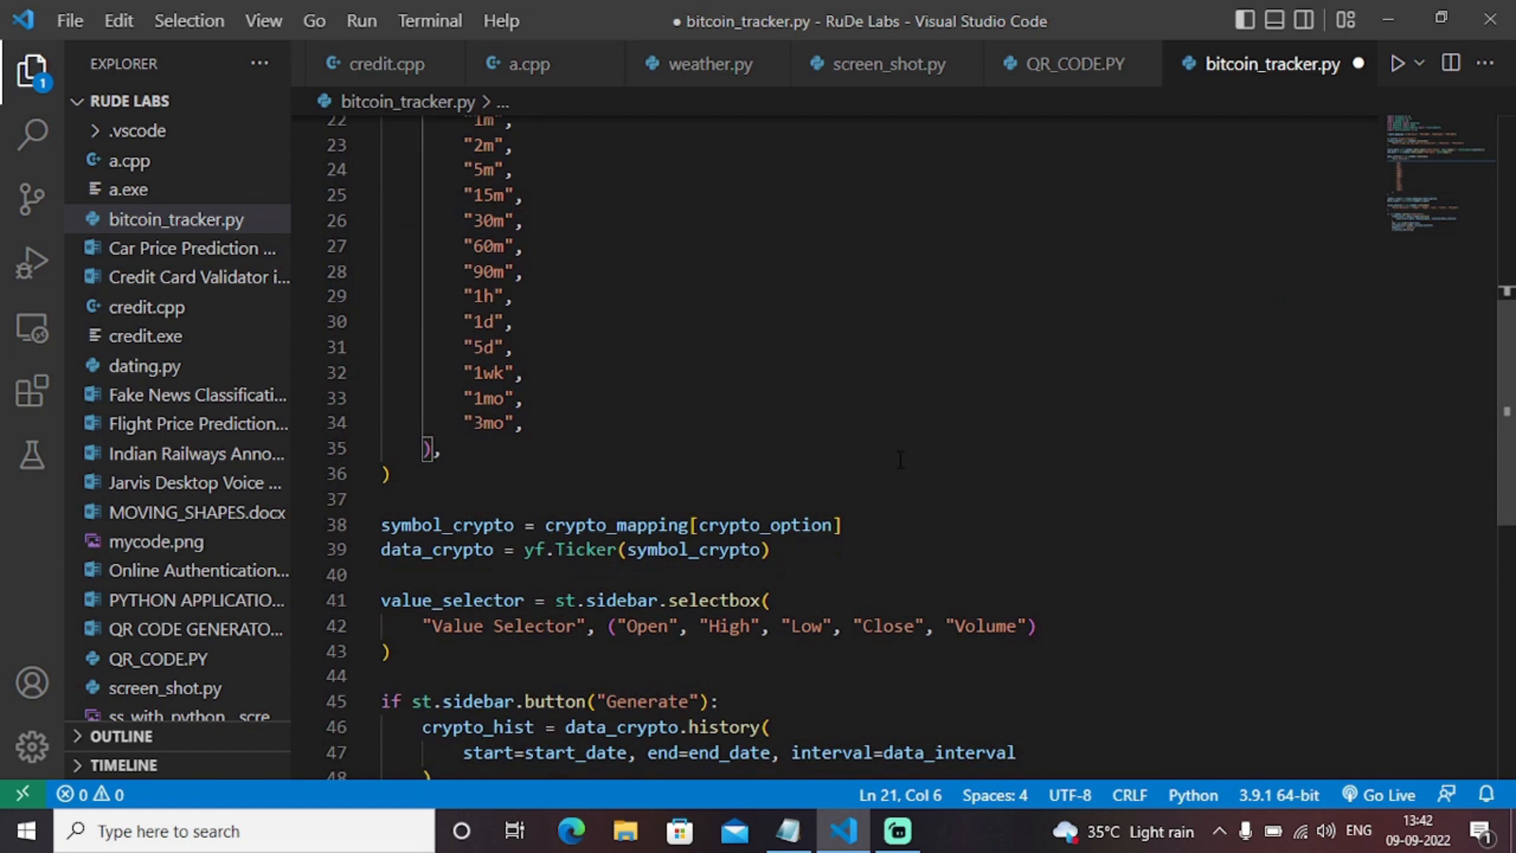
{"action": "scroll", "scroll_direction": "down", "scroll_amount": 3}
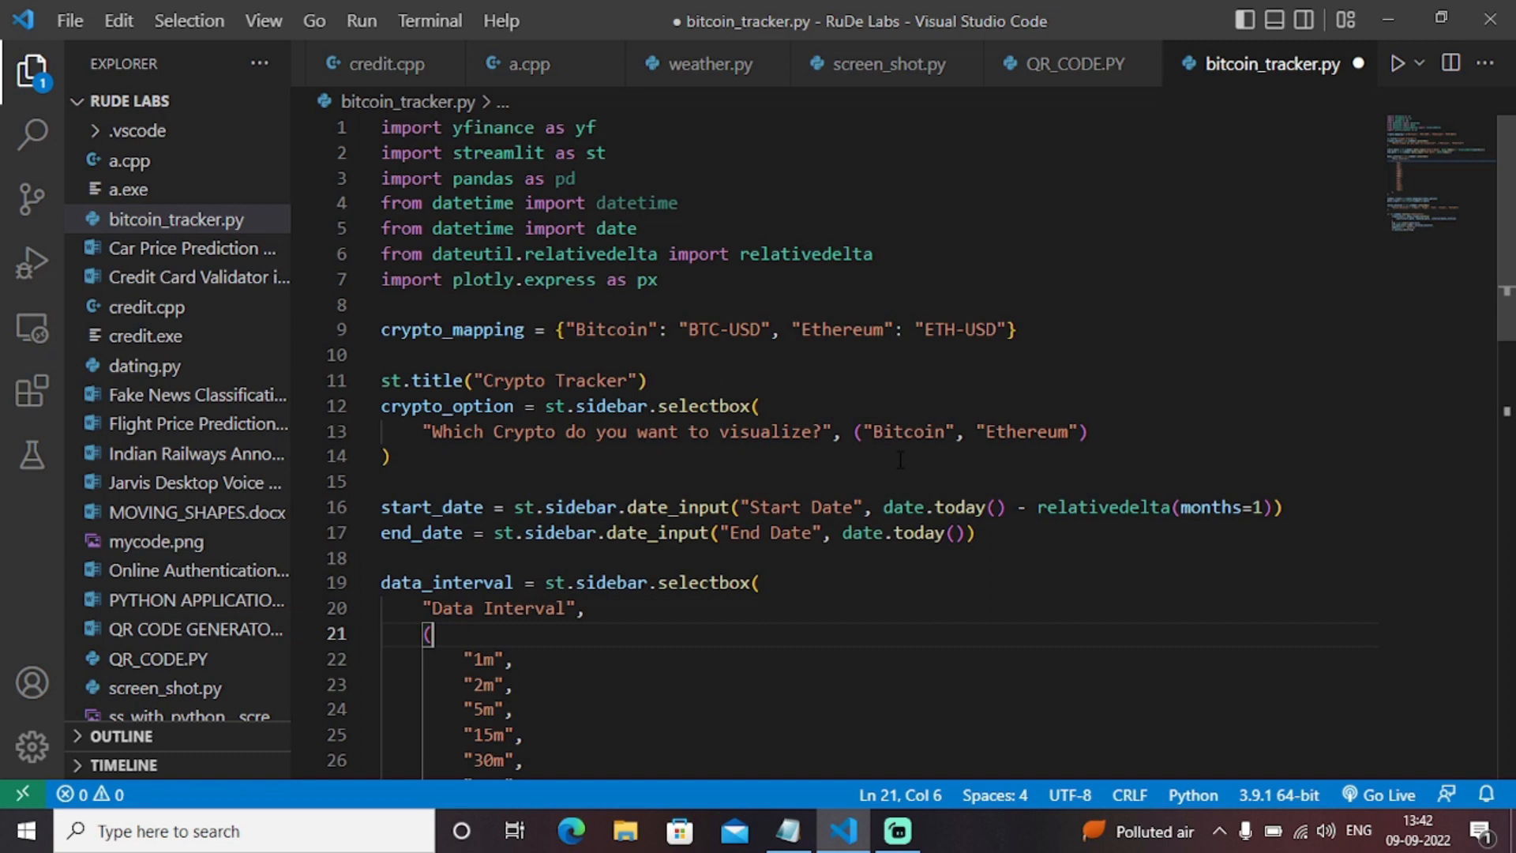
{"action": "scroll", "scroll_direction": "down", "scroll_amount": 3}
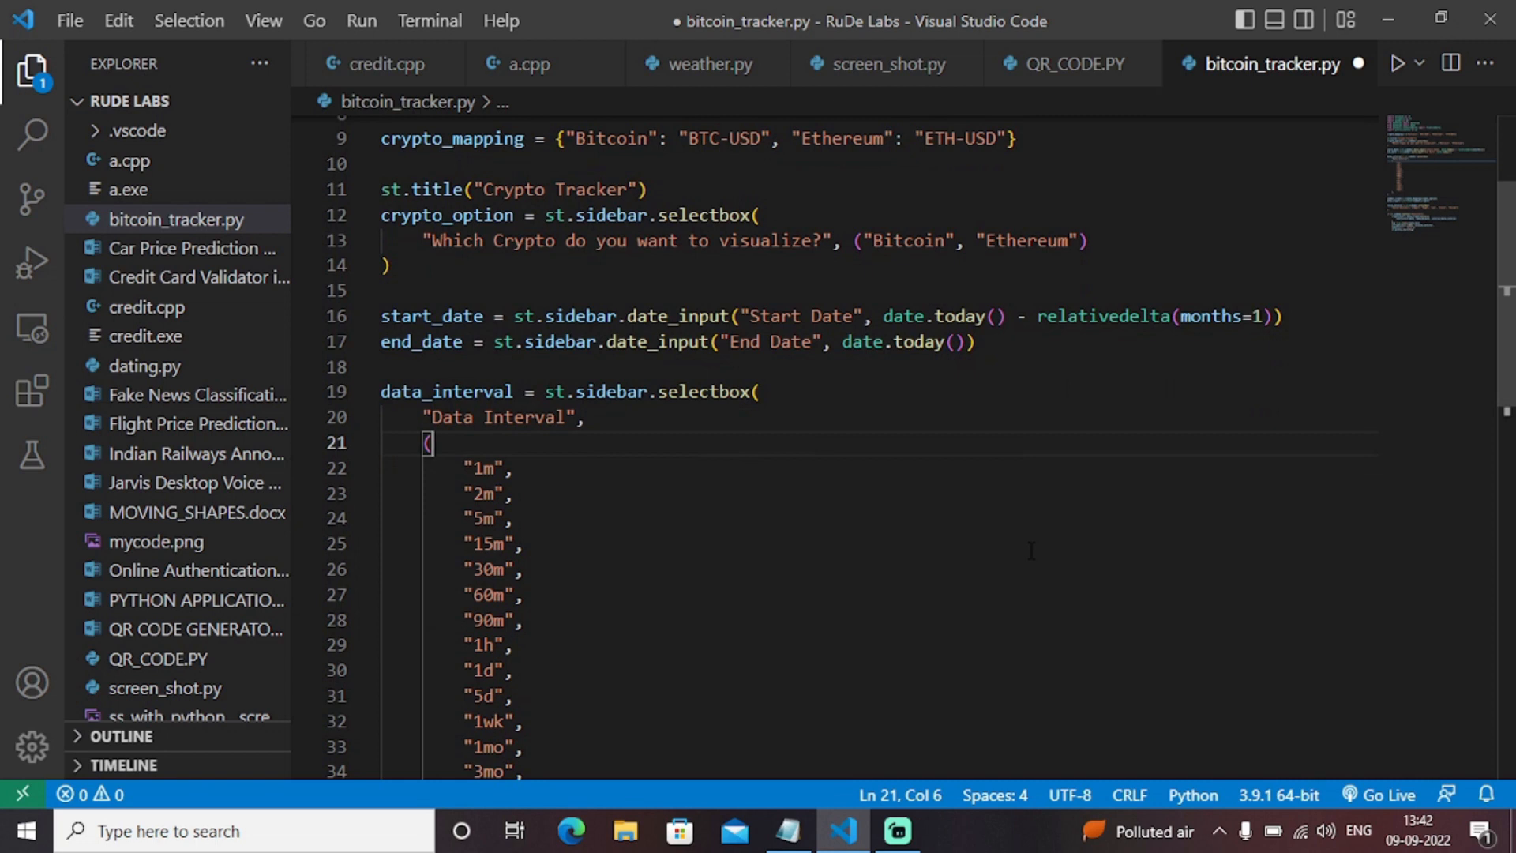
{"action": "scroll", "scroll_direction": "down", "scroll_amount": 3}
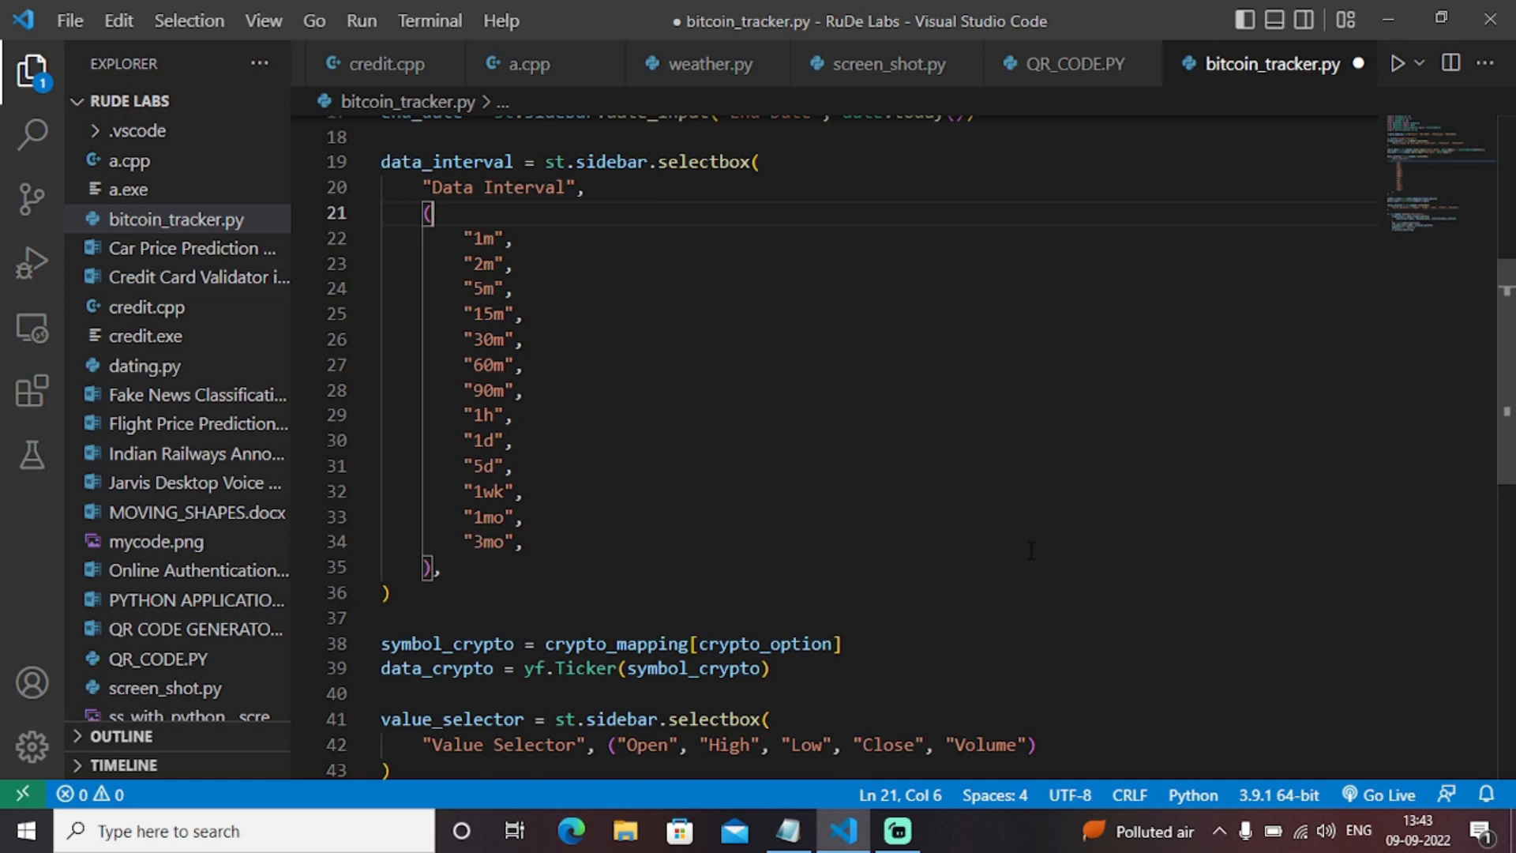
{"action": "scroll", "scroll_direction": "down", "scroll_amount": 3}
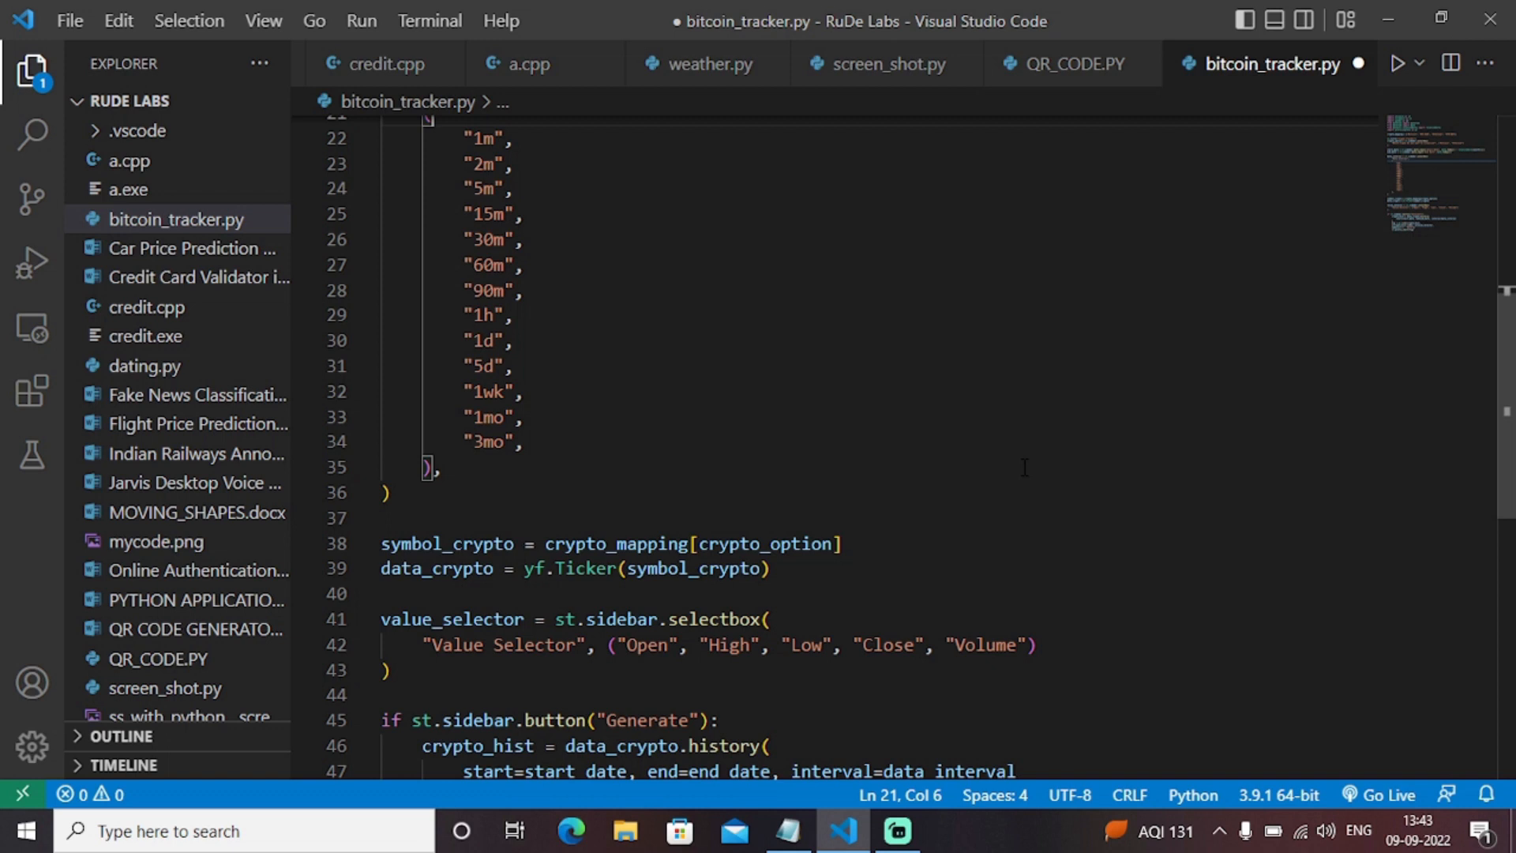
{"action": "scroll", "scroll_direction": "down", "scroll_amount": 3}
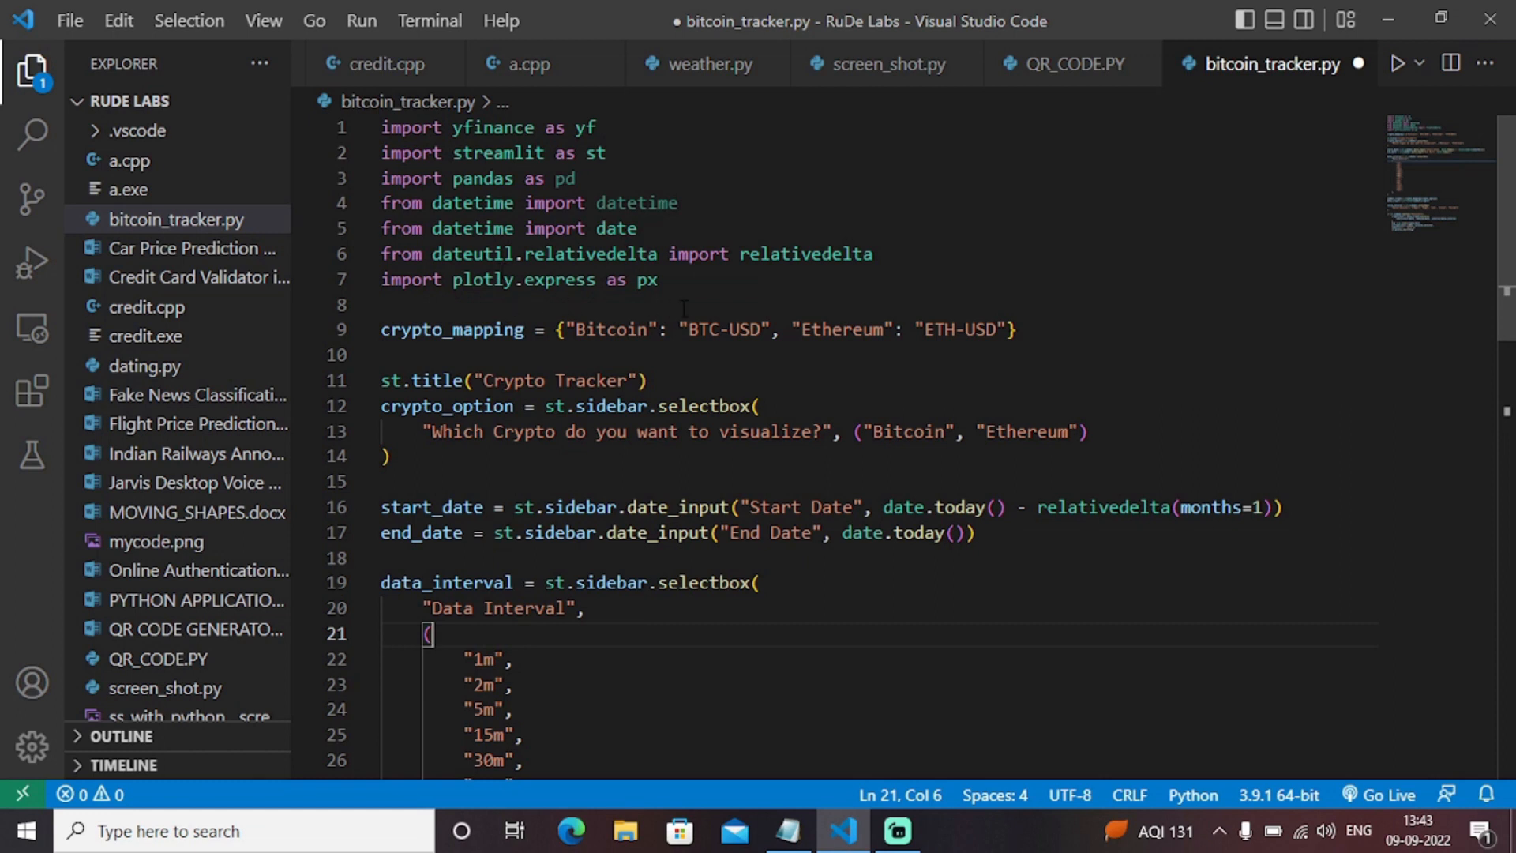
{"action": "scroll", "scroll_direction": "down", "scroll_amount": 3}
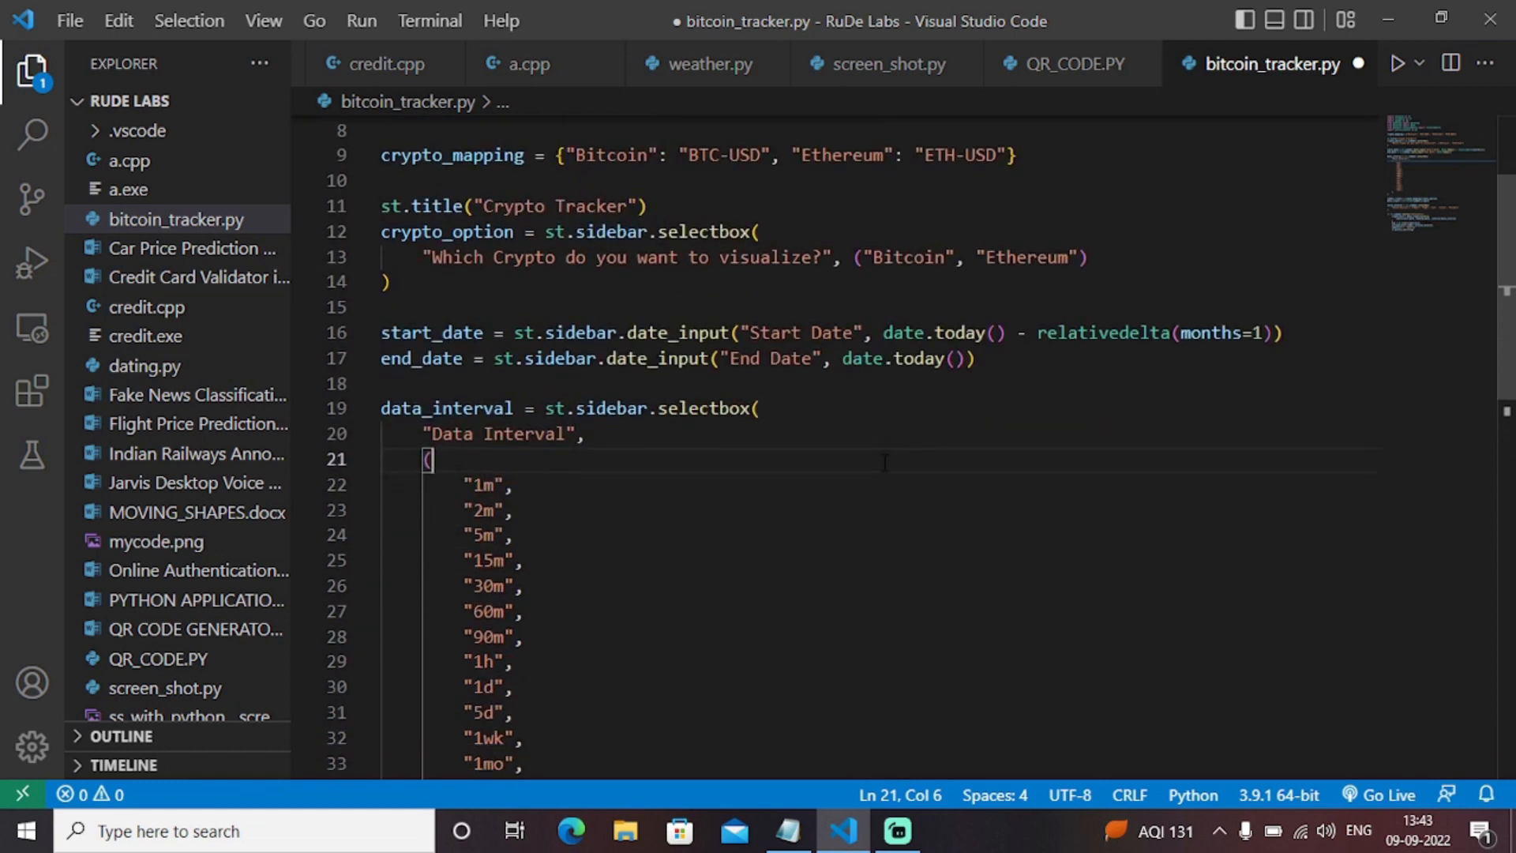
{"action": "scroll", "scroll_direction": "down", "scroll_amount": 3}
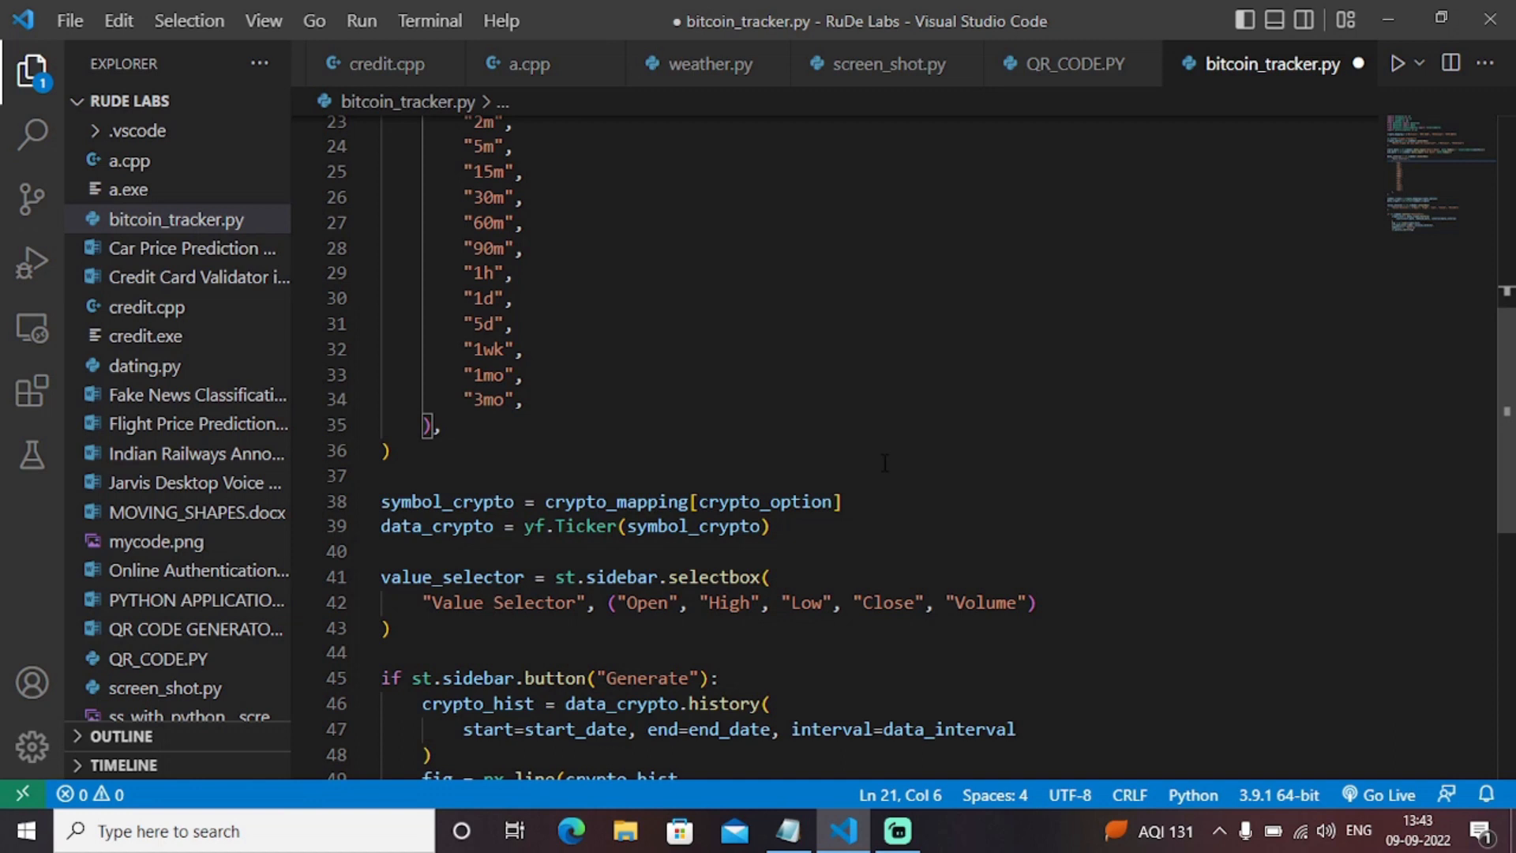
{"action": "scroll", "scroll_direction": "down", "scroll_amount": 3}
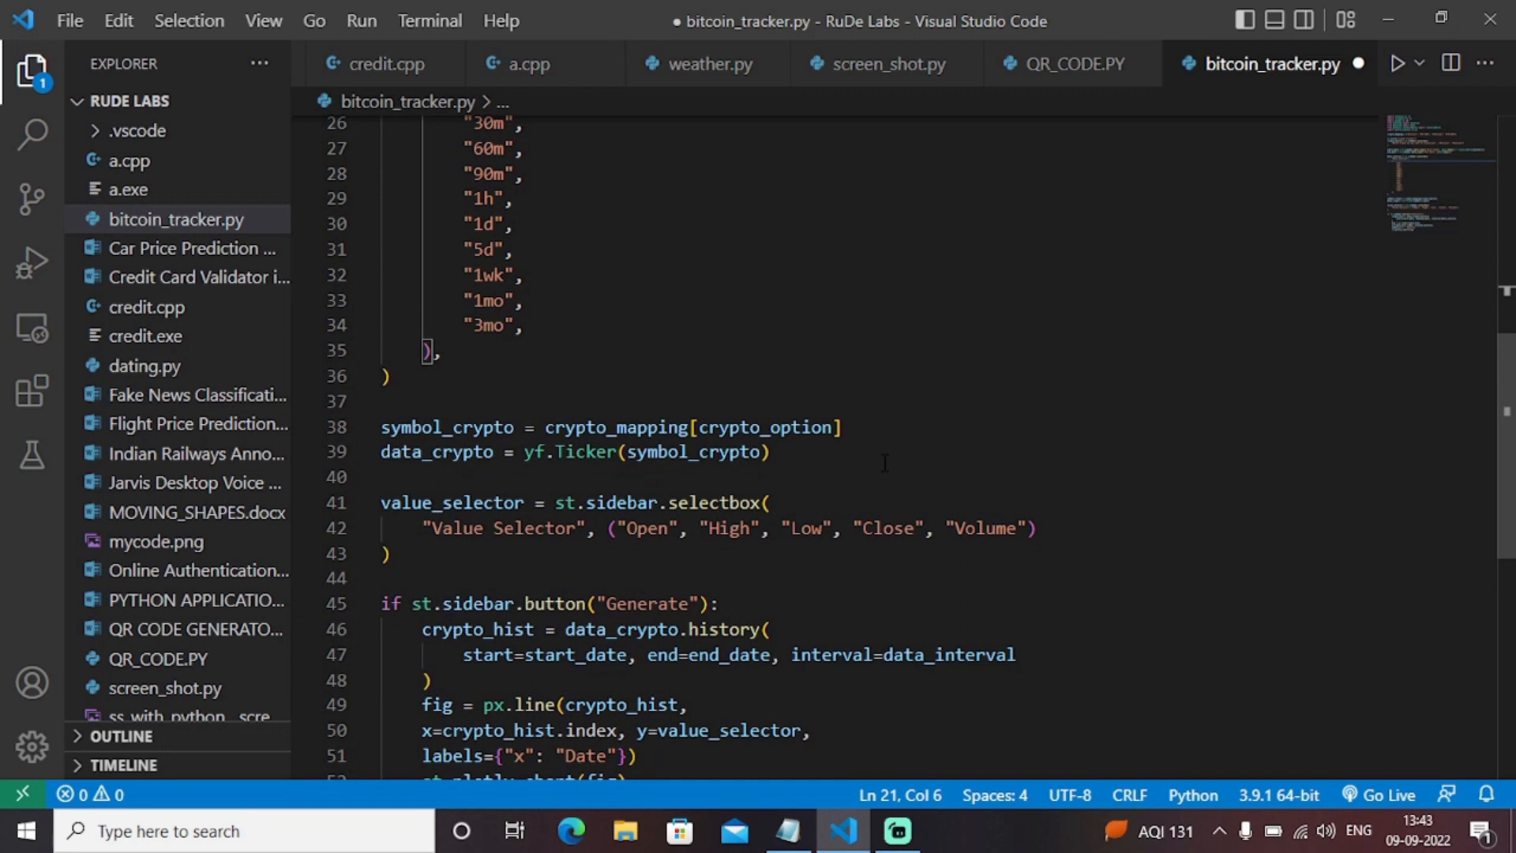
{"action": "scroll", "scroll_direction": "down", "scroll_amount": 3}
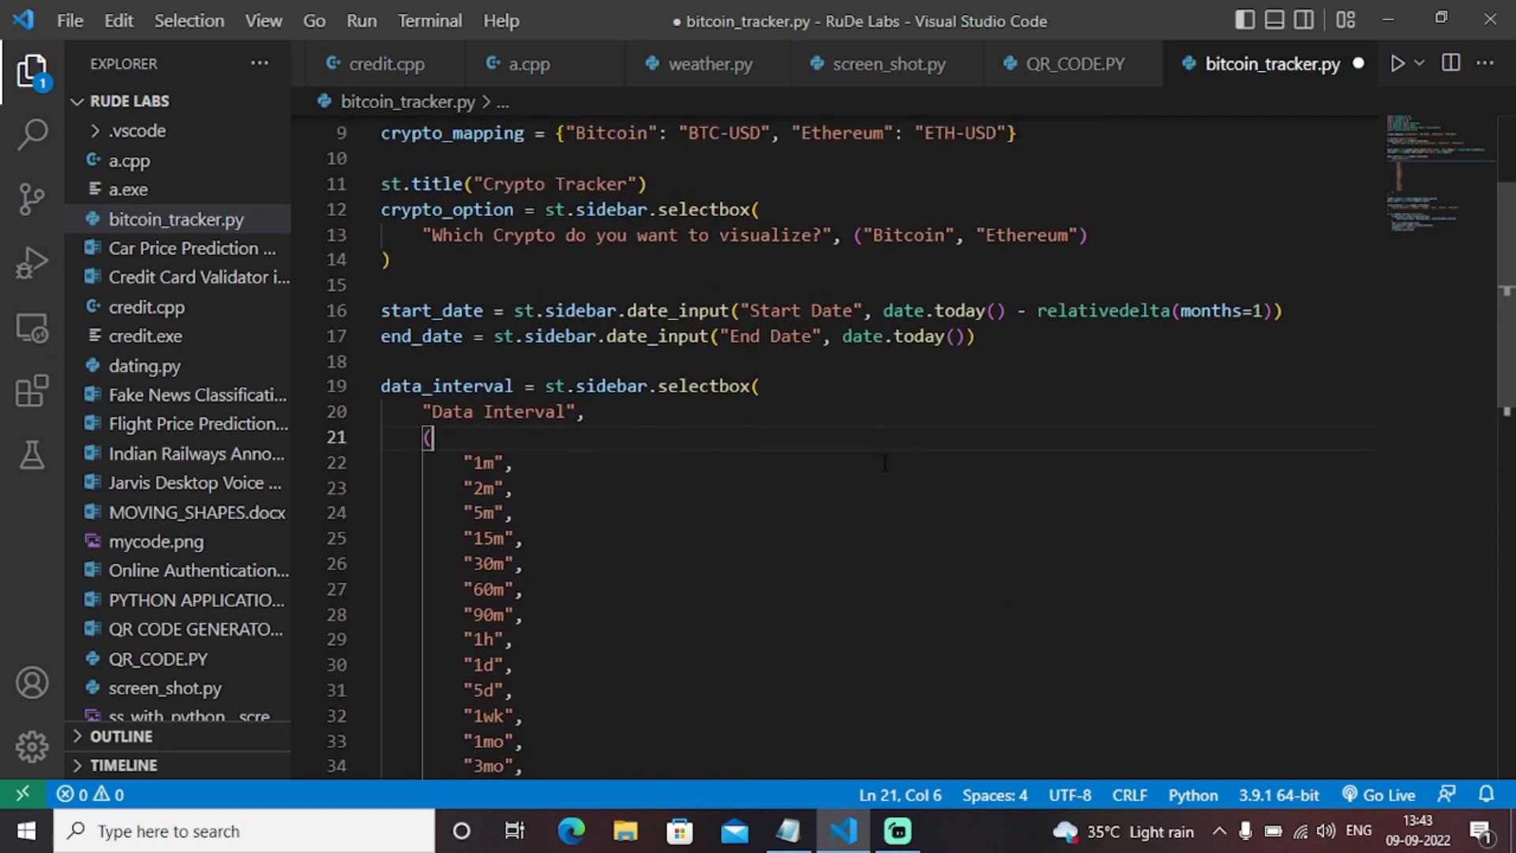
{"action": "scroll", "scroll_direction": "down", "scroll_amount": 3}
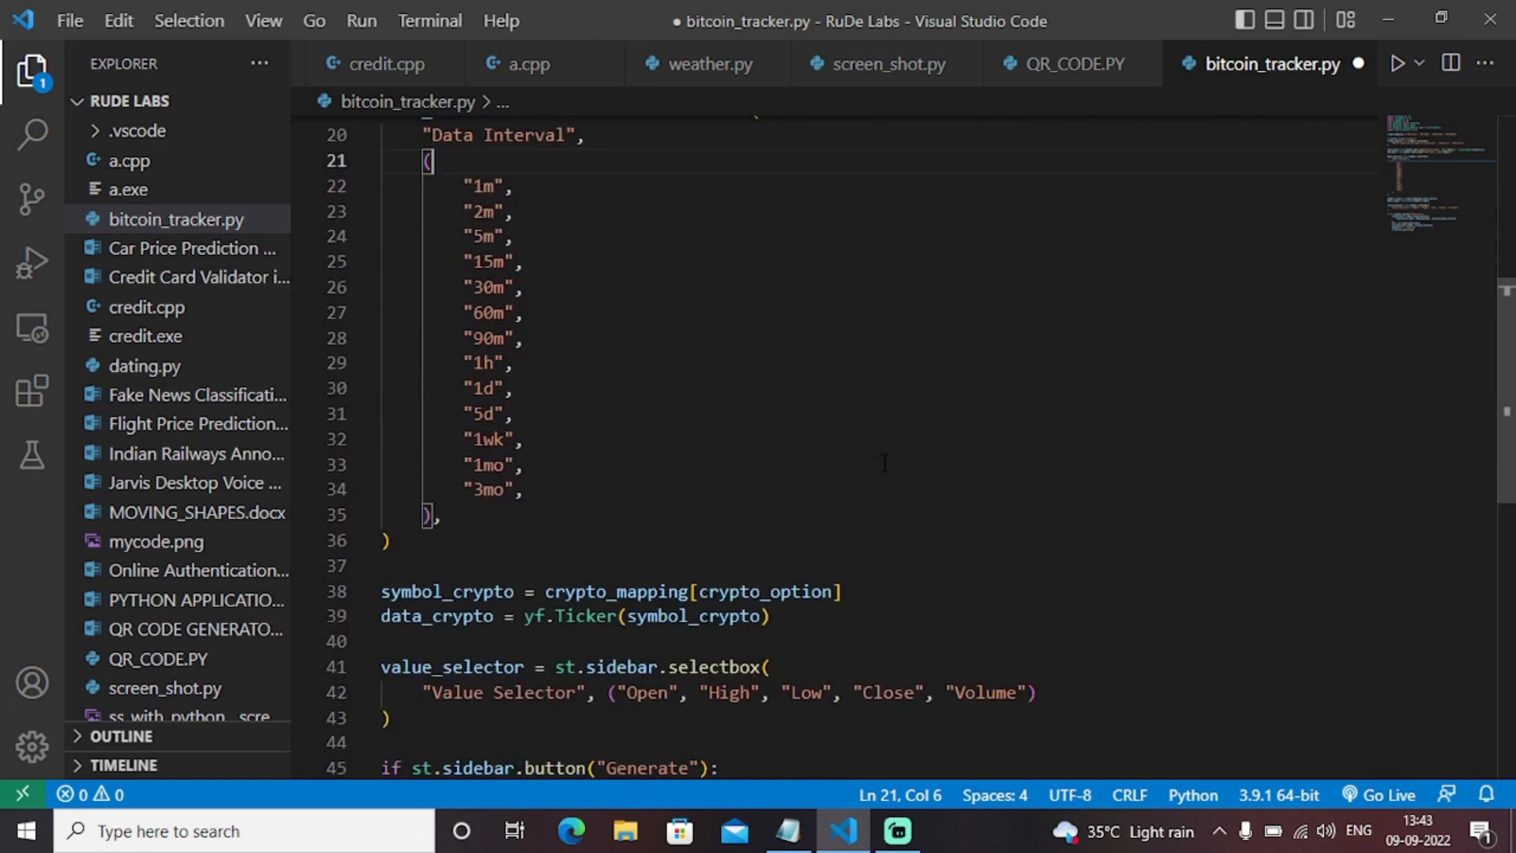
{"action": "scroll", "scroll_direction": "down", "scroll_amount": 3}
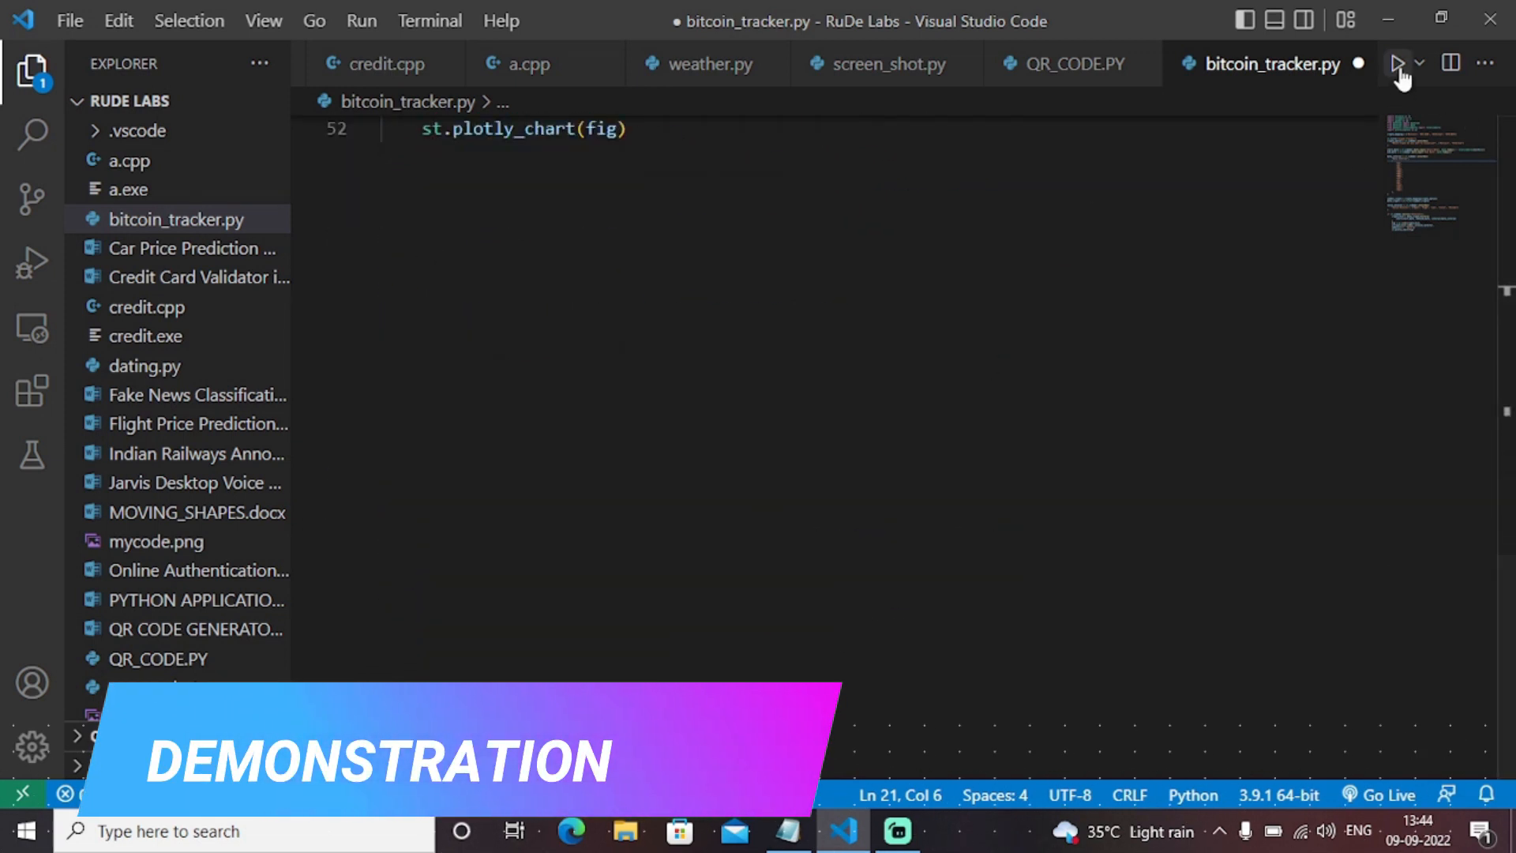
- Run bitcoin_tracker.py with Python, getting the launch-with-streamlit warning
{"action": "left_click", "coordinate": [1398, 62]}
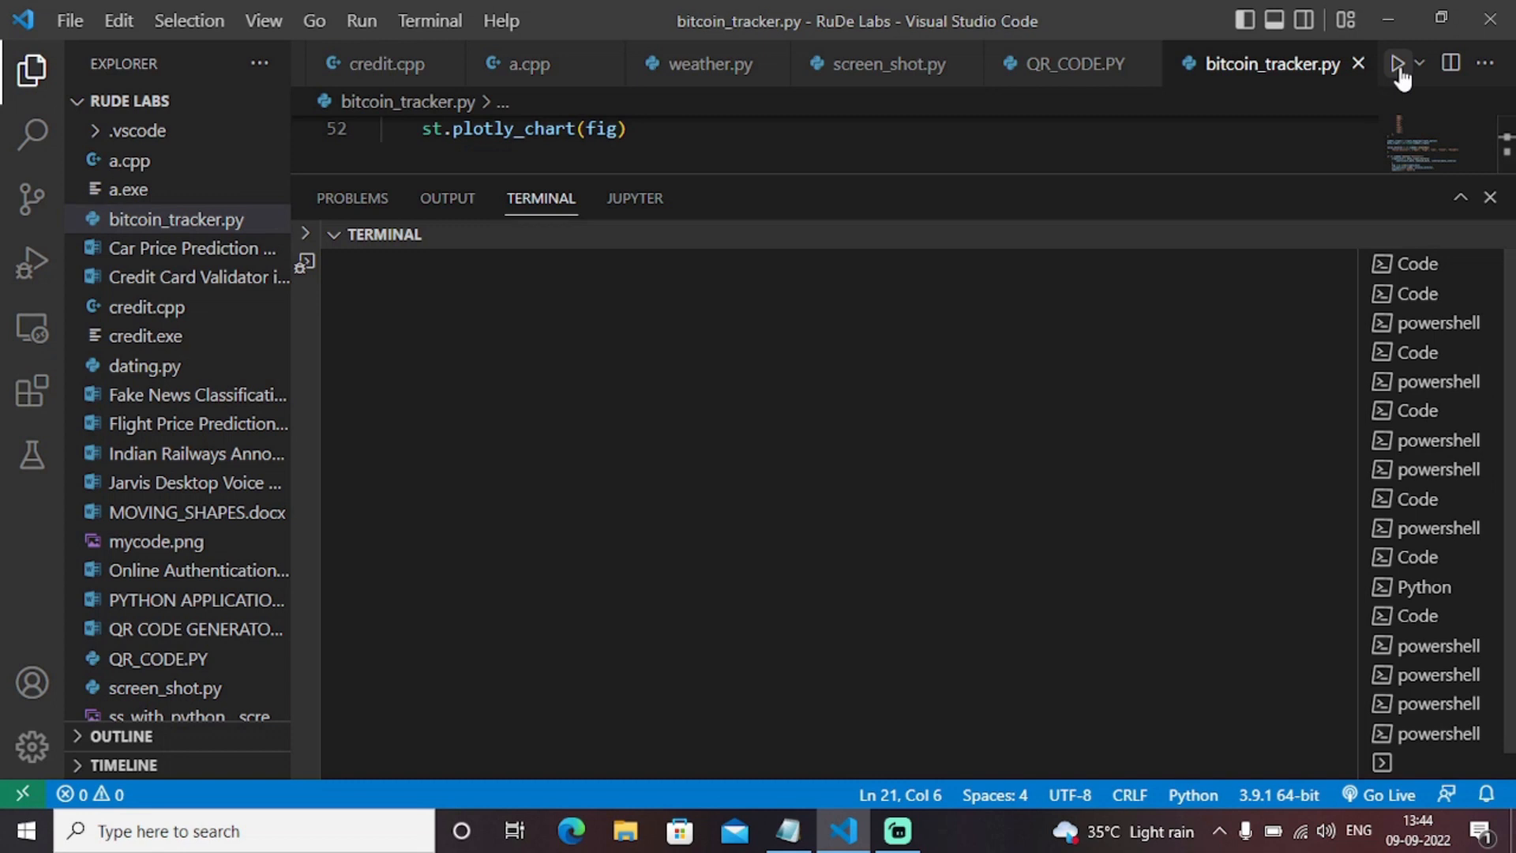
{"action": "left_click", "coordinate": [1397, 62]}
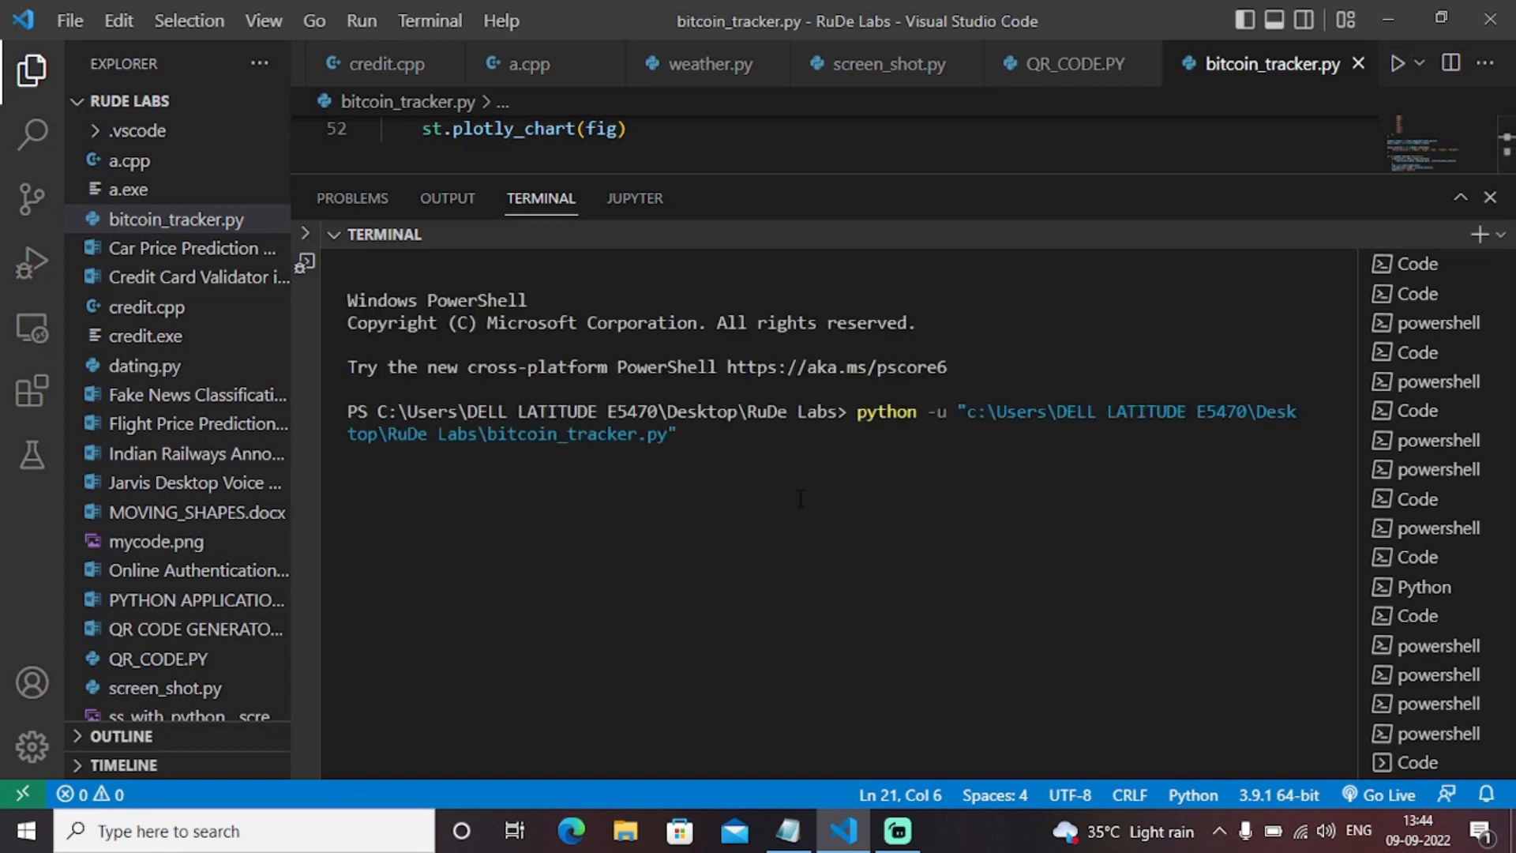
{"action": "mouse_move", "coordinate": [720, 503]}
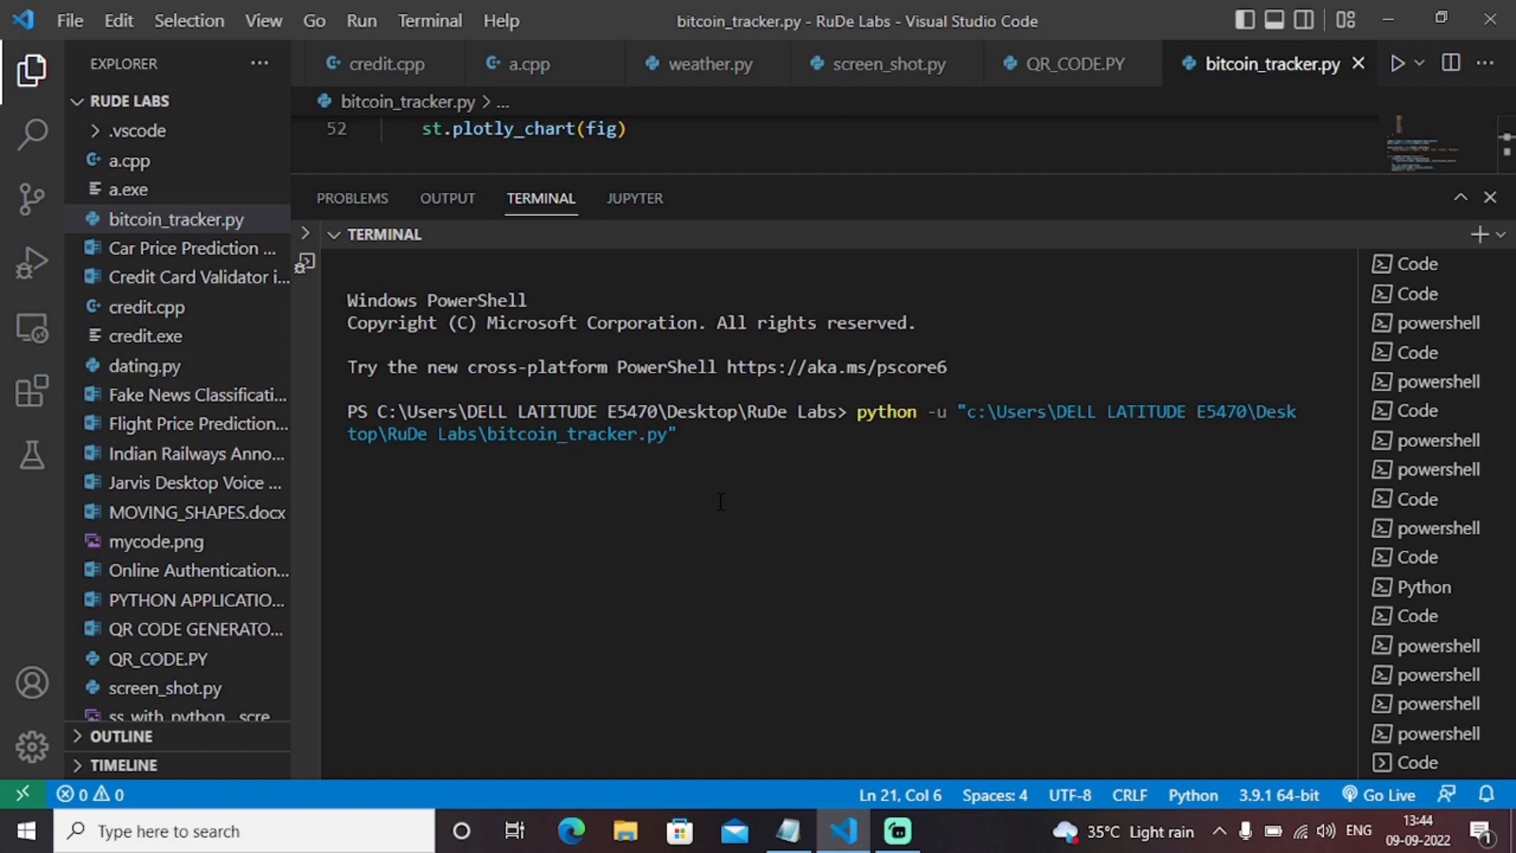
{"action": "key", "text": "Enter"}
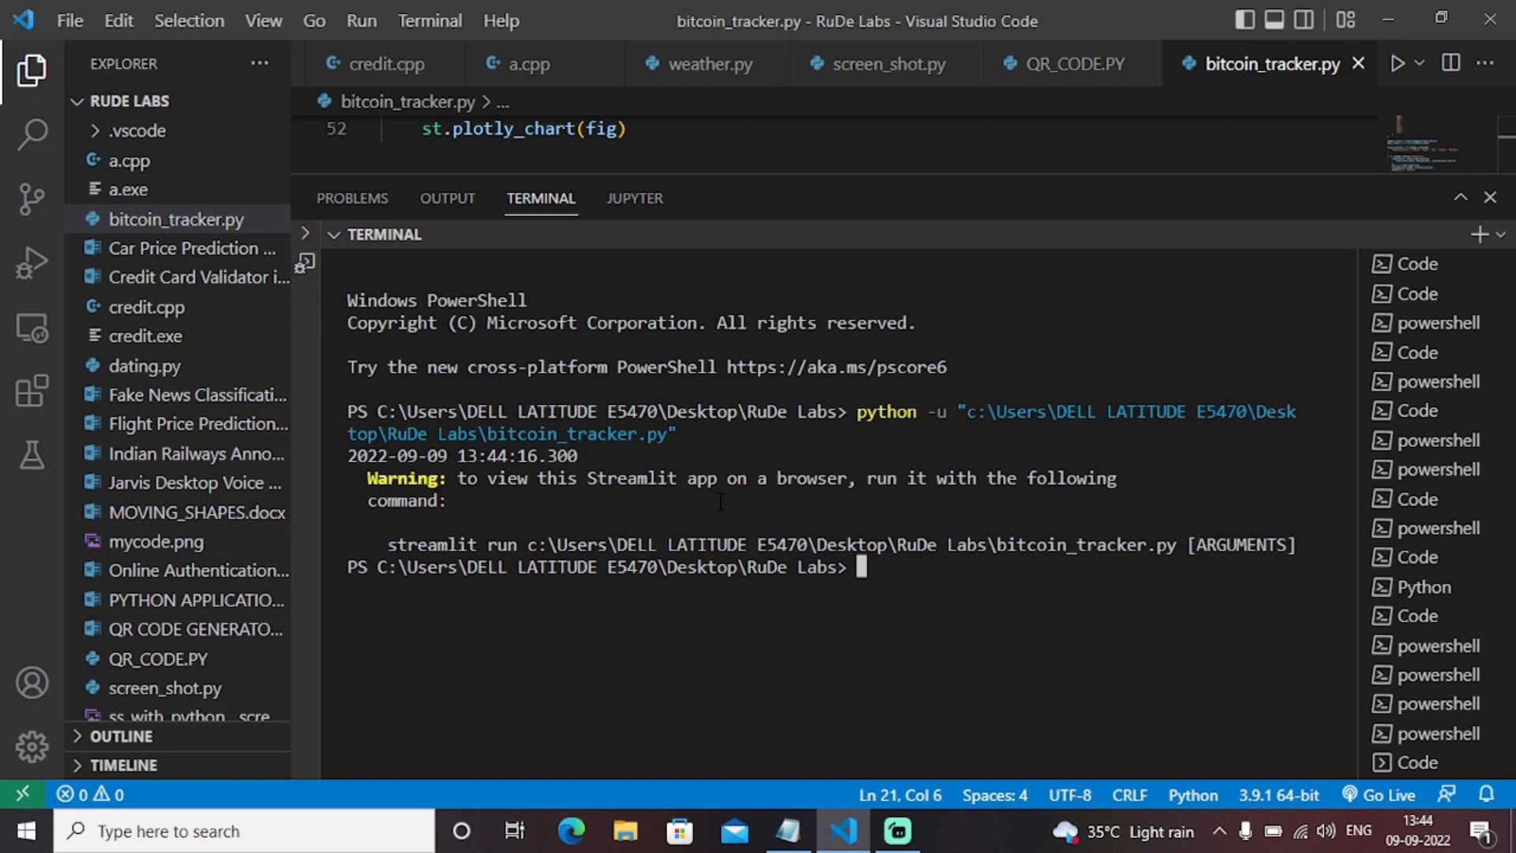
- Launch the app with 'streamlit run bitcoin_tracker.py' in the terminal
{"action": "type", "text": "streamli"}
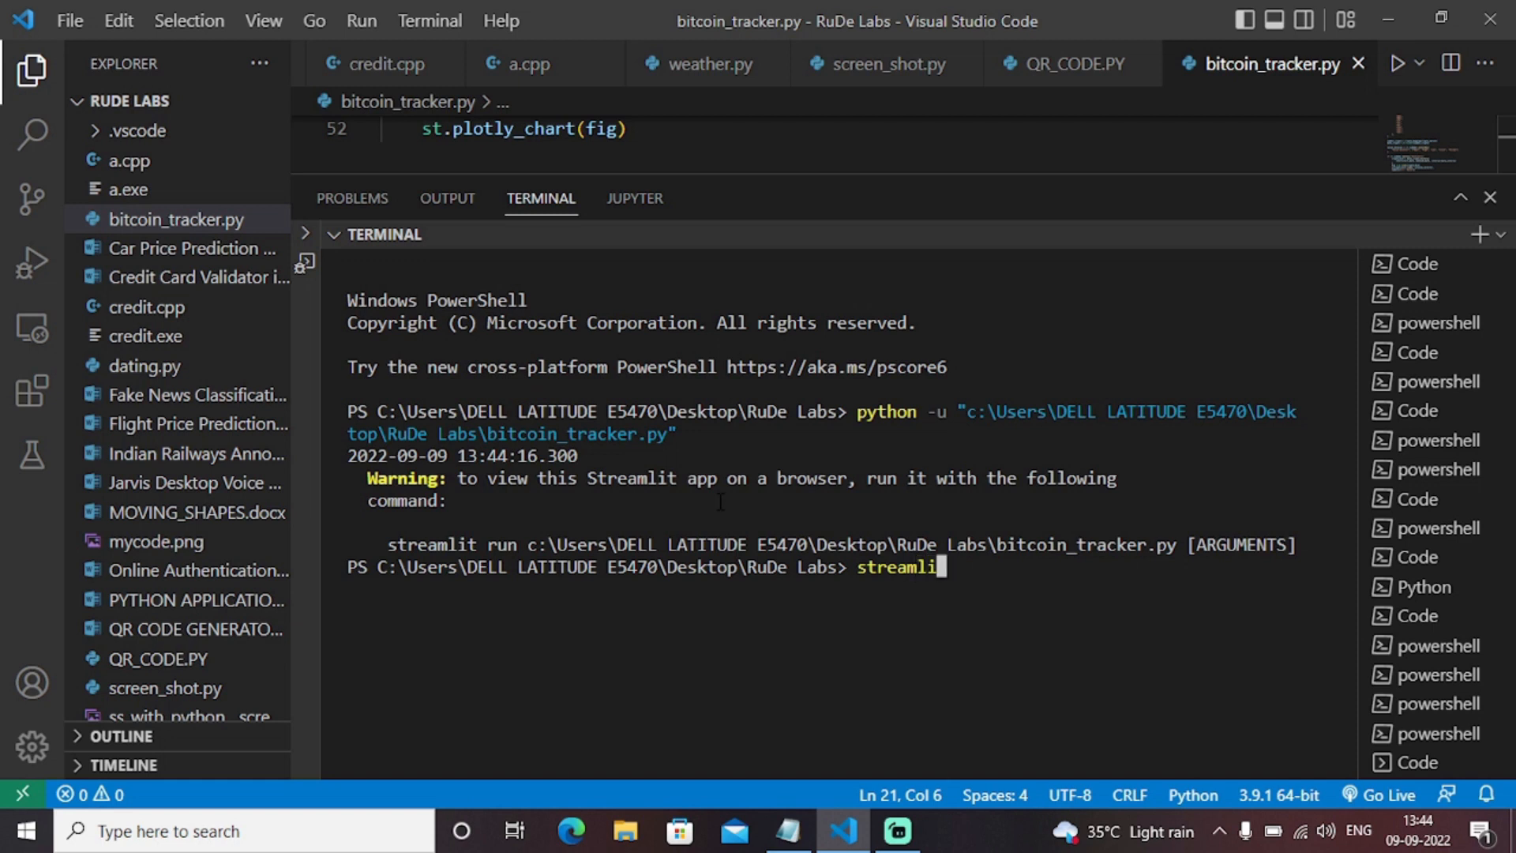
{"action": "type", "text": "t run"}
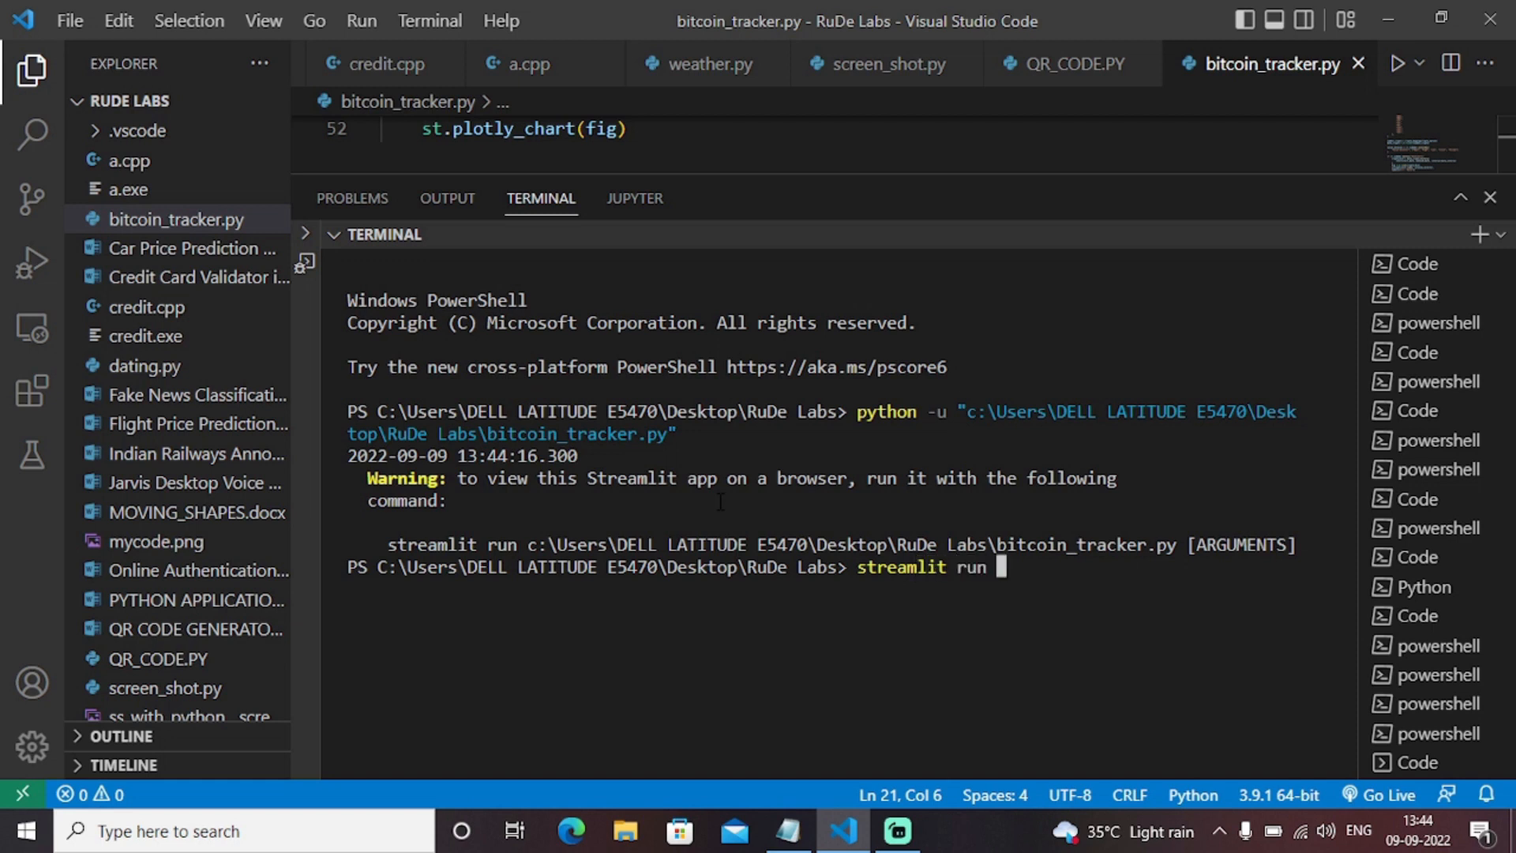
{"action": "type", "text": "bitco"}
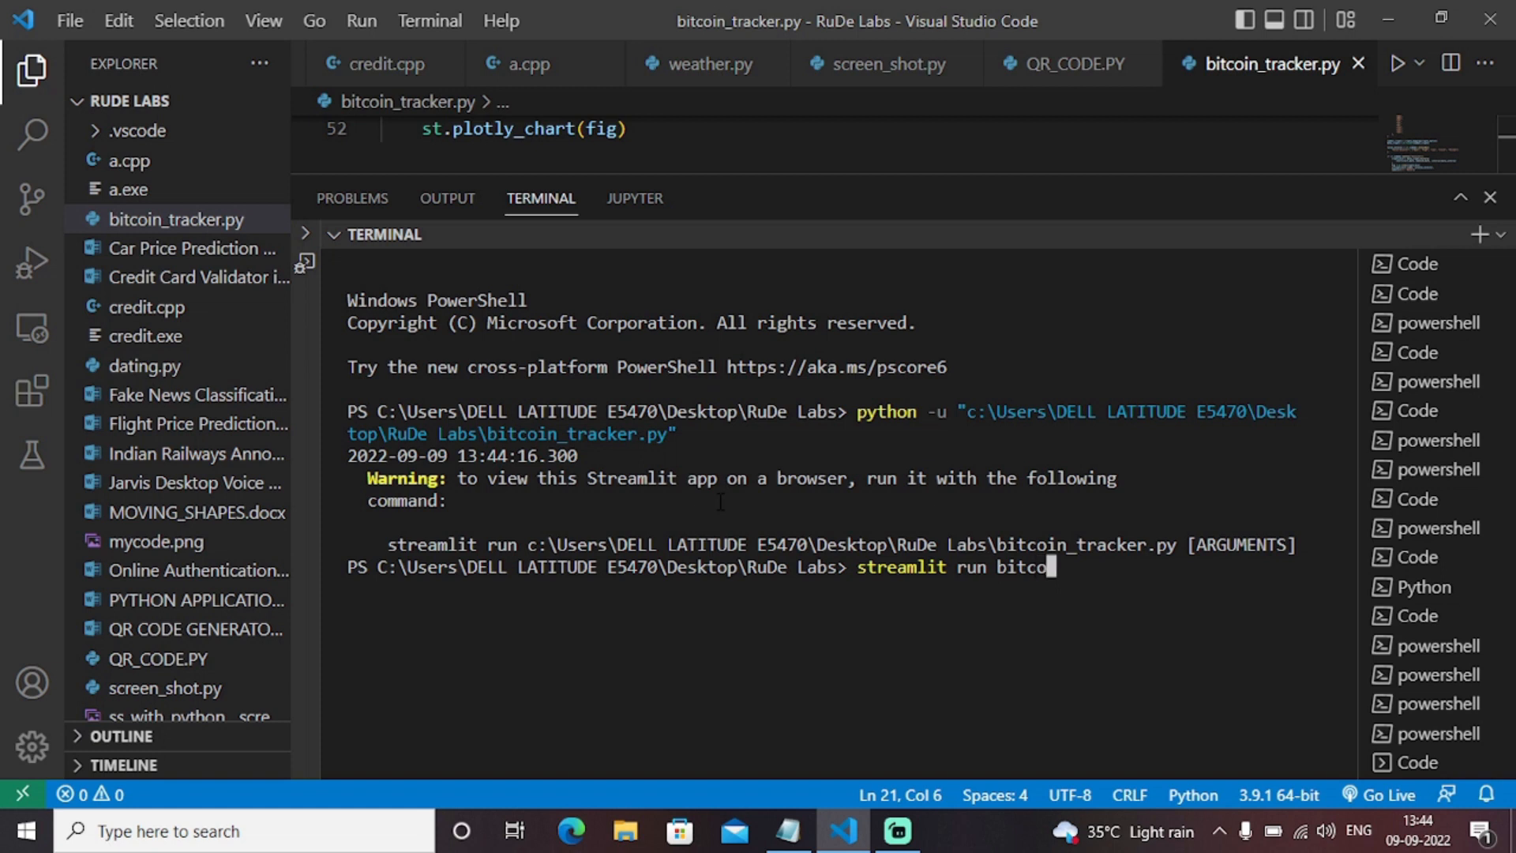
{"action": "type", "text": "in_"}
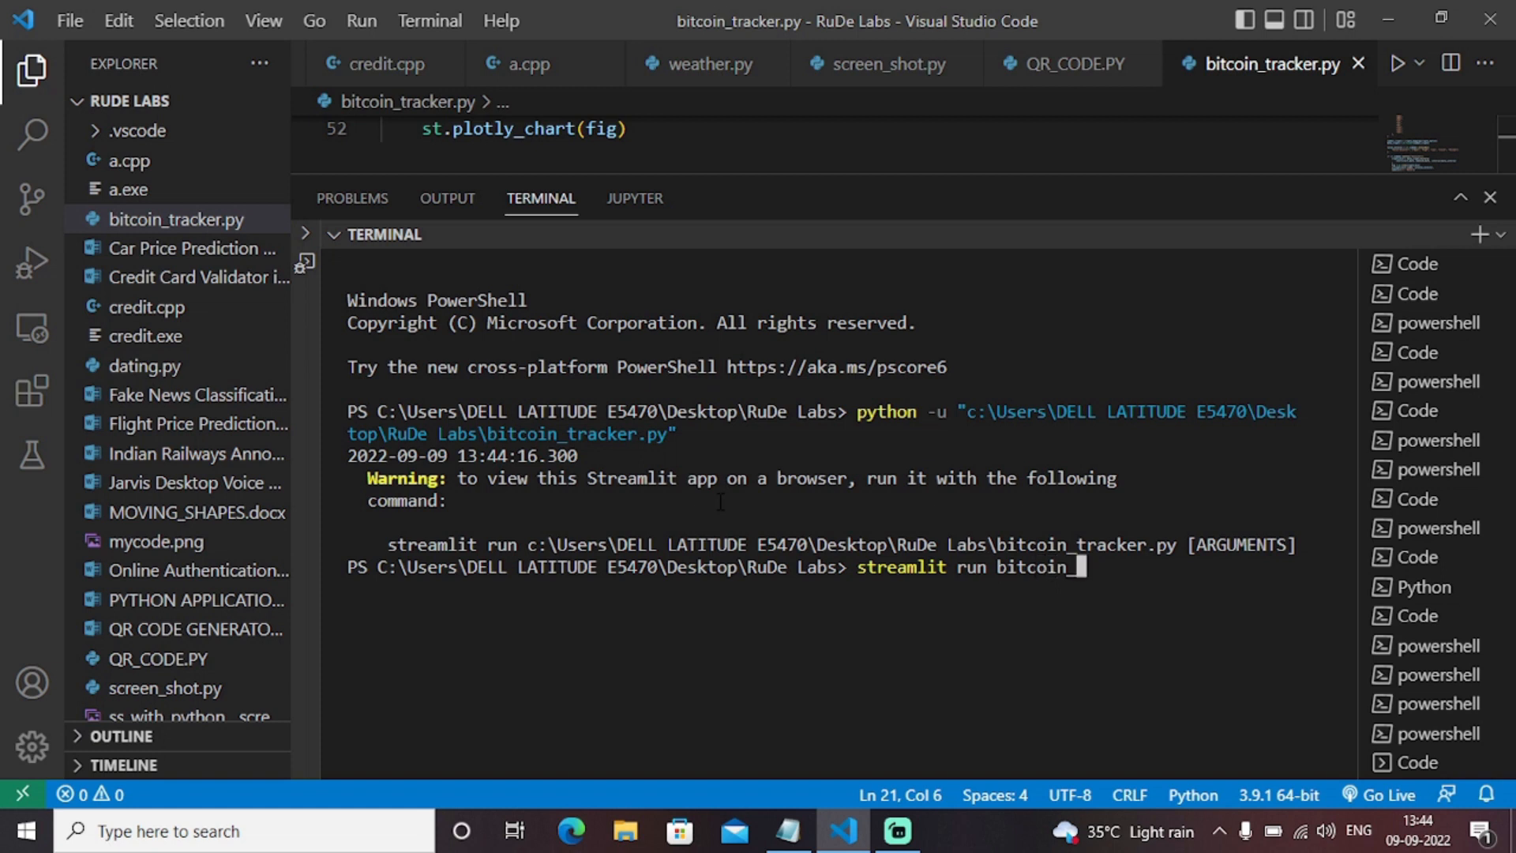
{"action": "key", "text": "Backspace"}
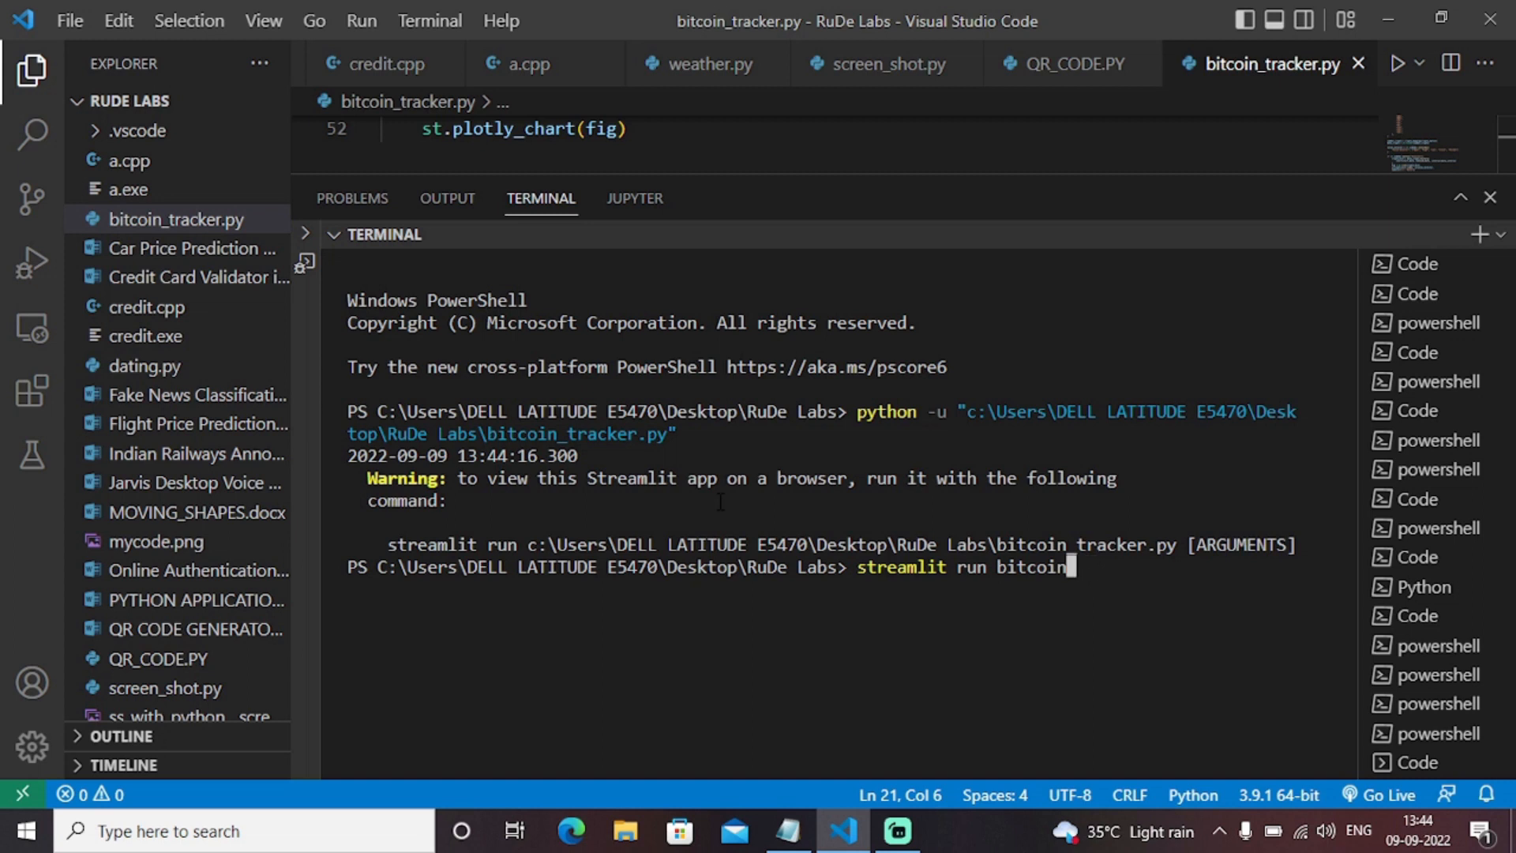
{"action": "type", "text": "_"}
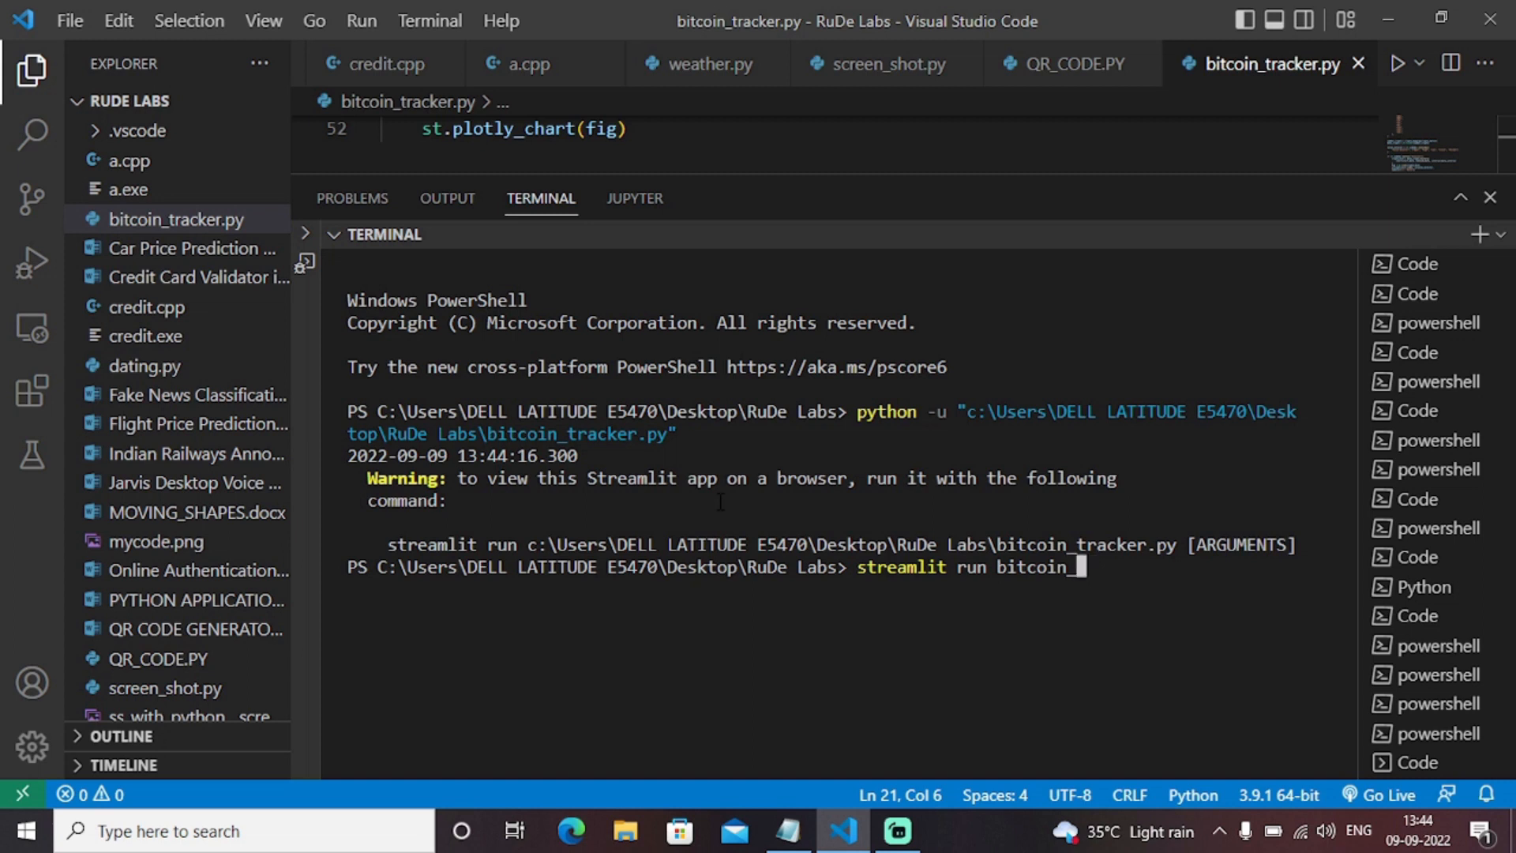
{"action": "type", "text": "tracker"}
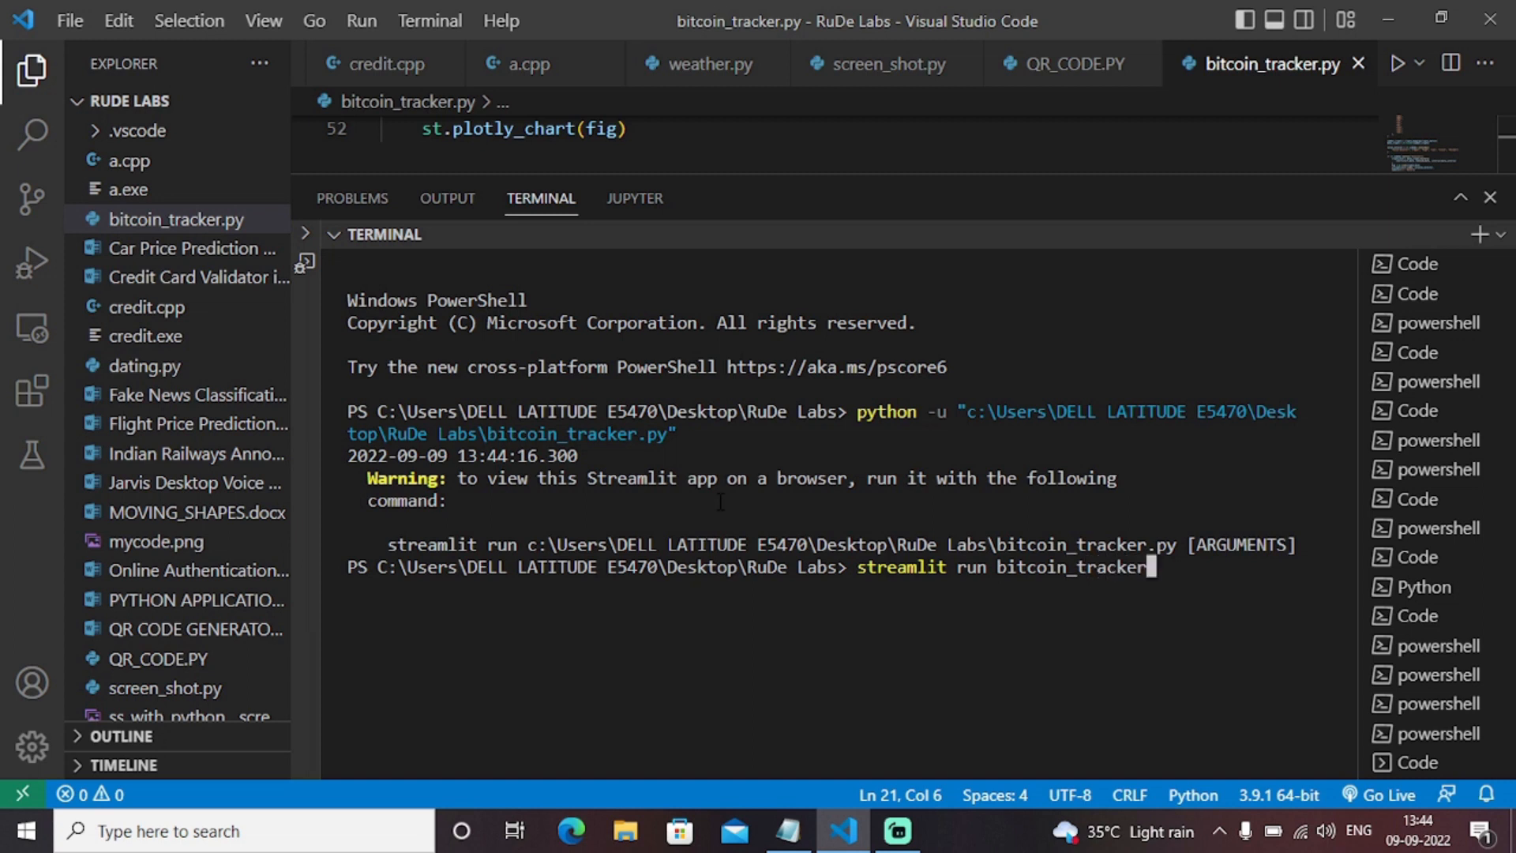
{"action": "type", "text": ".py"}
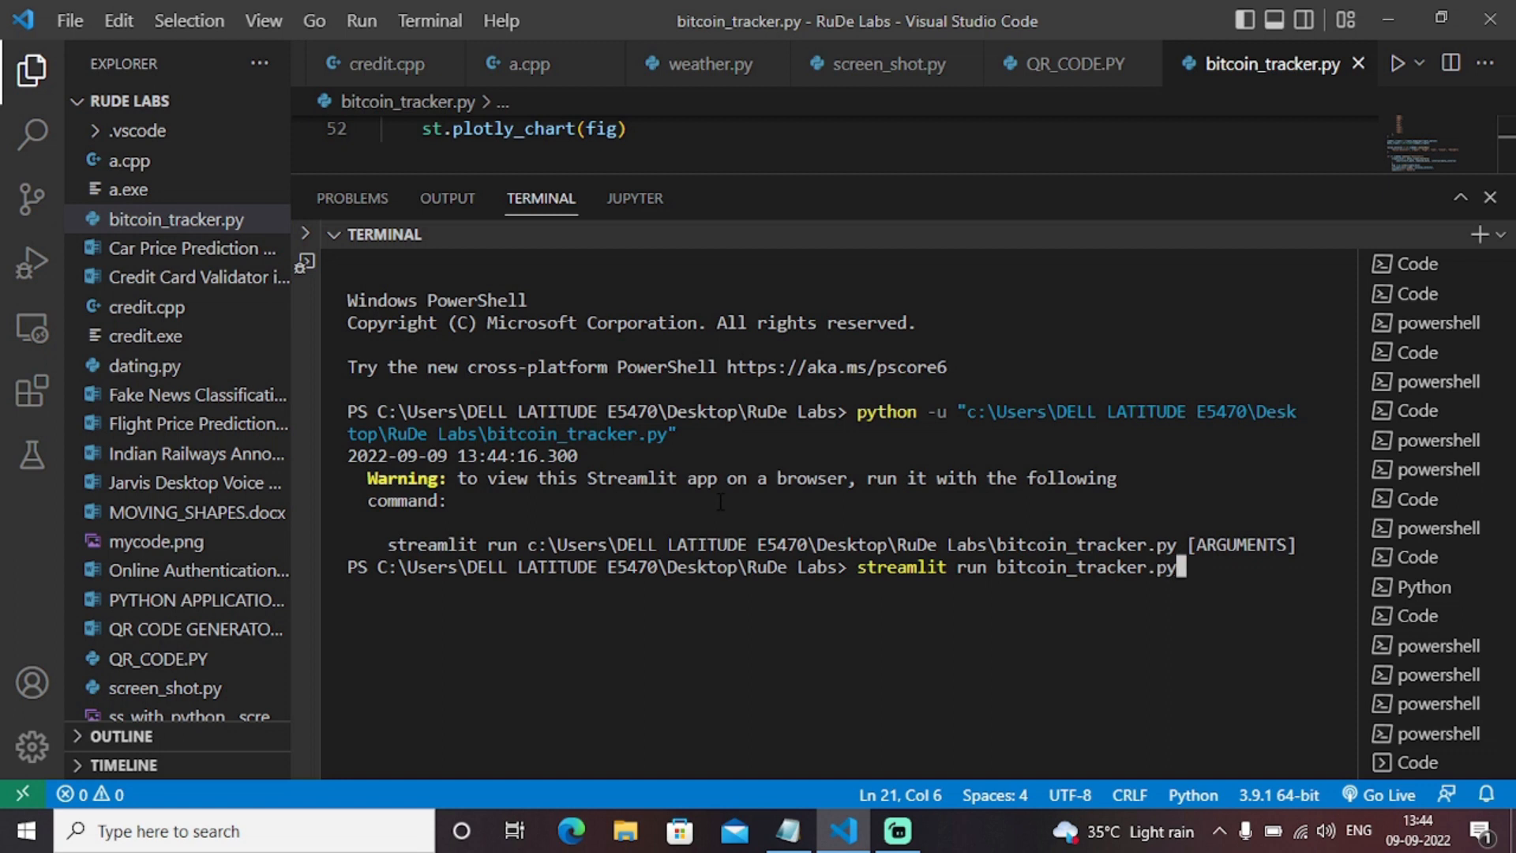
{"action": "key", "text": "Enter"}
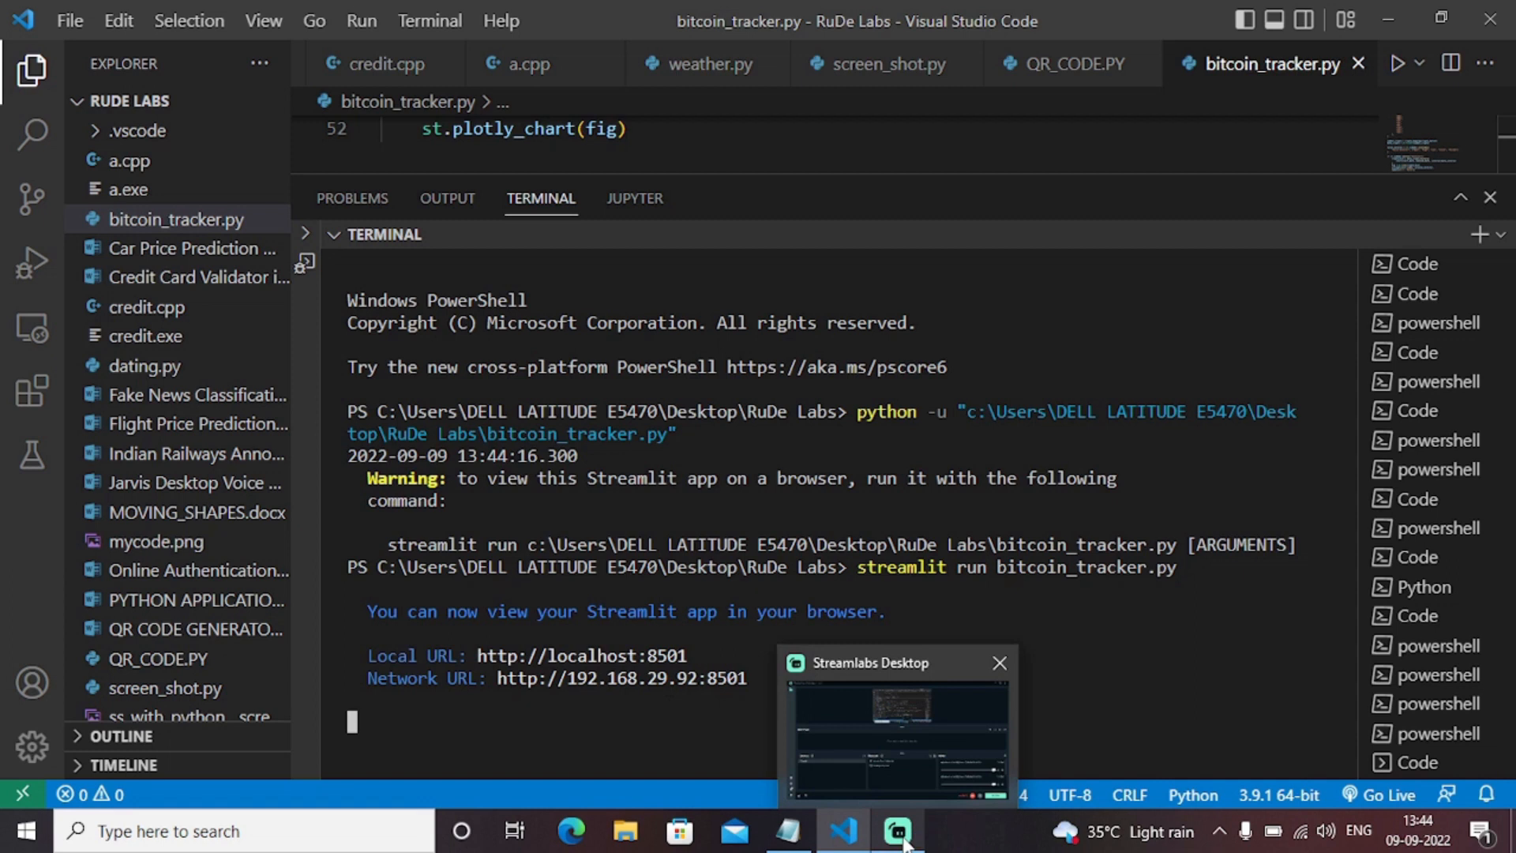
{"action": "left_click", "coordinate": [896, 832]}
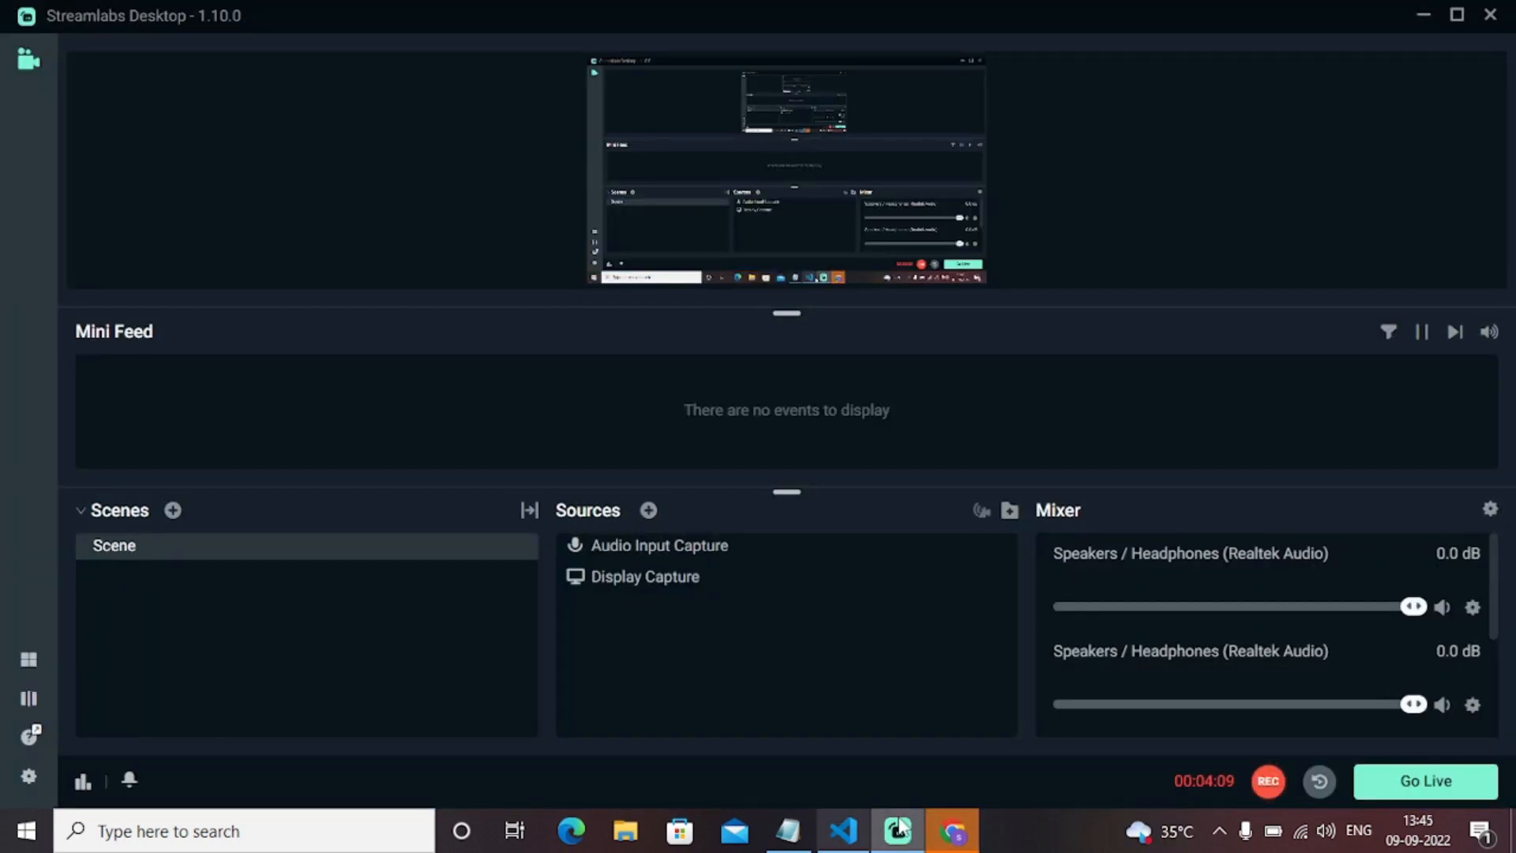
{"action": "left_click", "coordinate": [838, 829]}
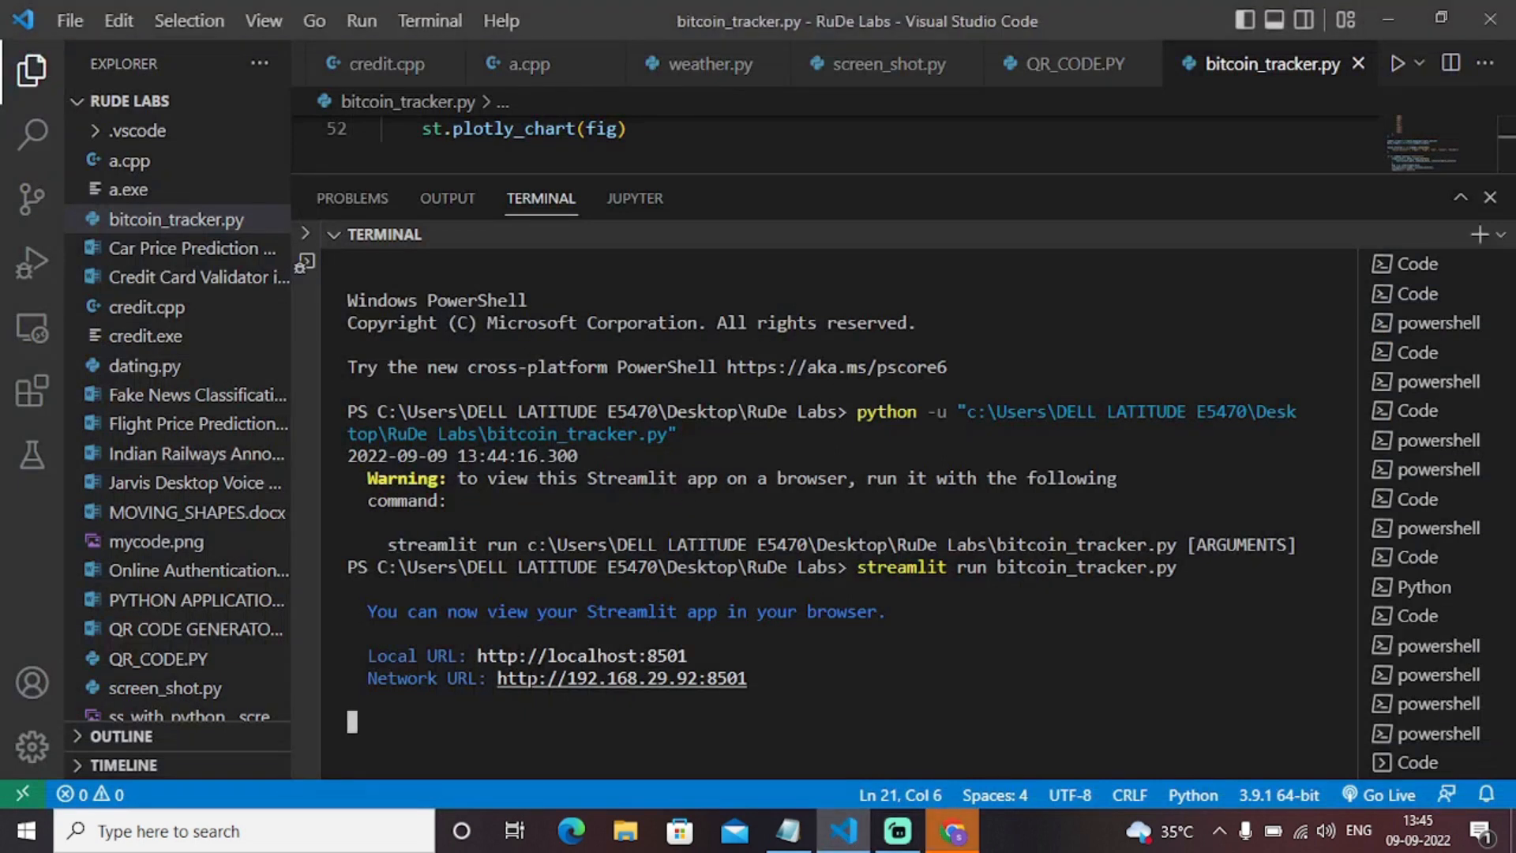
{"action": "mouse_move", "coordinate": [548, 657]}
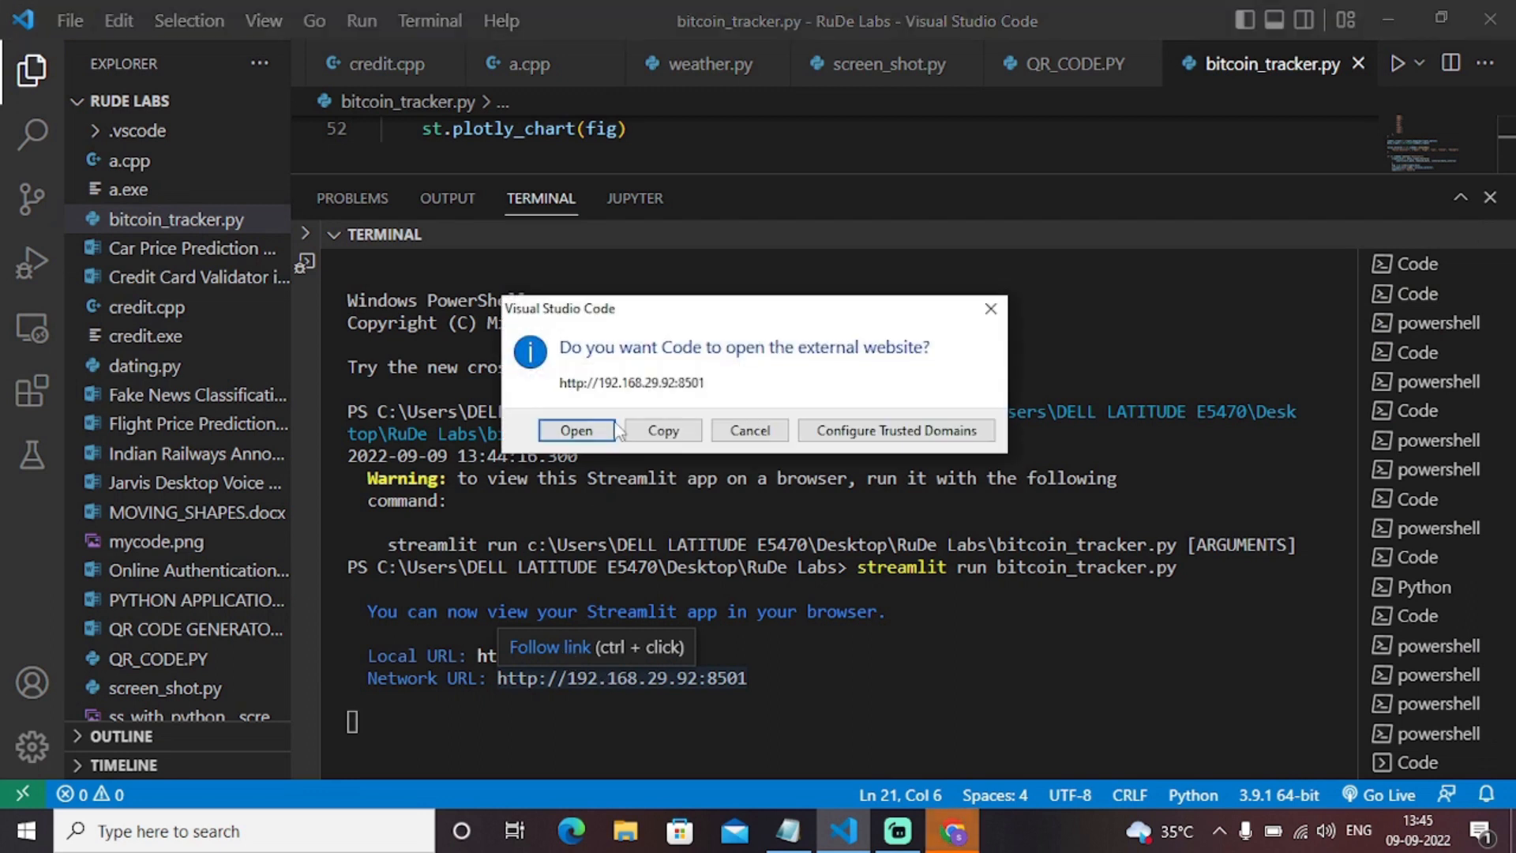
- Confirm opening the tracker's network URL in the browser
{"action": "left_click", "coordinate": [576, 430]}
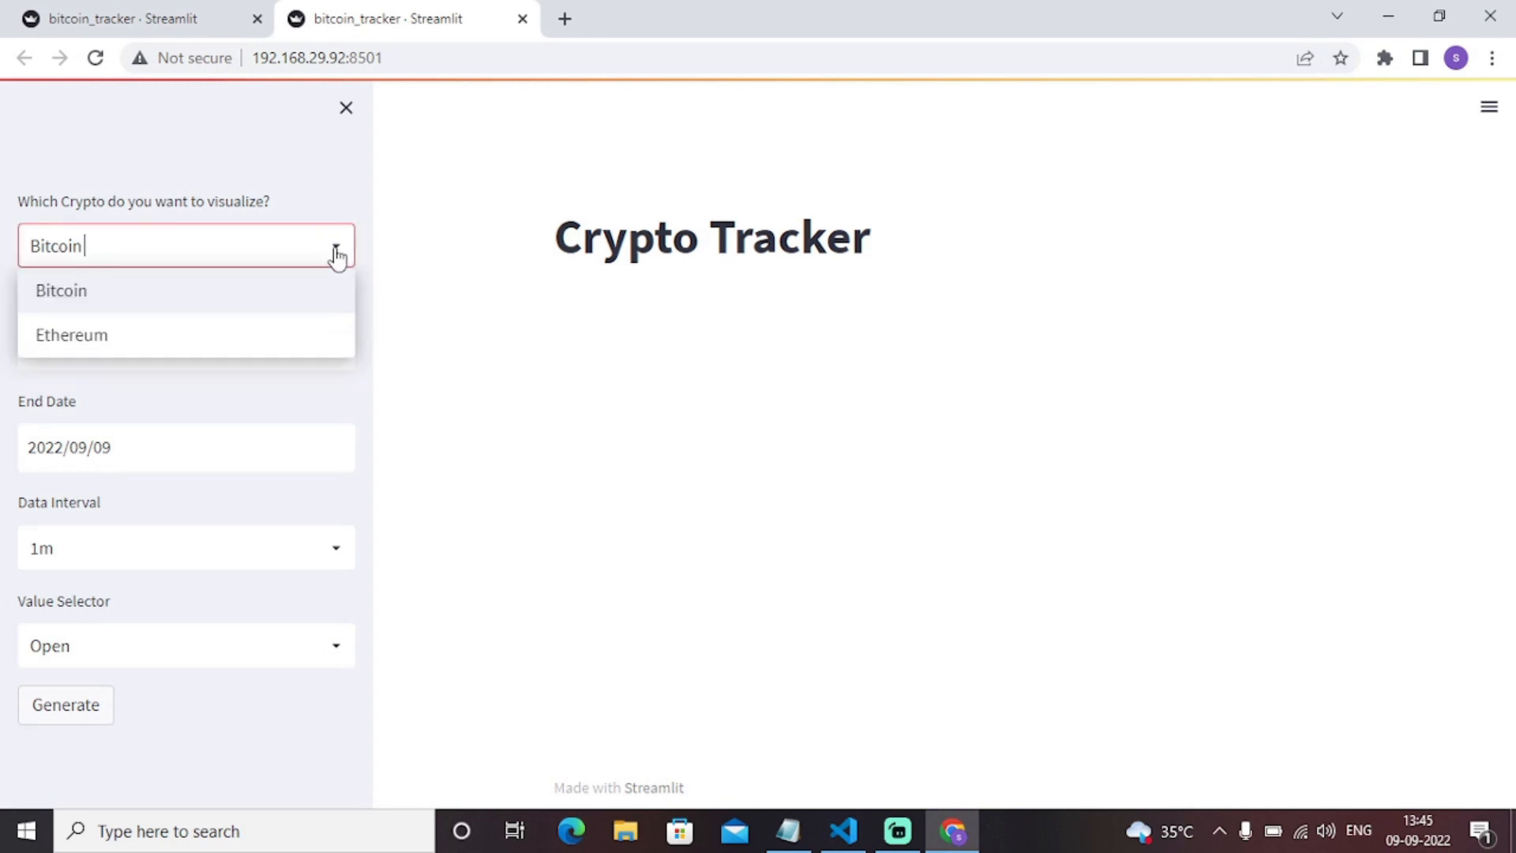
{"action": "mouse_move", "coordinate": [175, 298]}
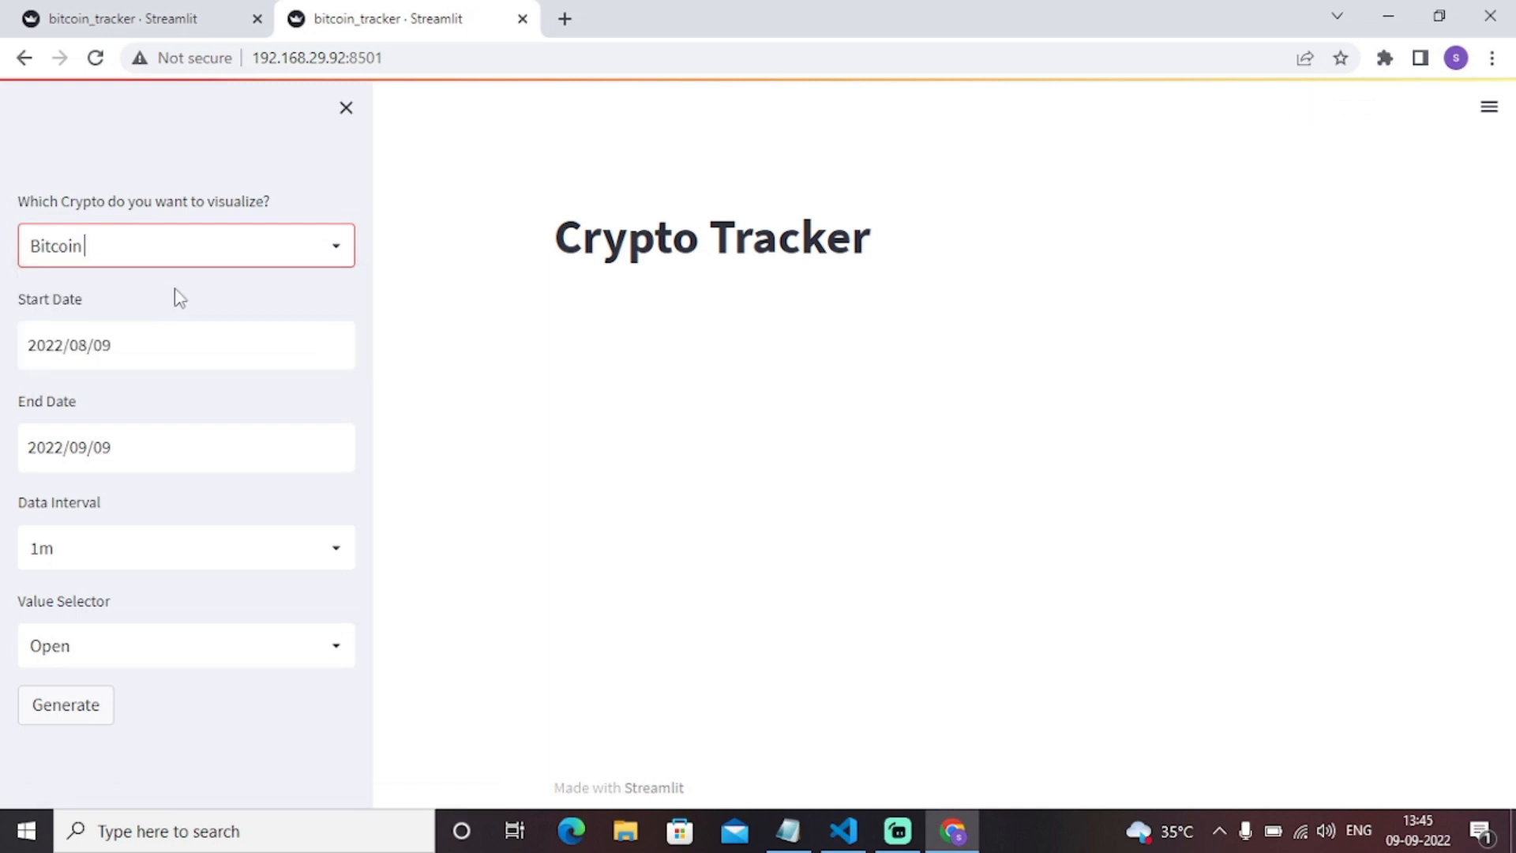
- Set the date range from August 1 to September 1, 2022
{"action": "left_click", "coordinate": [185, 345]}
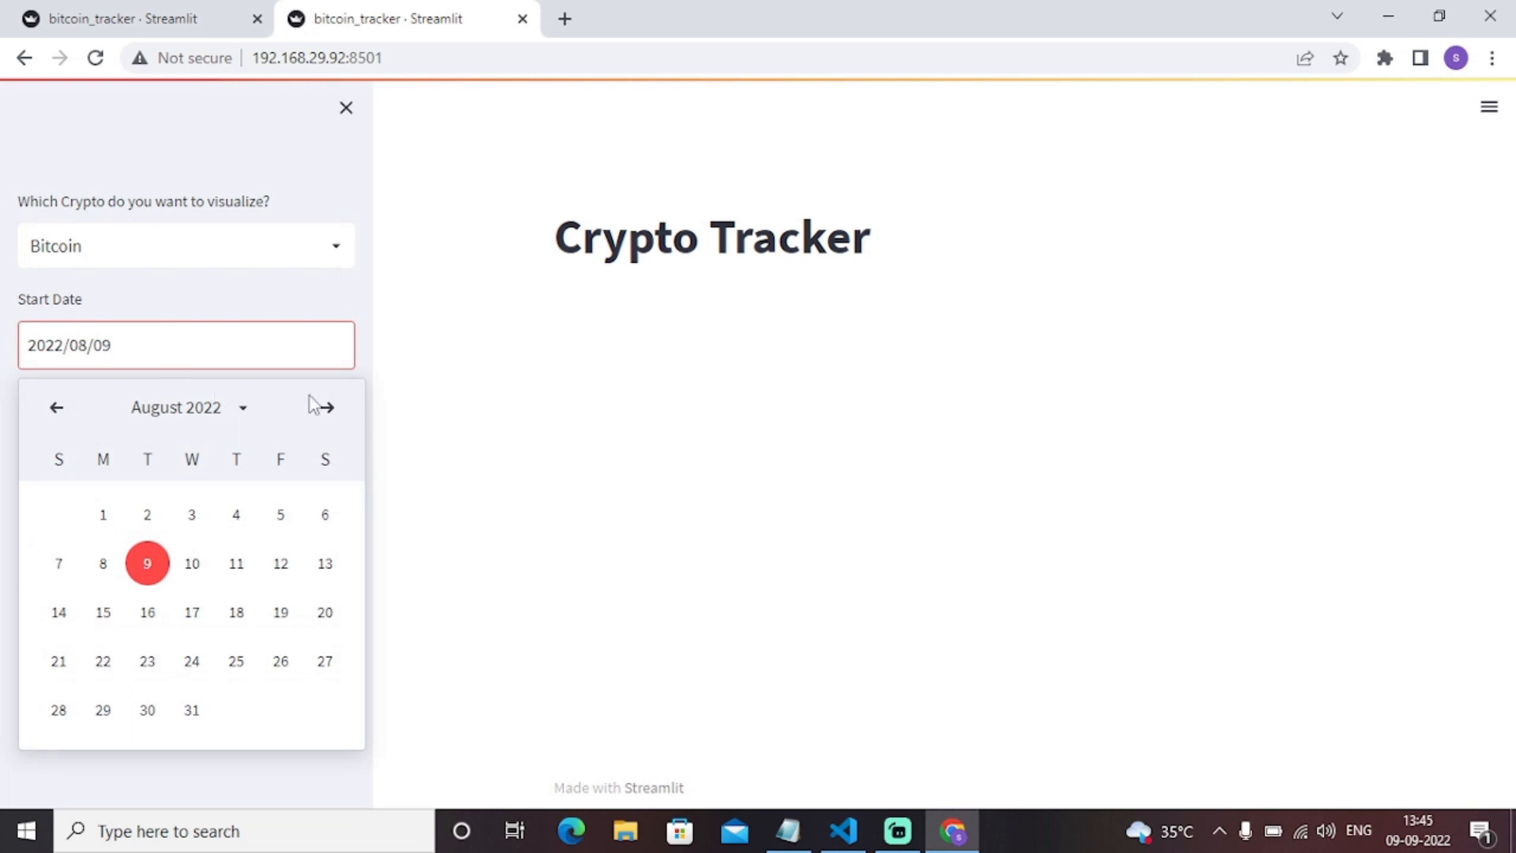
{"action": "left_click", "coordinate": [102, 515]}
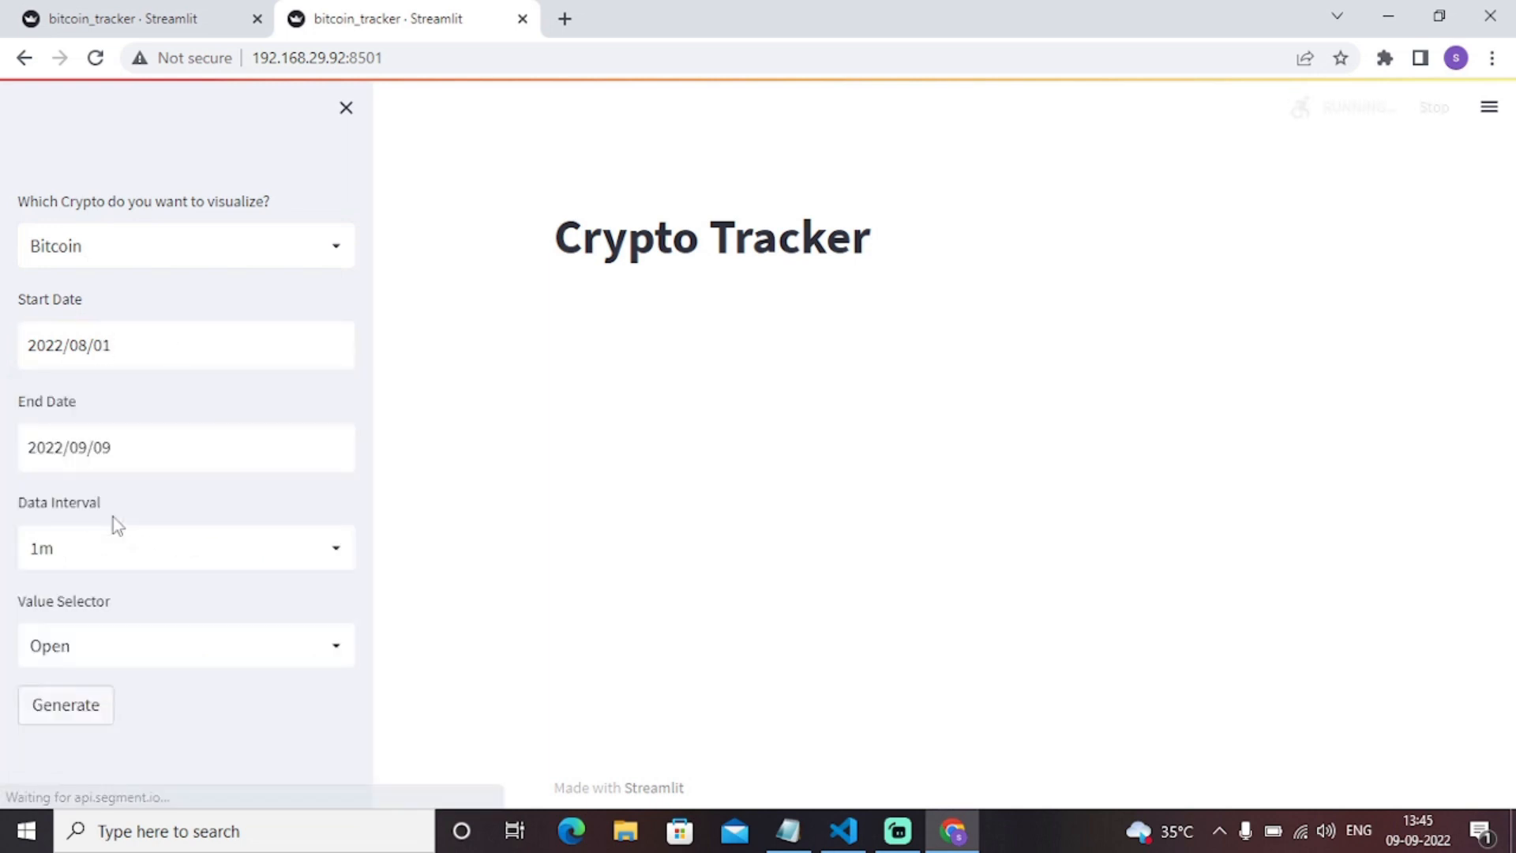
{"action": "left_click", "coordinate": [185, 448]}
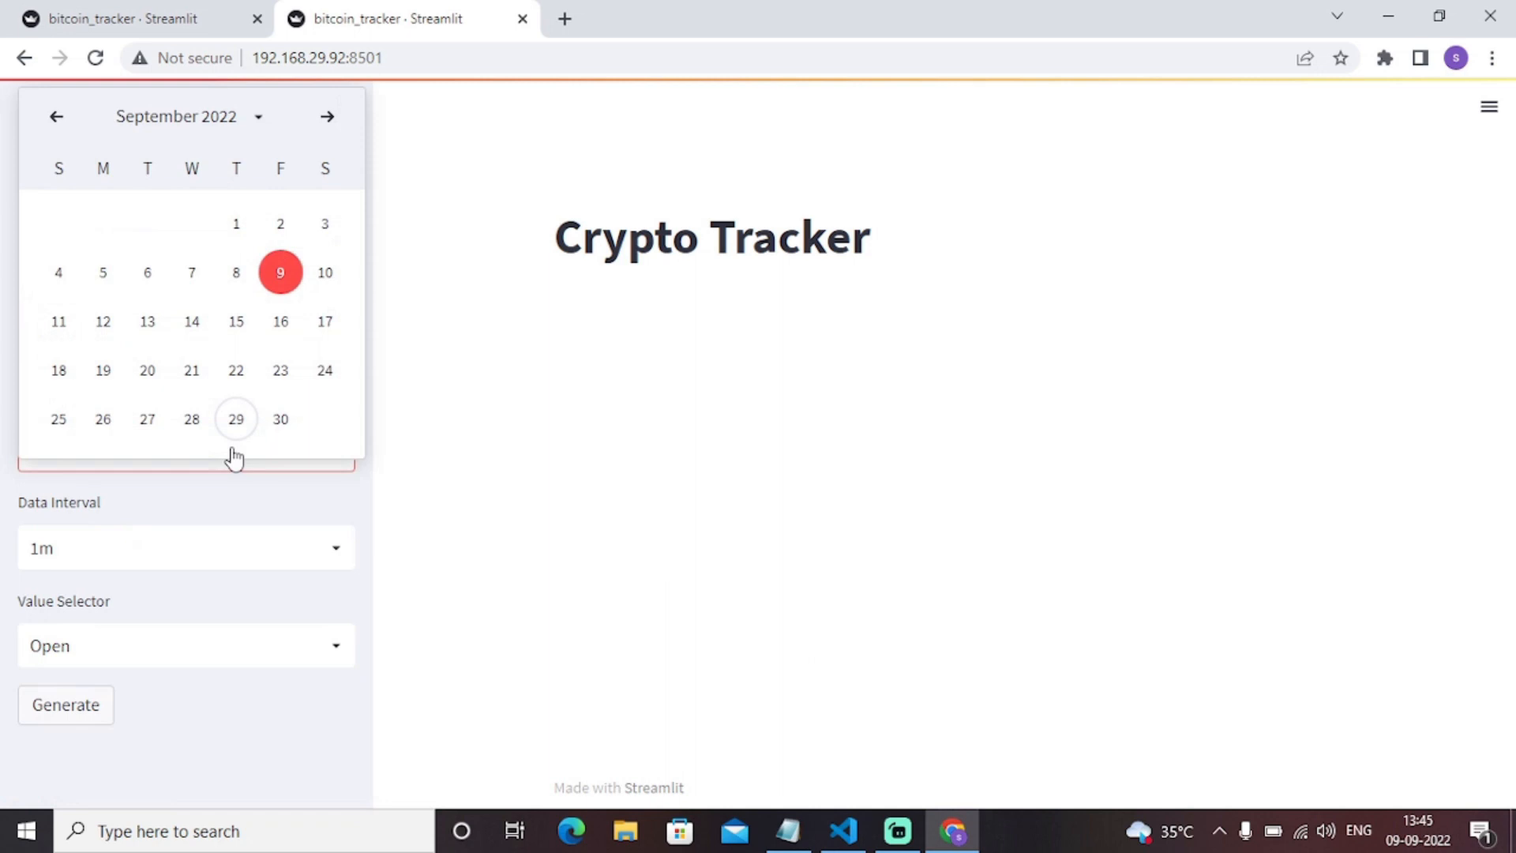
{"action": "left_click", "coordinate": [328, 117]}
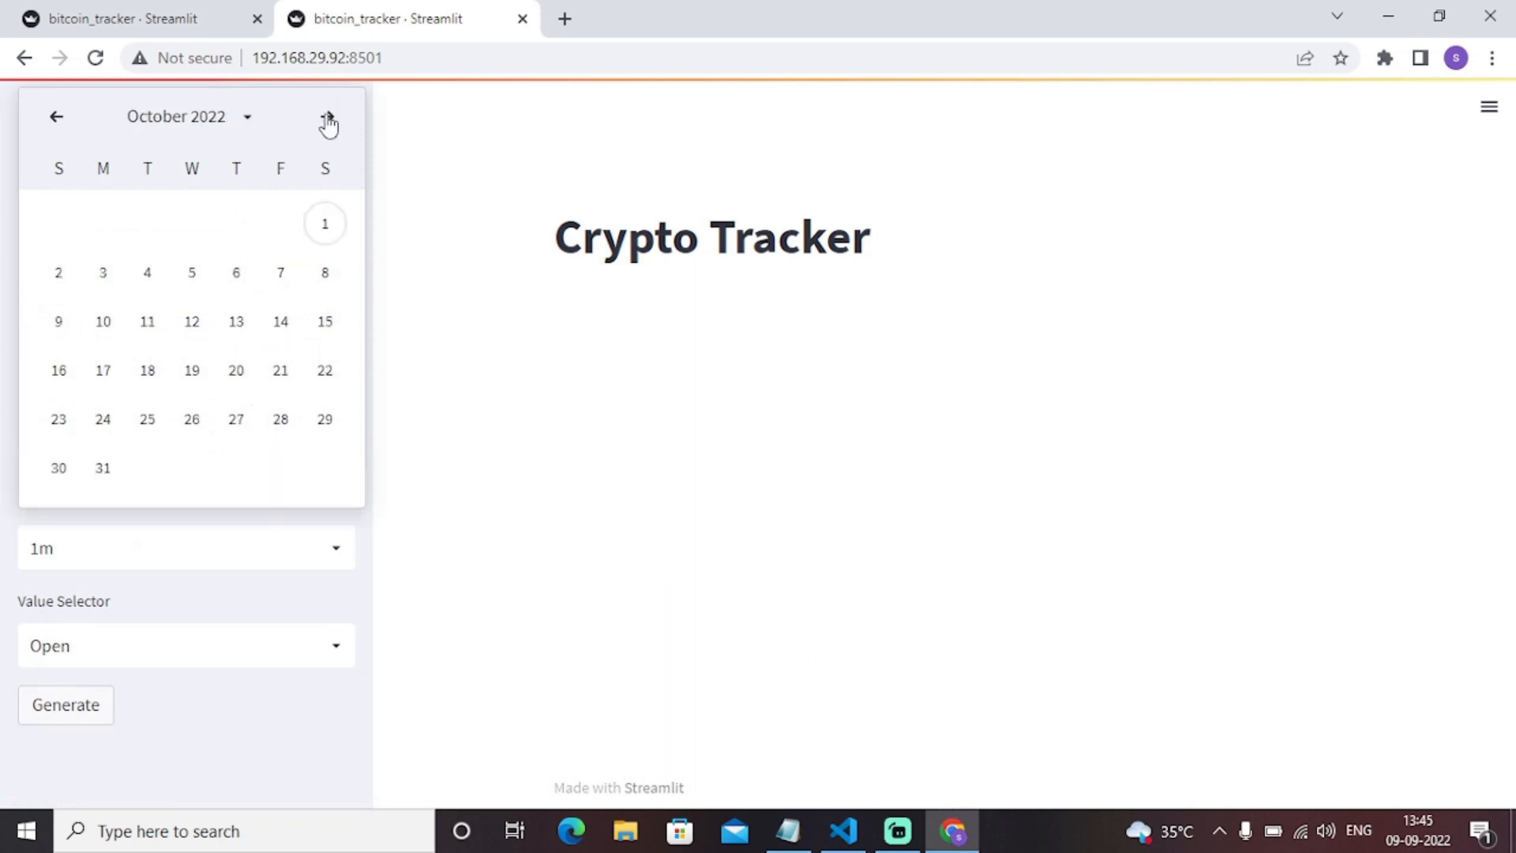
{"action": "left_click", "coordinate": [53, 117]}
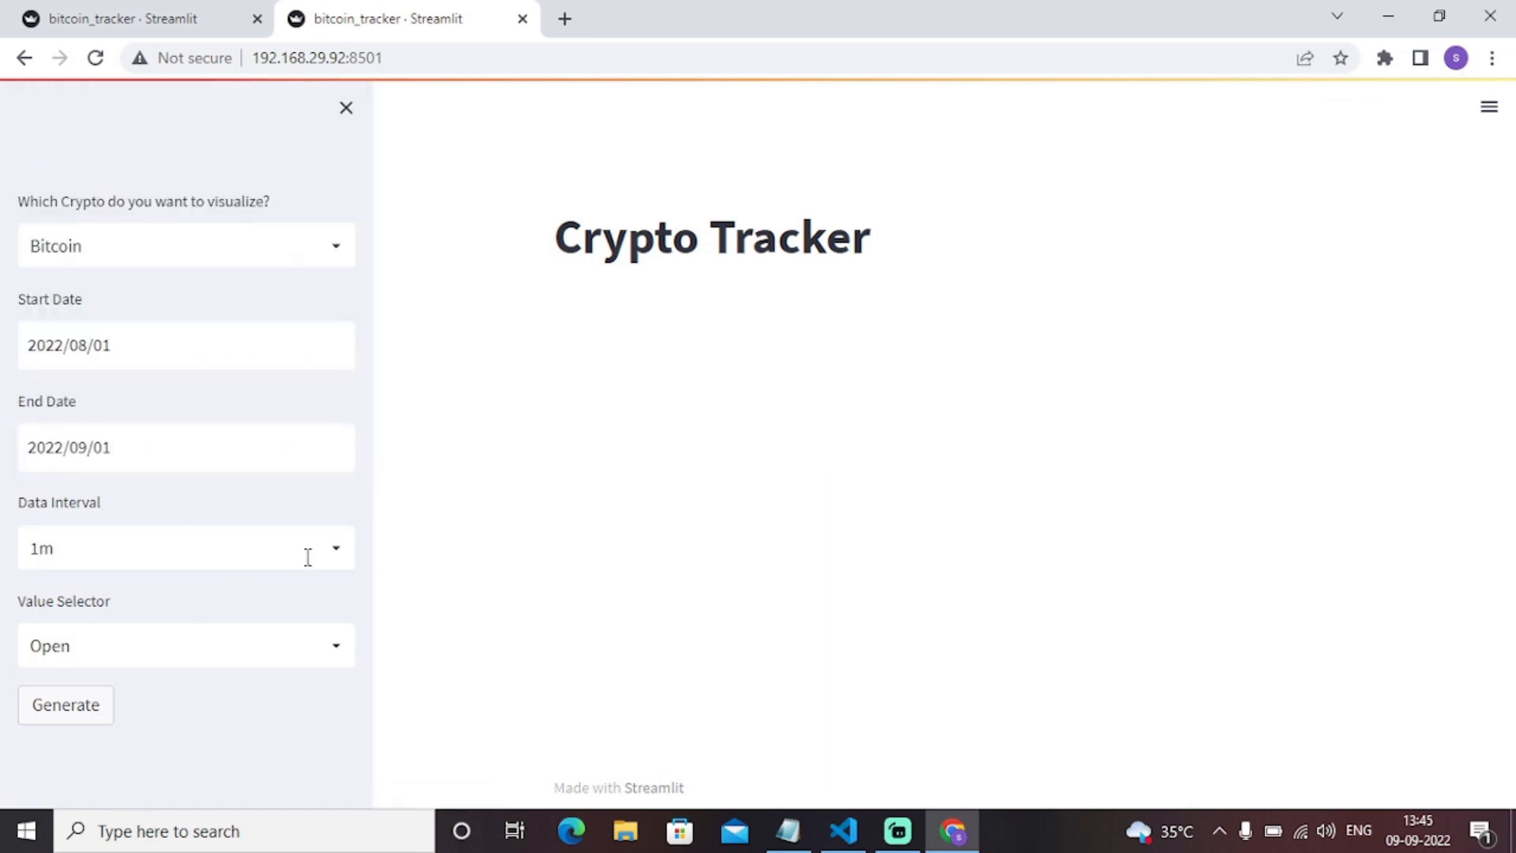
- Choose 1mo as the data interval and High as the charted value
{"action": "left_click", "coordinate": [186, 548]}
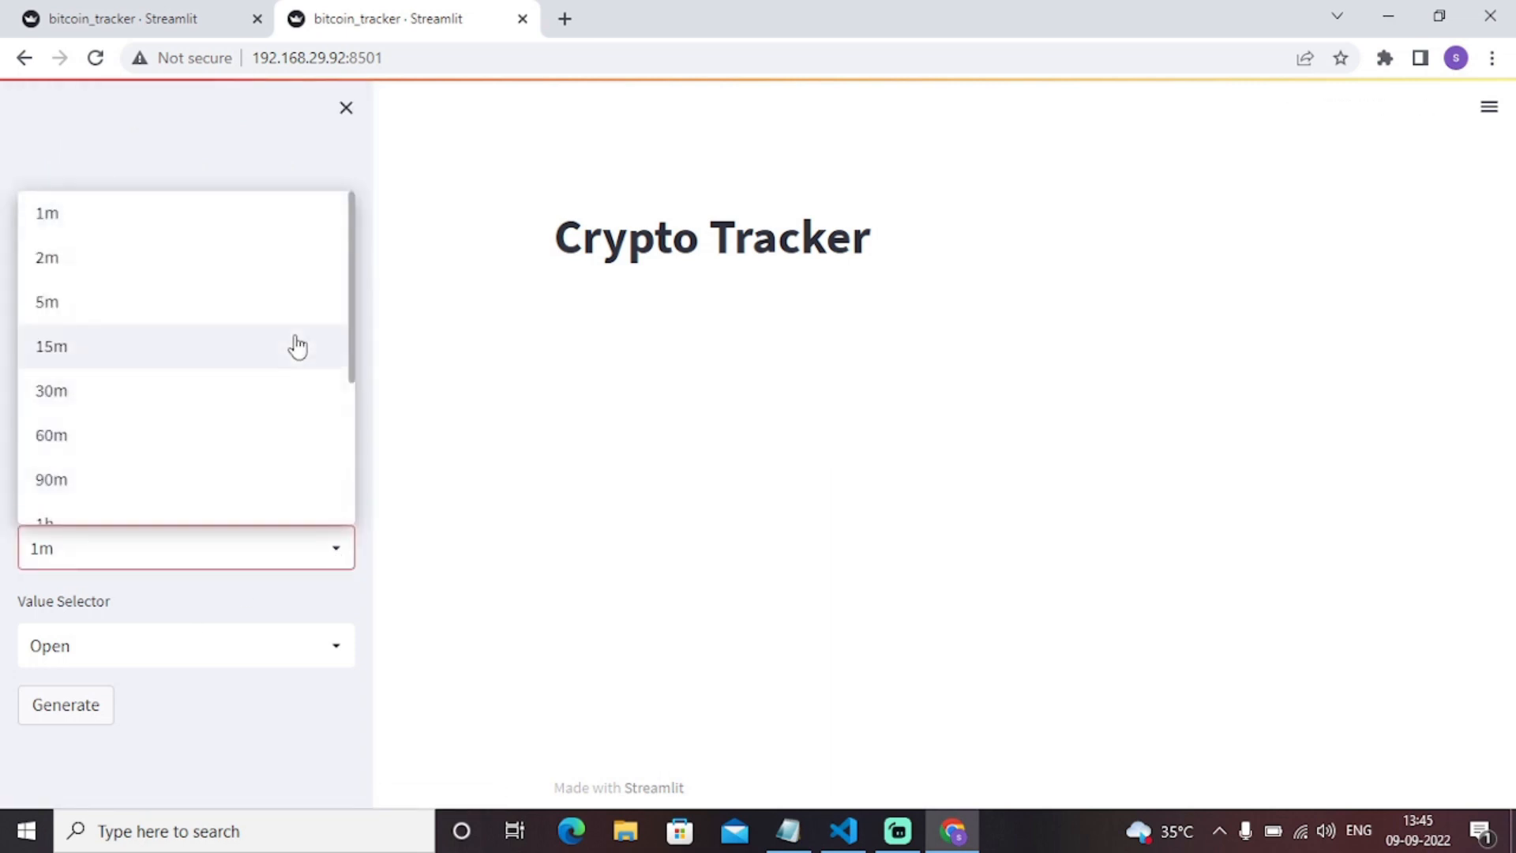
{"action": "scroll", "scroll_direction": "down", "scroll_amount": 3}
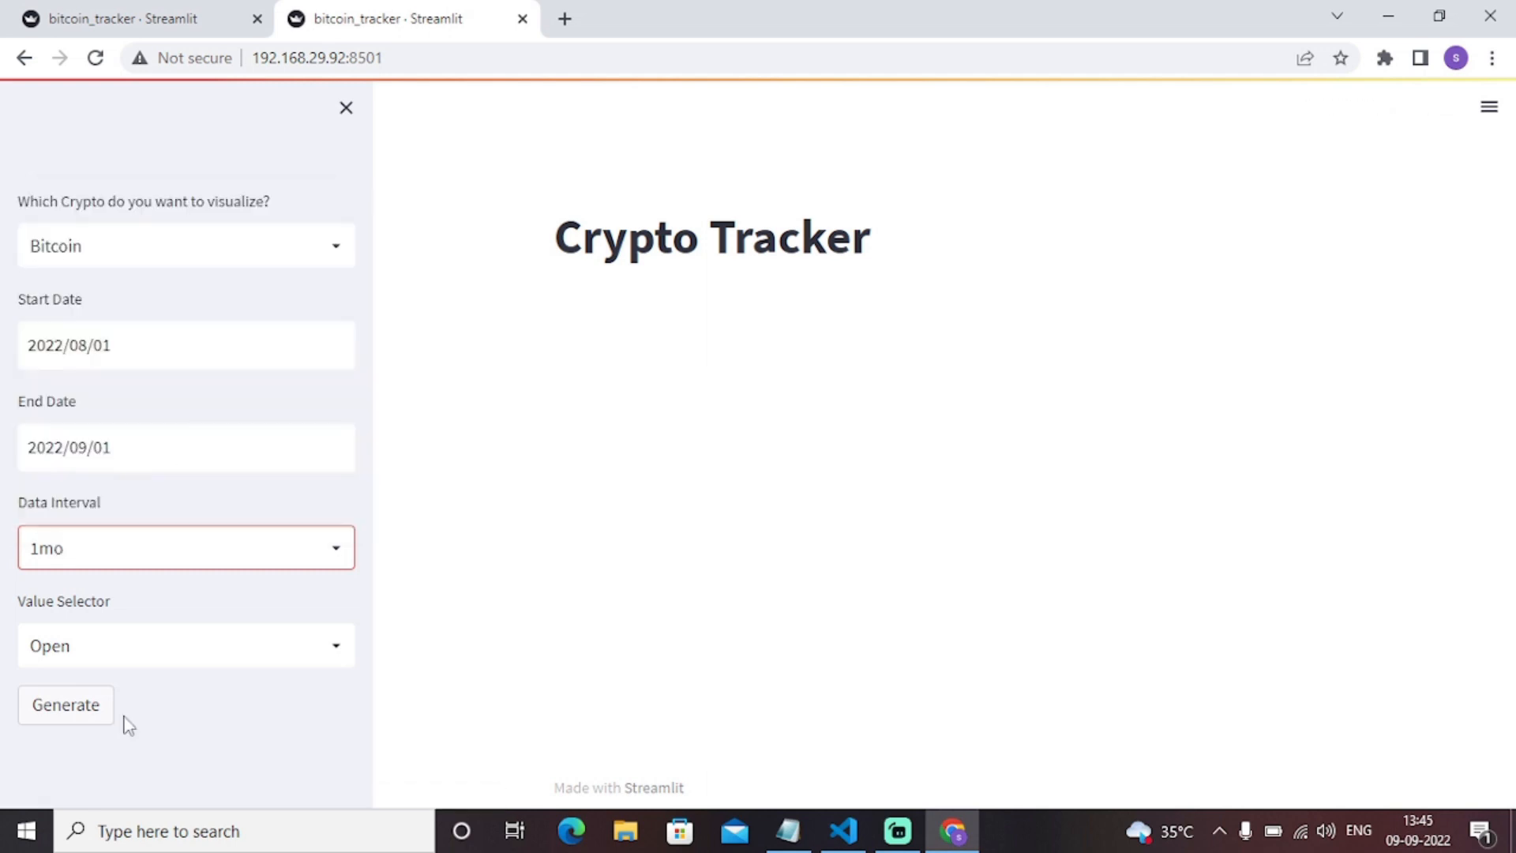
{"action": "left_click", "coordinate": [186, 646]}
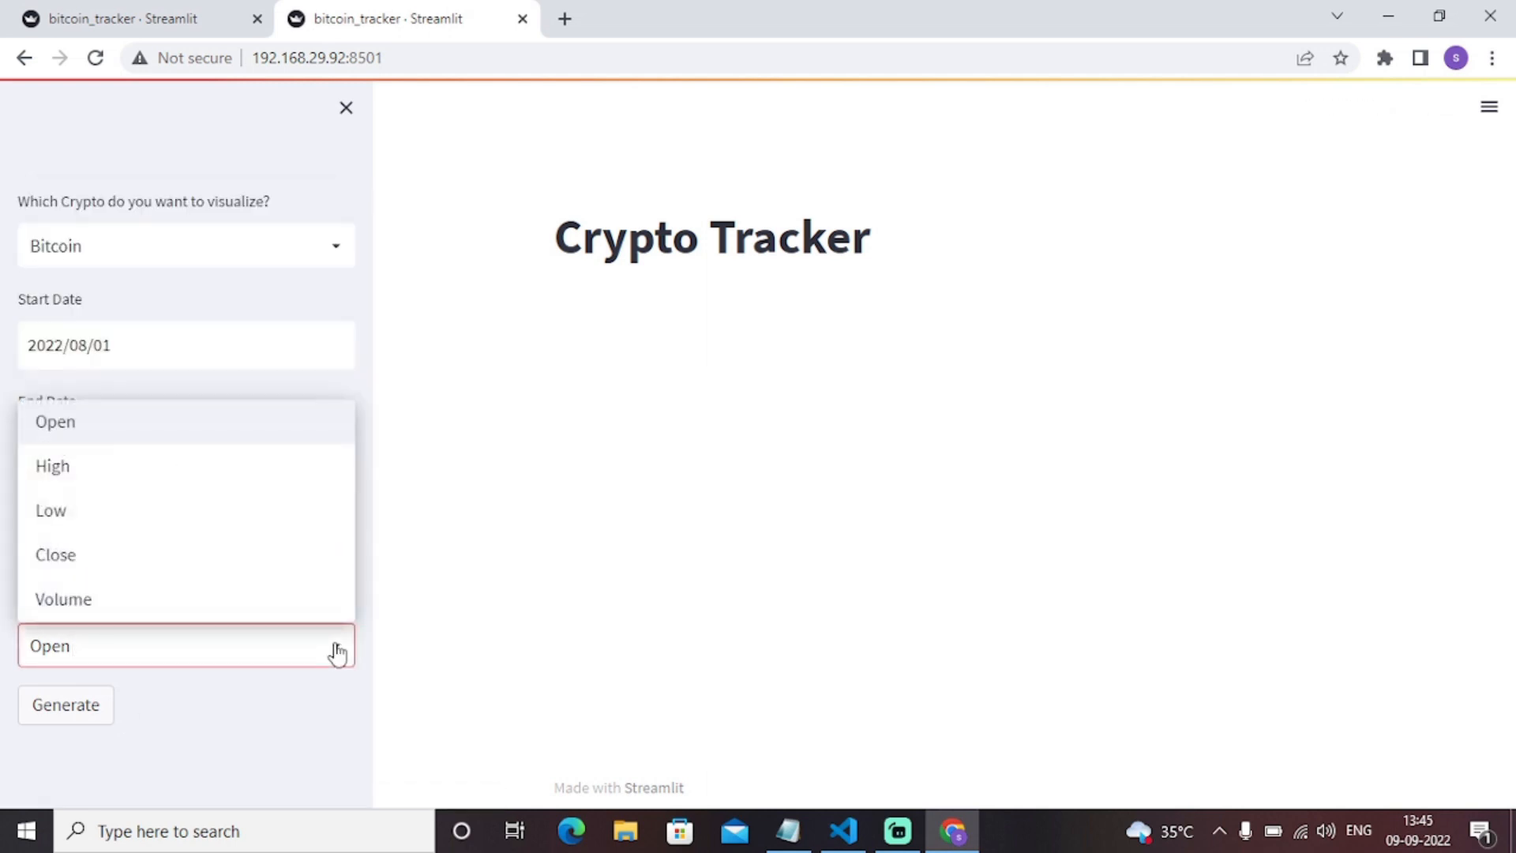
{"action": "left_click", "coordinate": [52, 466]}
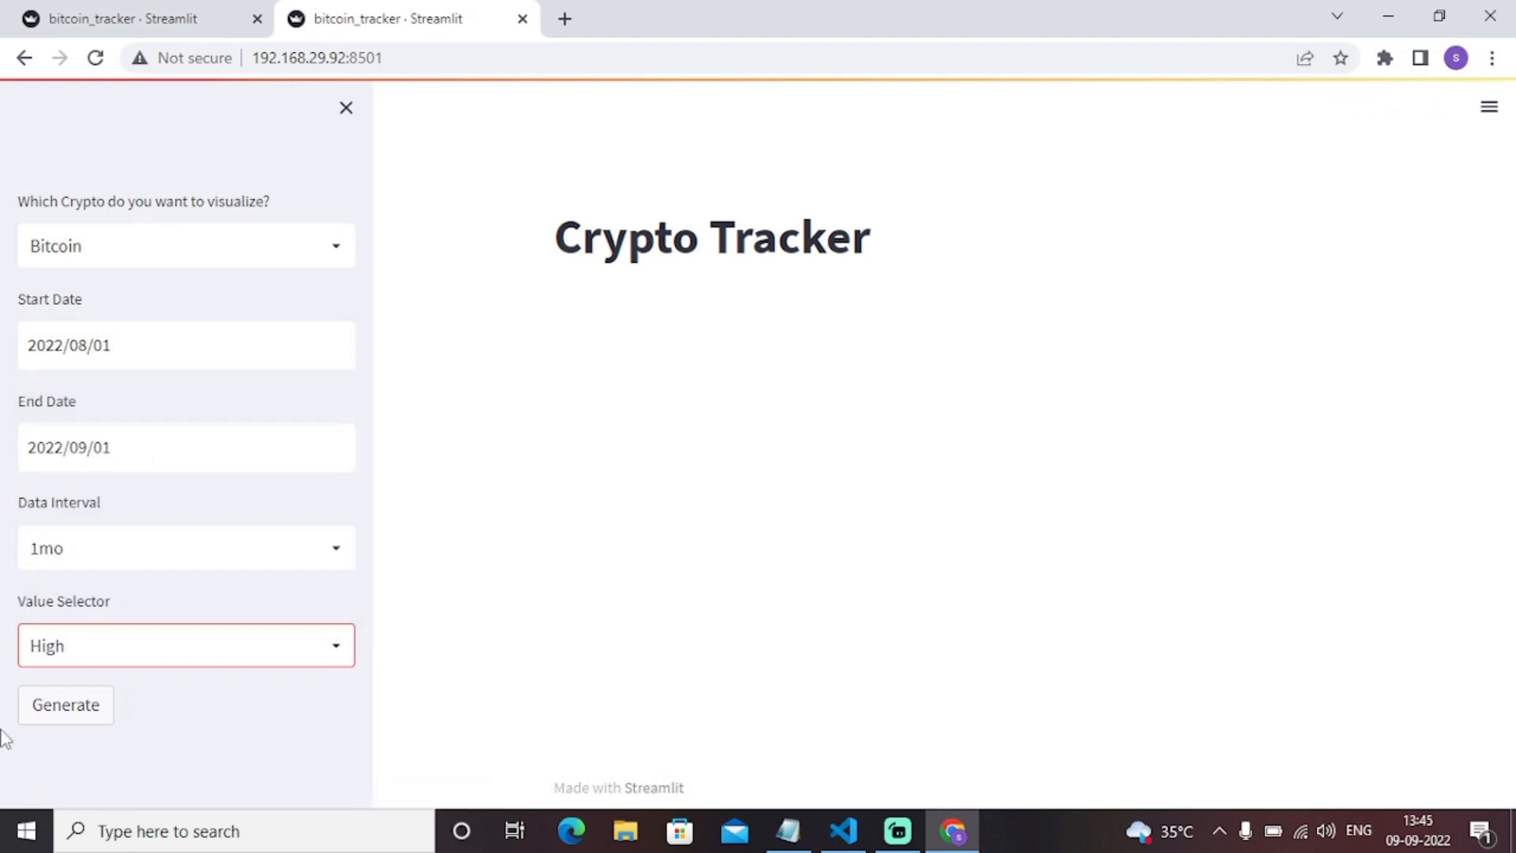
- Generate the Bitcoin High chart, then switch the Value Selector to Low
{"action": "left_click", "coordinate": [66, 705]}
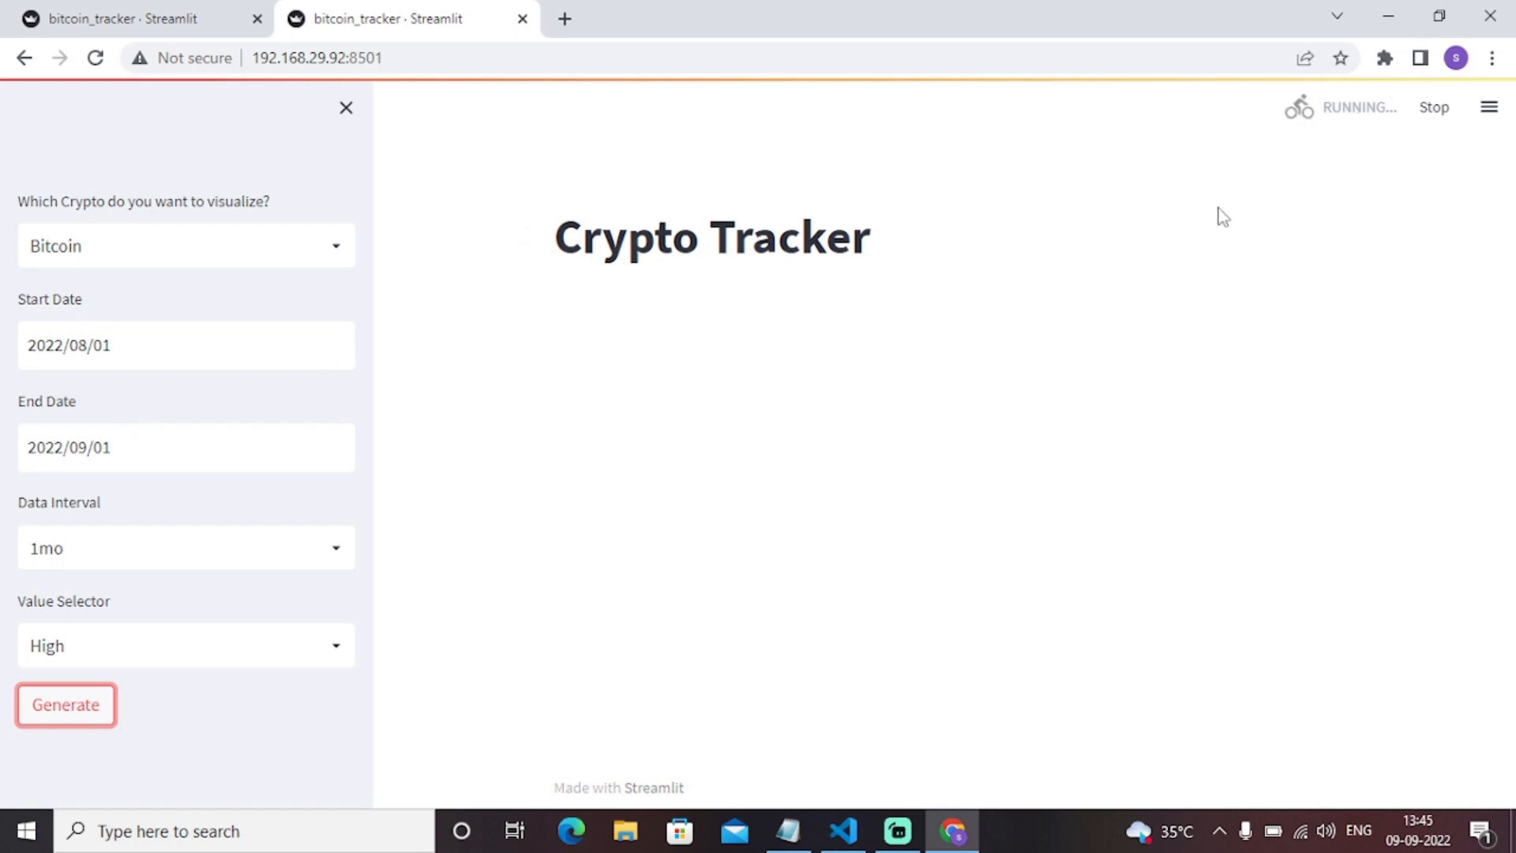
{"action": "left_click", "coordinate": [66, 705]}
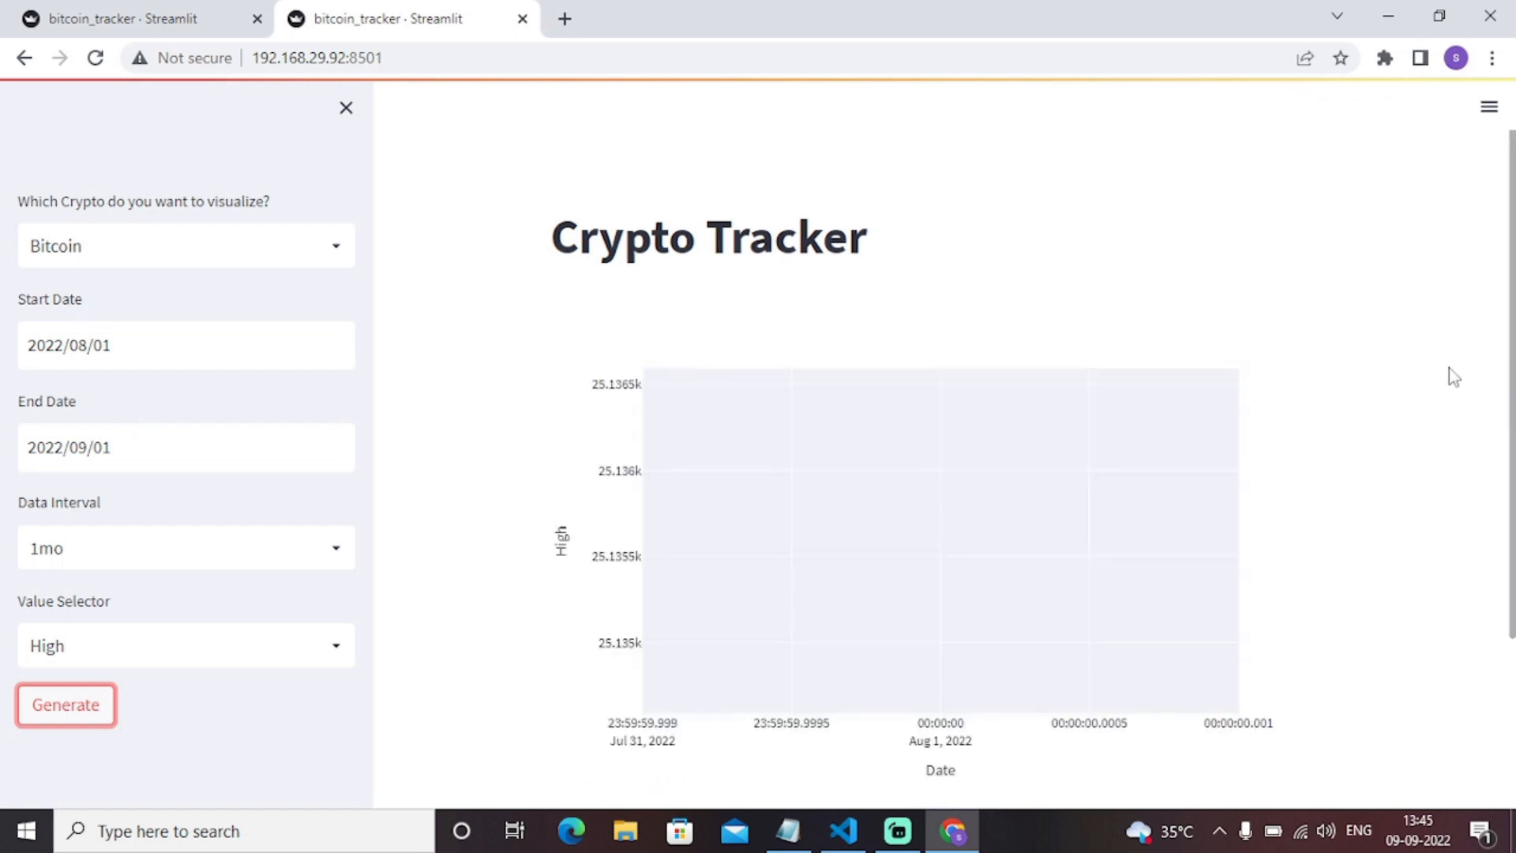
{"action": "mouse_move", "coordinate": [615, 635]}
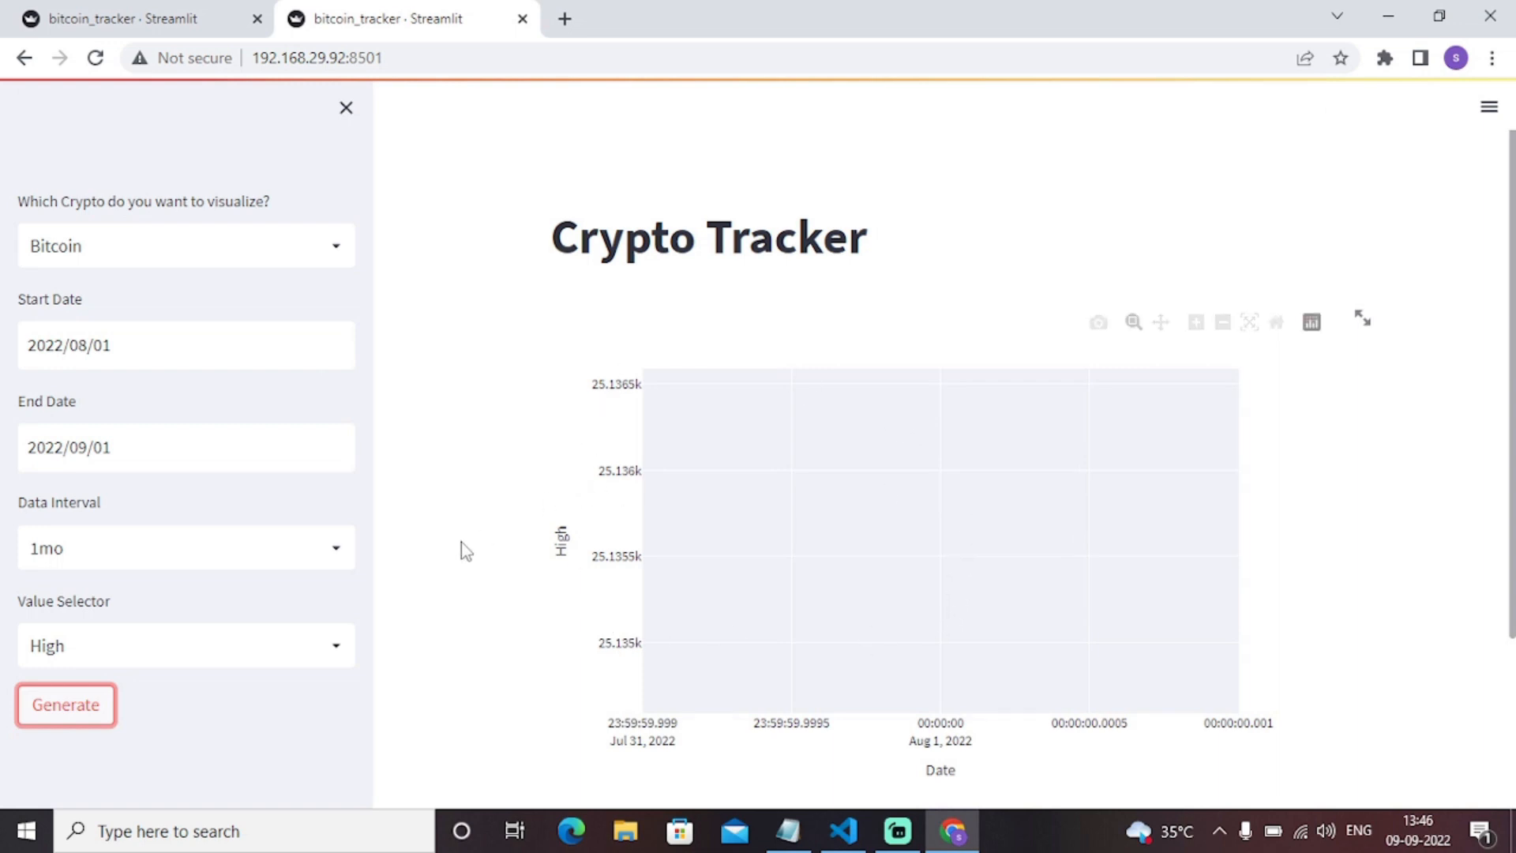
{"action": "left_click", "coordinate": [186, 645]}
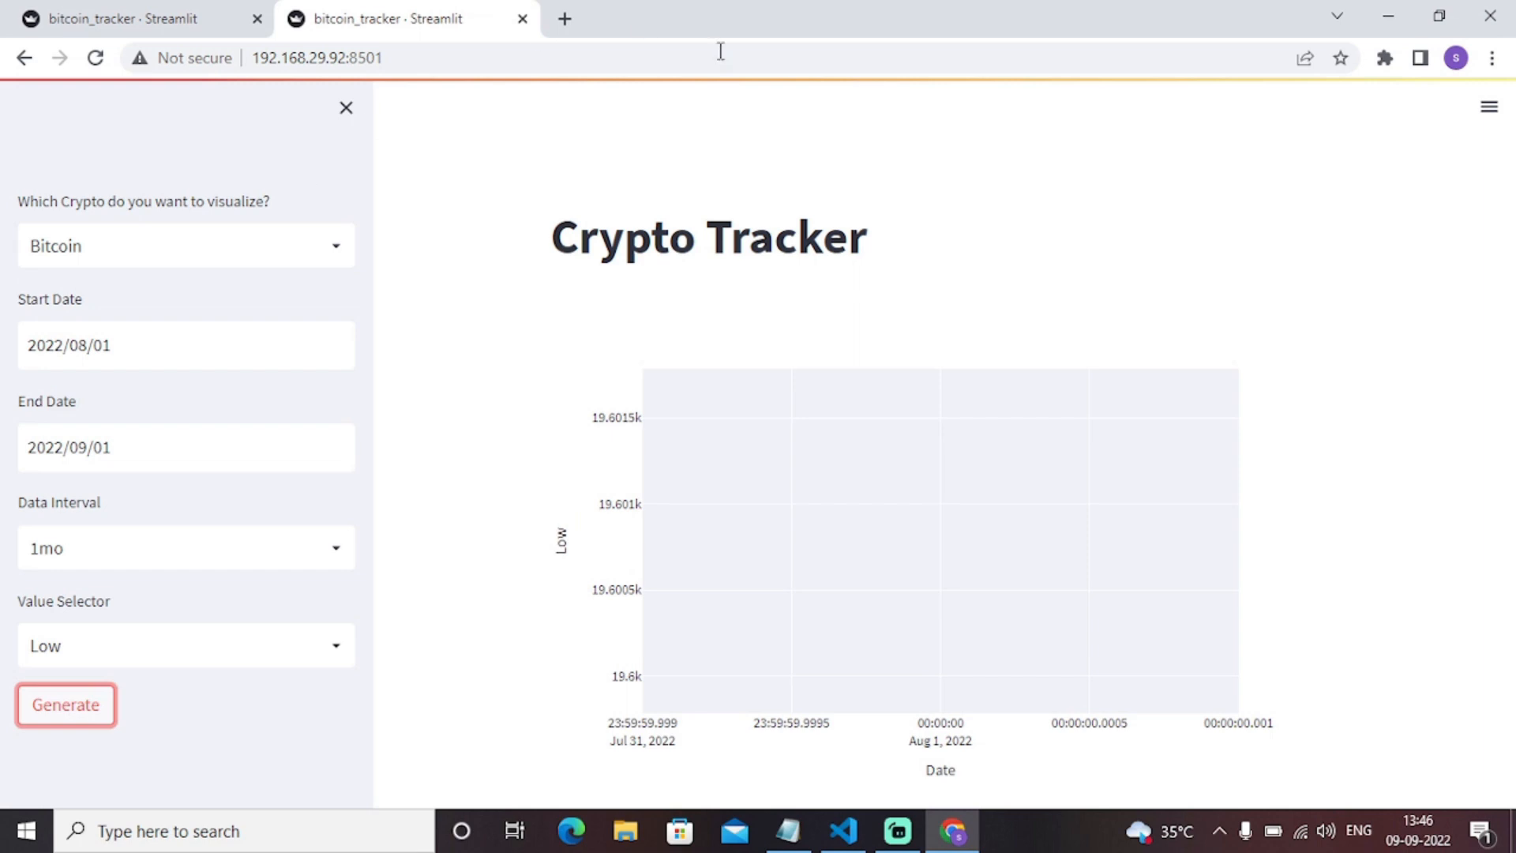
{"action": "mouse_move", "coordinate": [175, 300]}
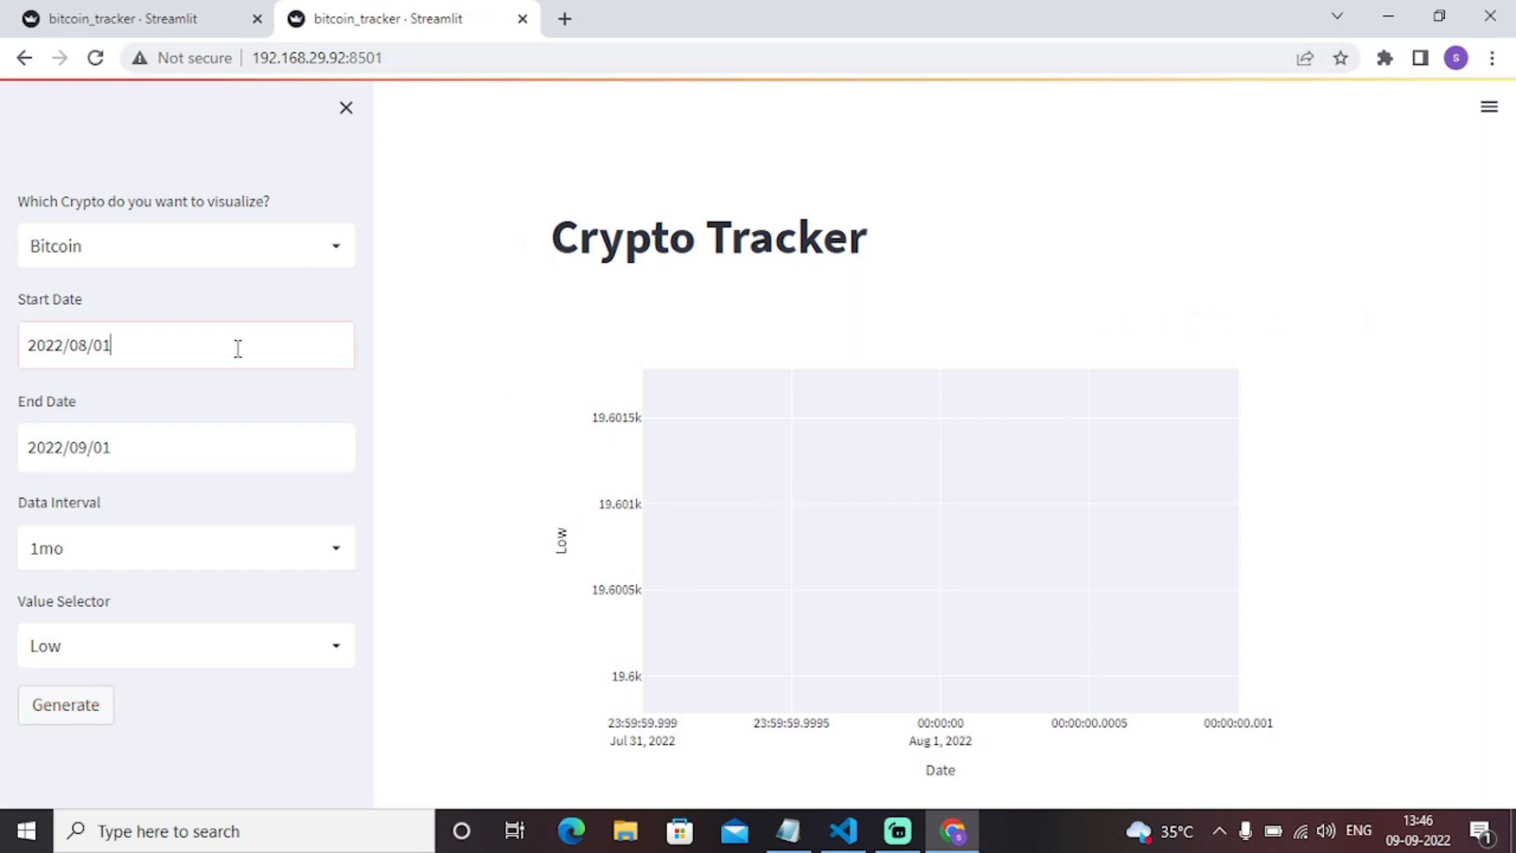
- Select Ethereum with a 60m interval and generate its Low price chart
{"action": "left_click", "coordinate": [185, 246]}
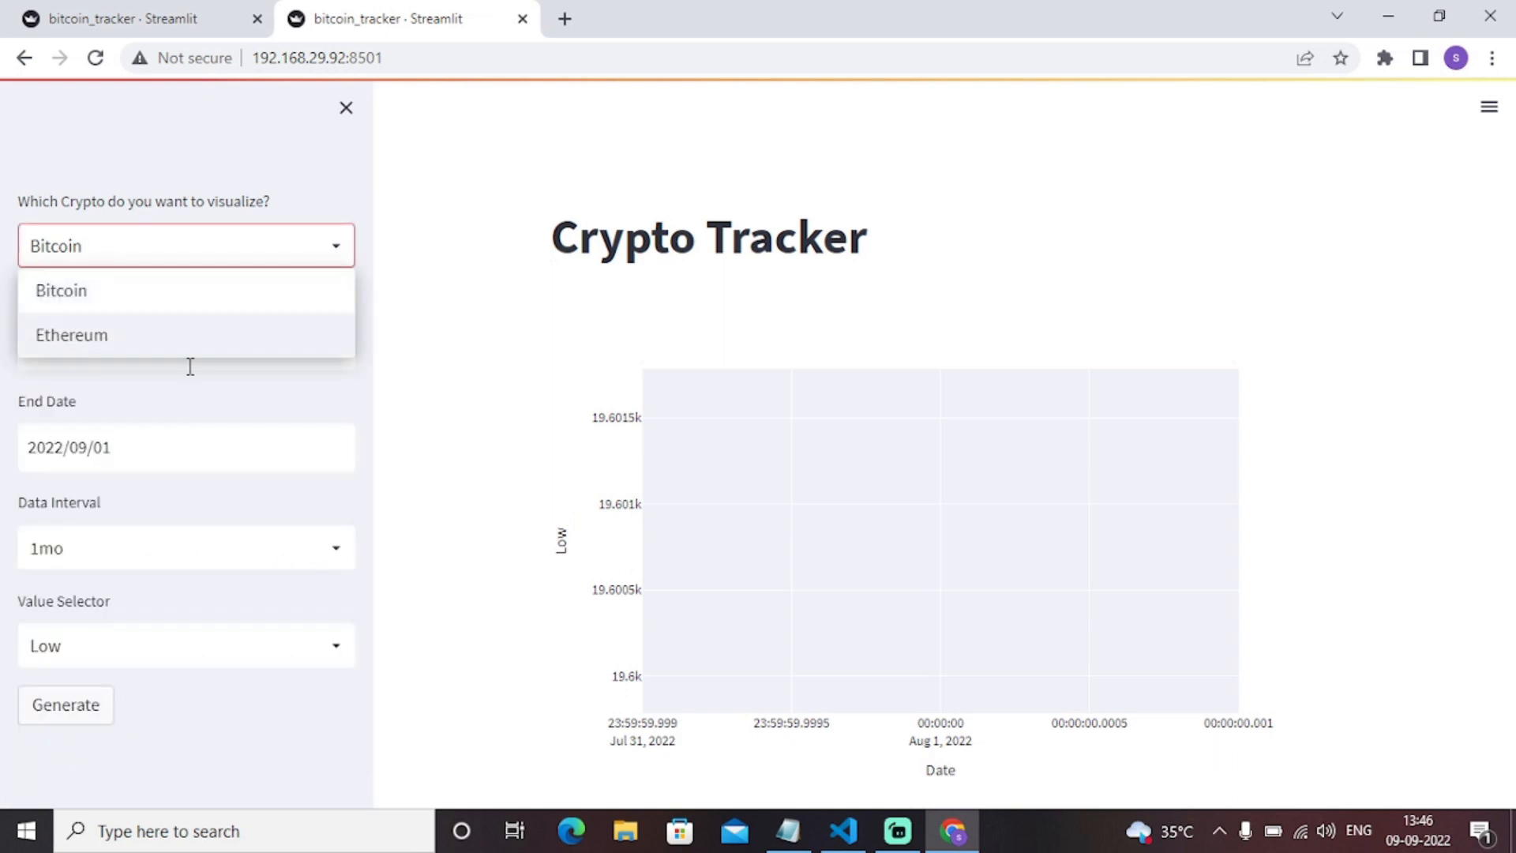
{"action": "left_click", "coordinate": [71, 335]}
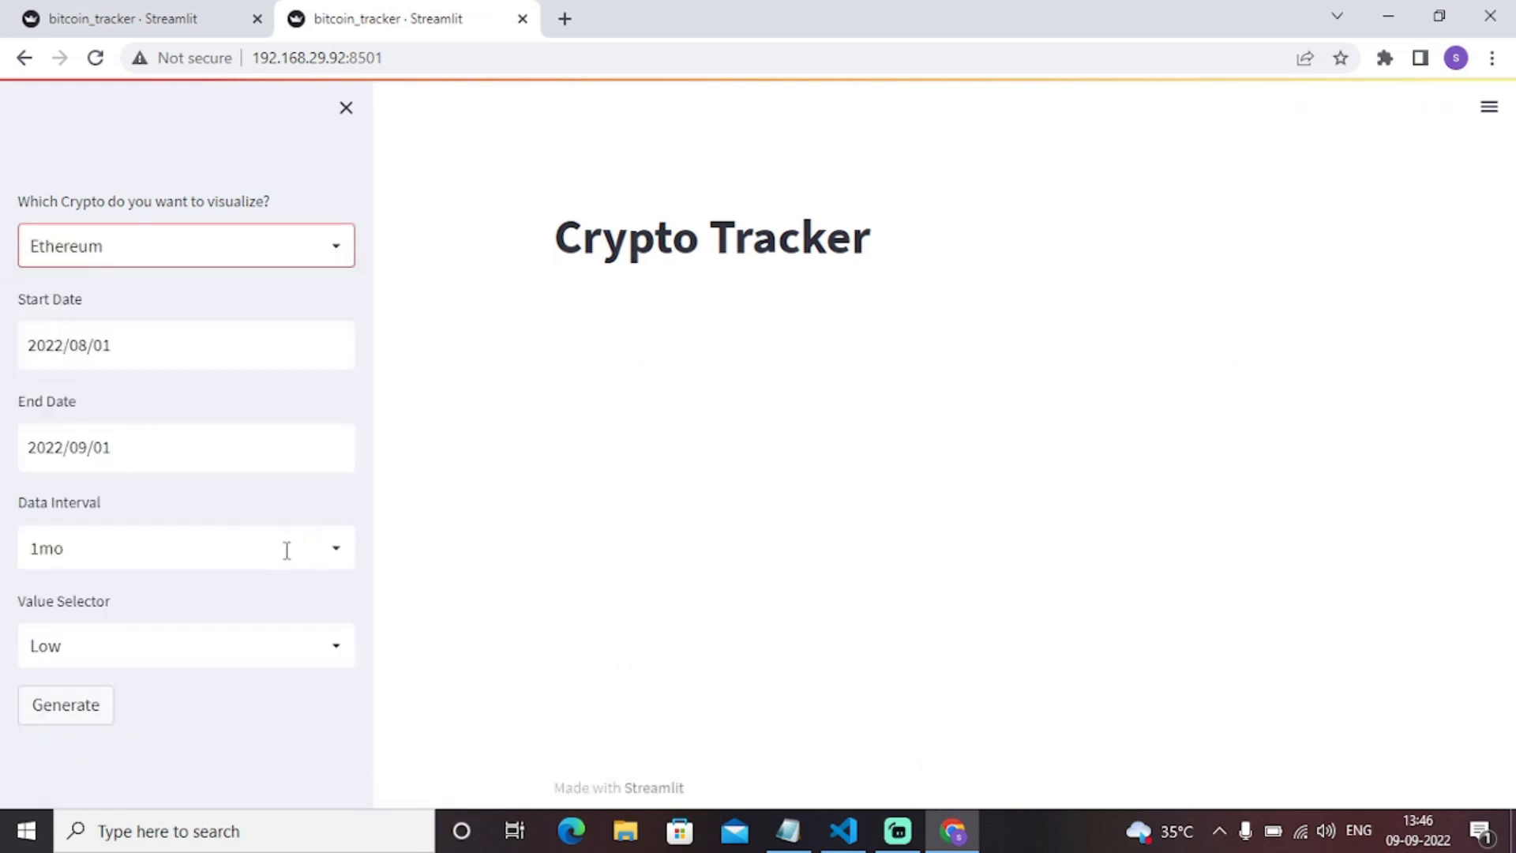
{"action": "left_click", "coordinate": [185, 548]}
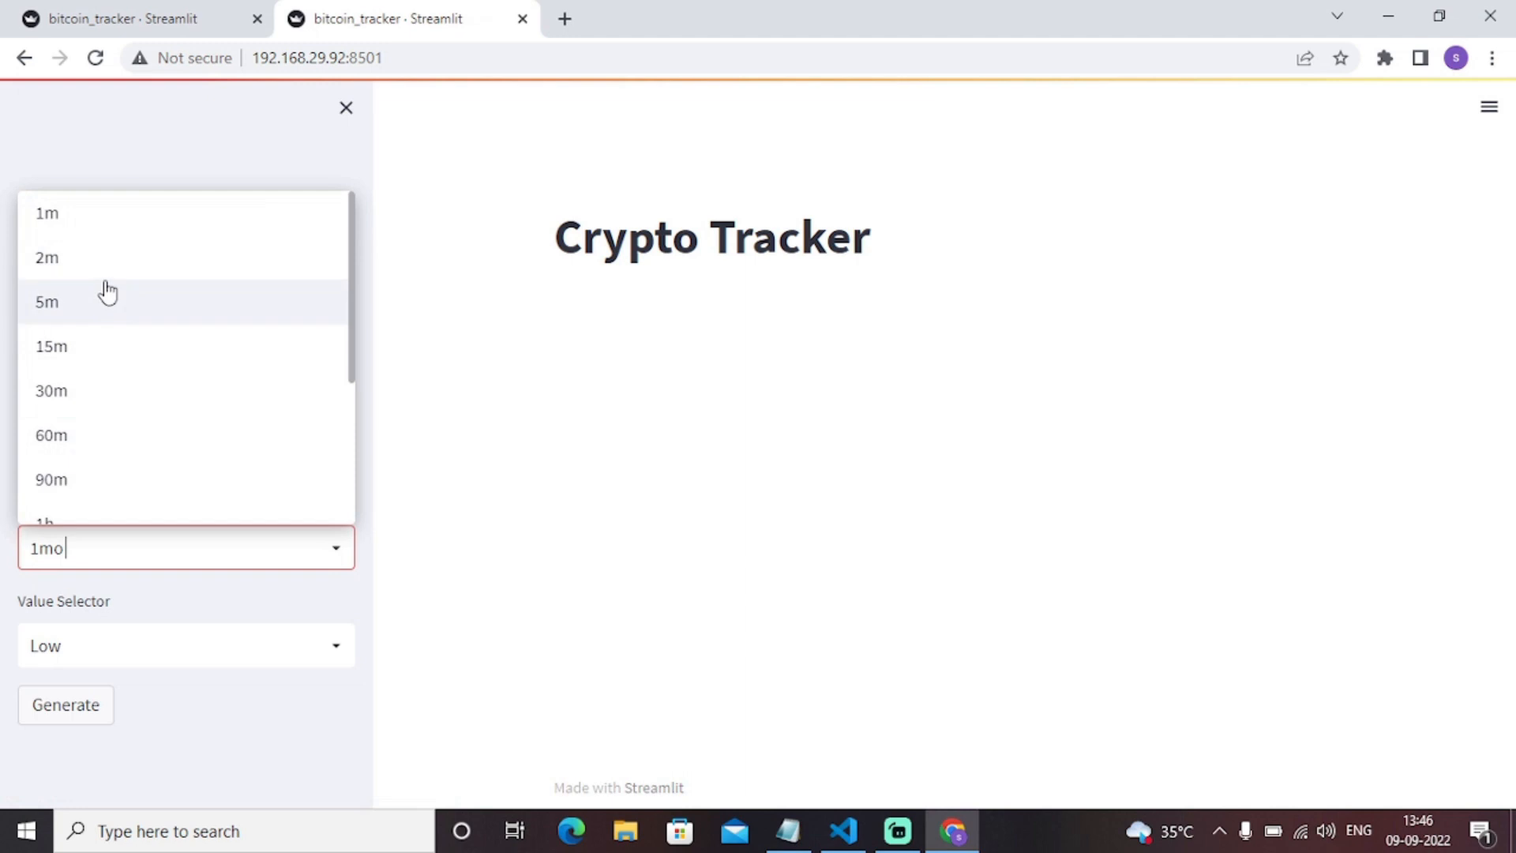
{"action": "left_click", "coordinate": [46, 435]}
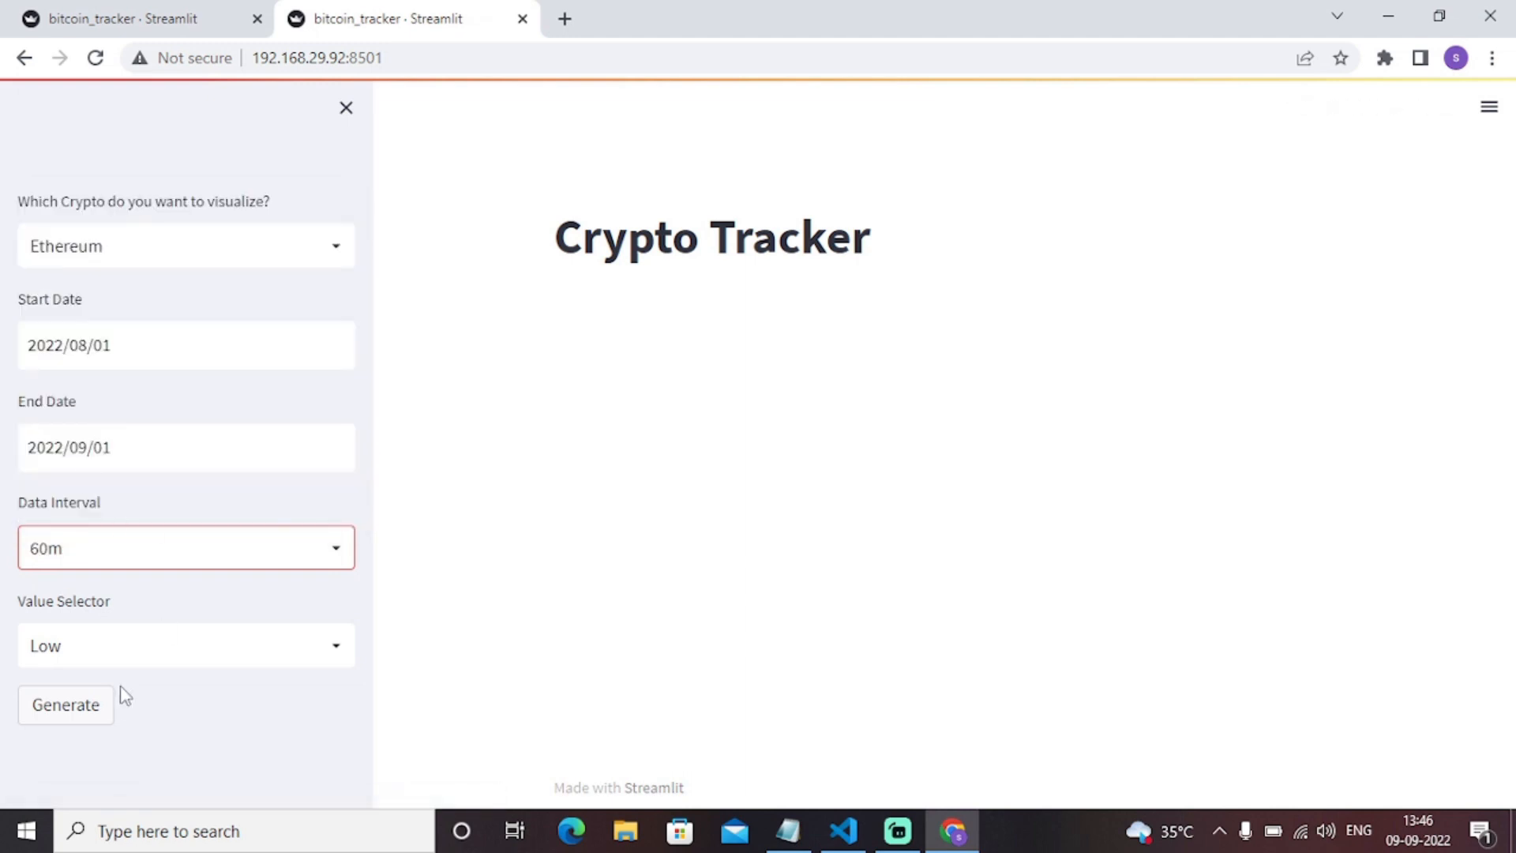
{"action": "left_click", "coordinate": [66, 705]}
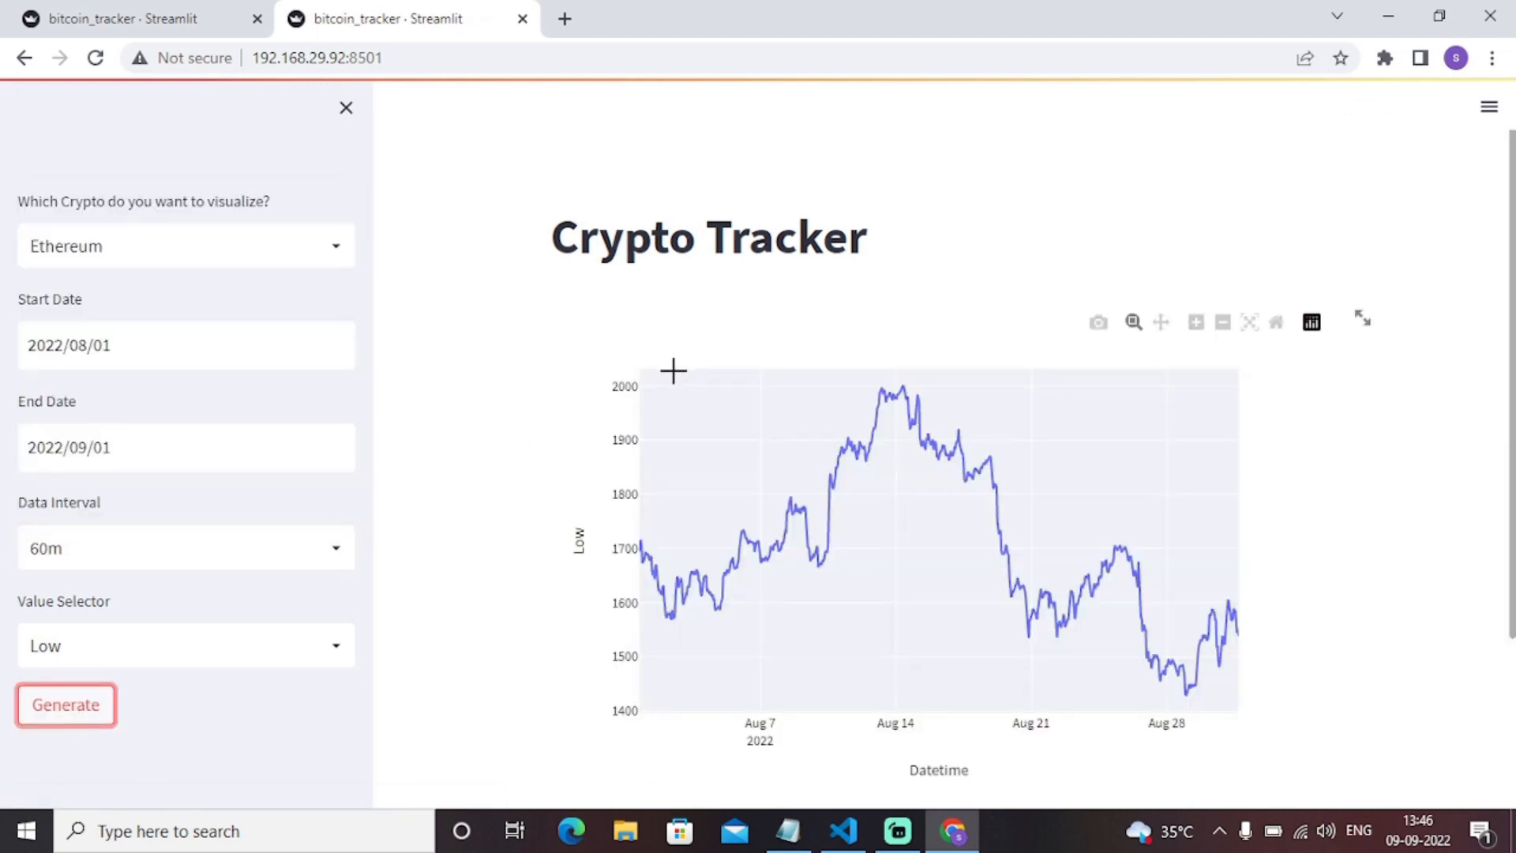
{"action": "mouse_move", "coordinate": [1265, 683]}
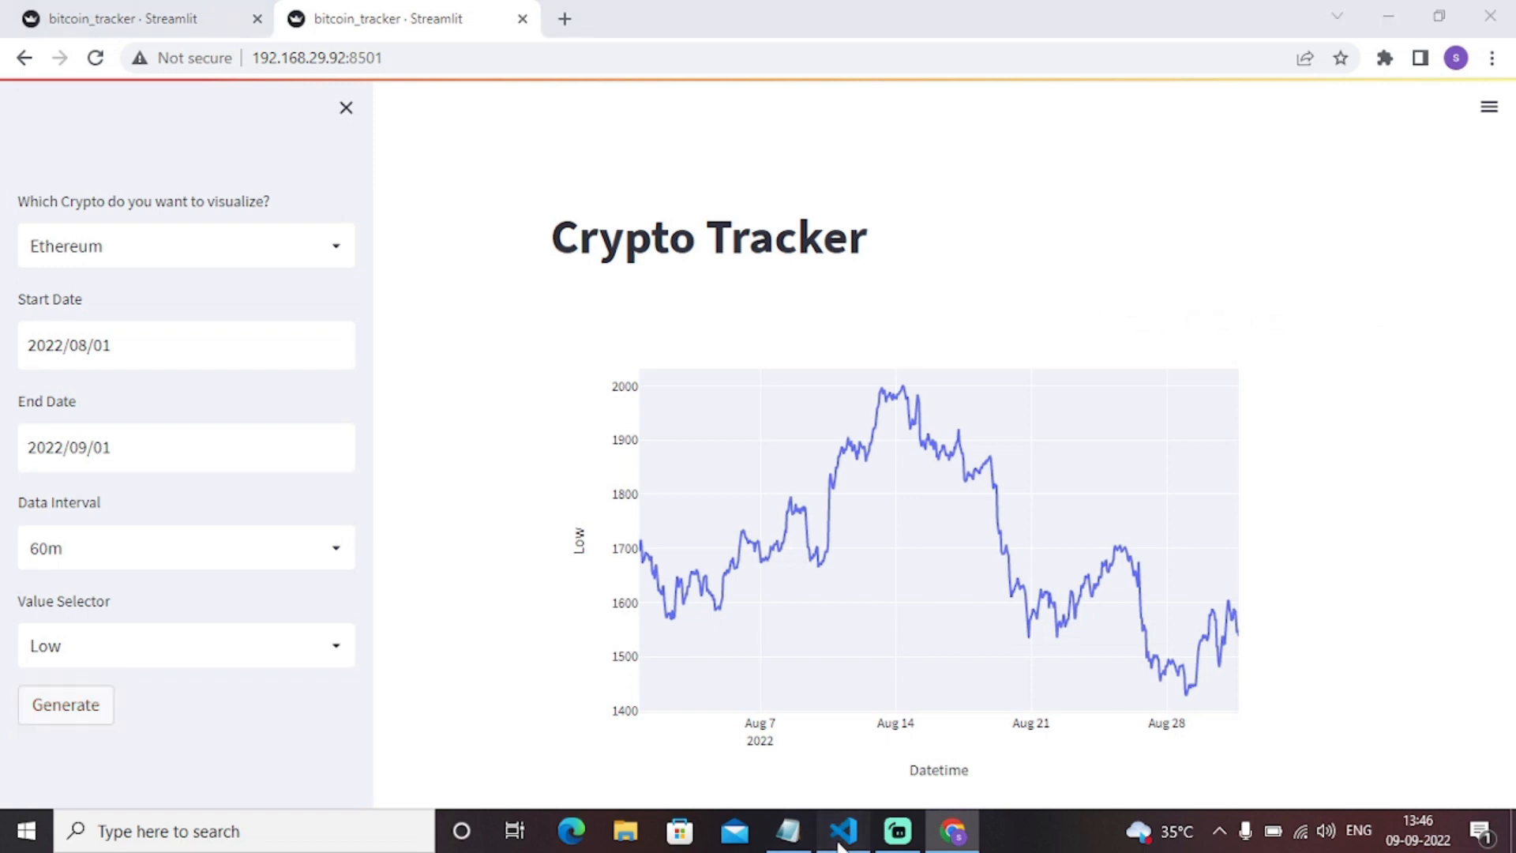
{"action": "left_click", "coordinate": [846, 830]}
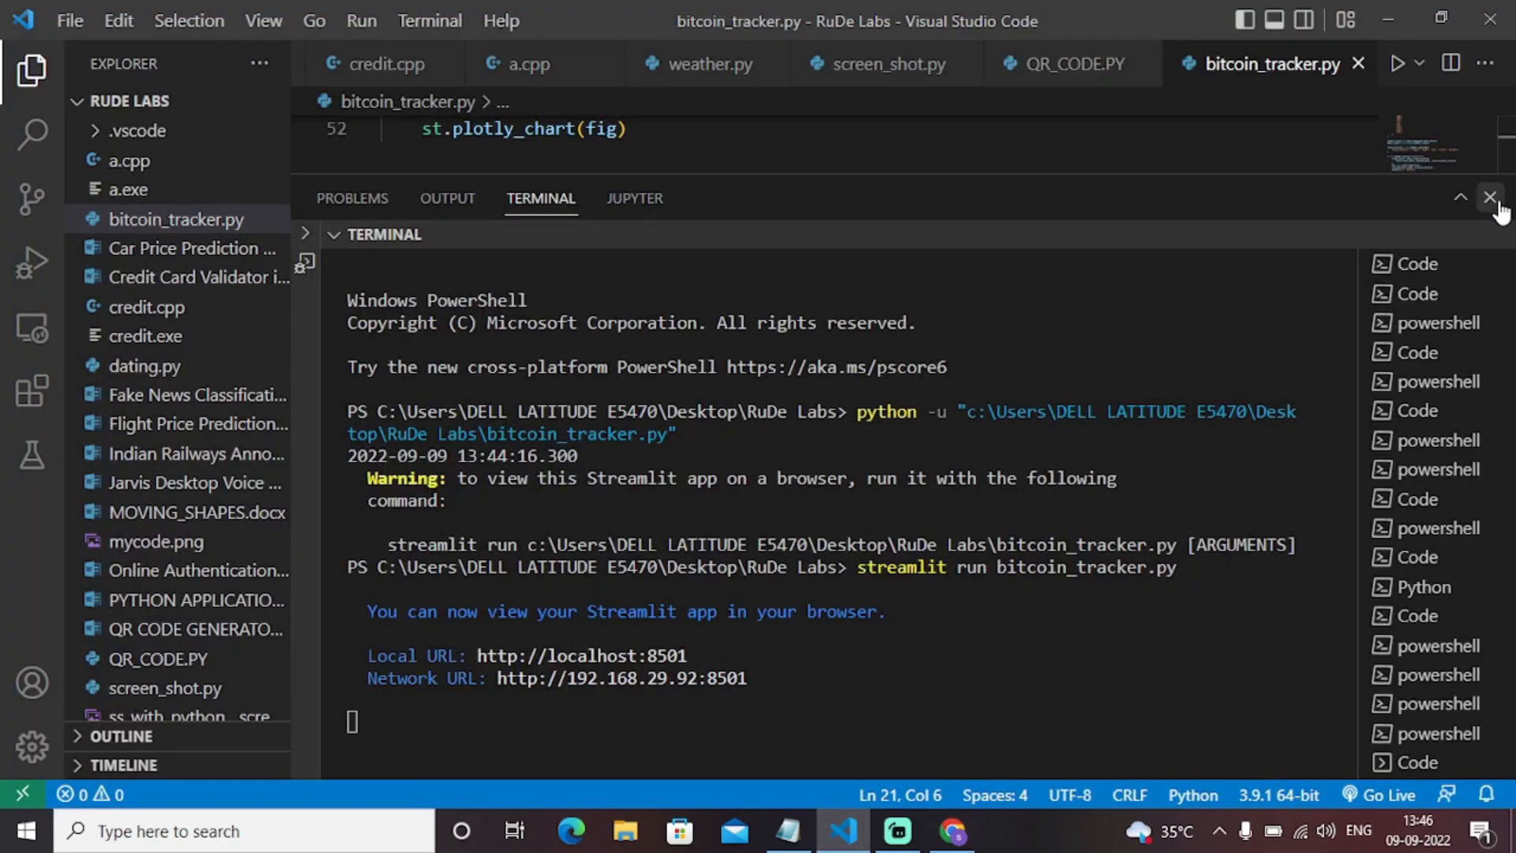
{"action": "left_click", "coordinate": [1487, 219]}
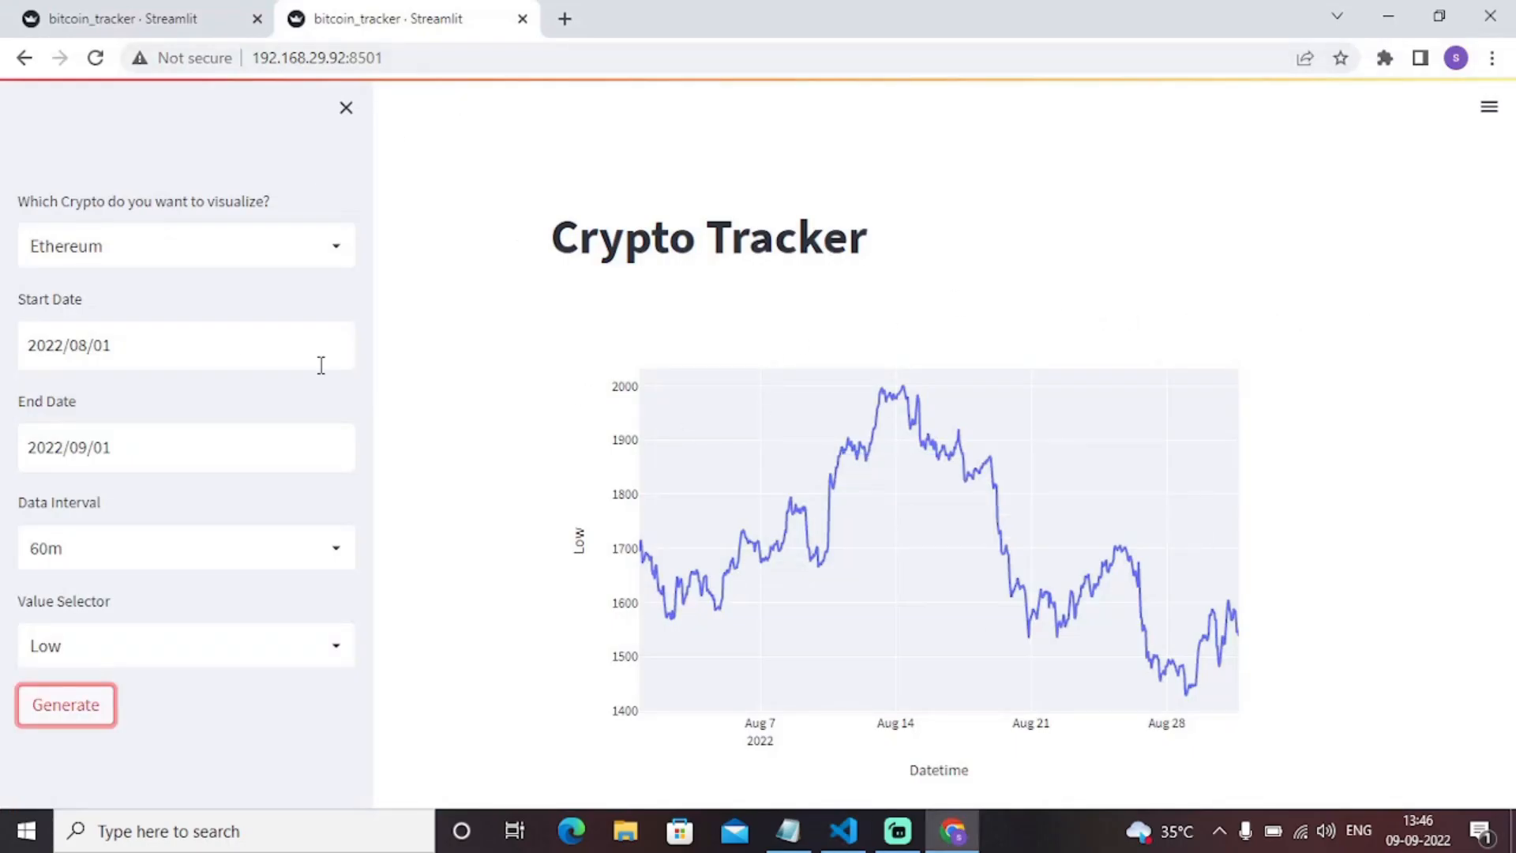
{"action": "mouse_move", "coordinate": [755, 517]}
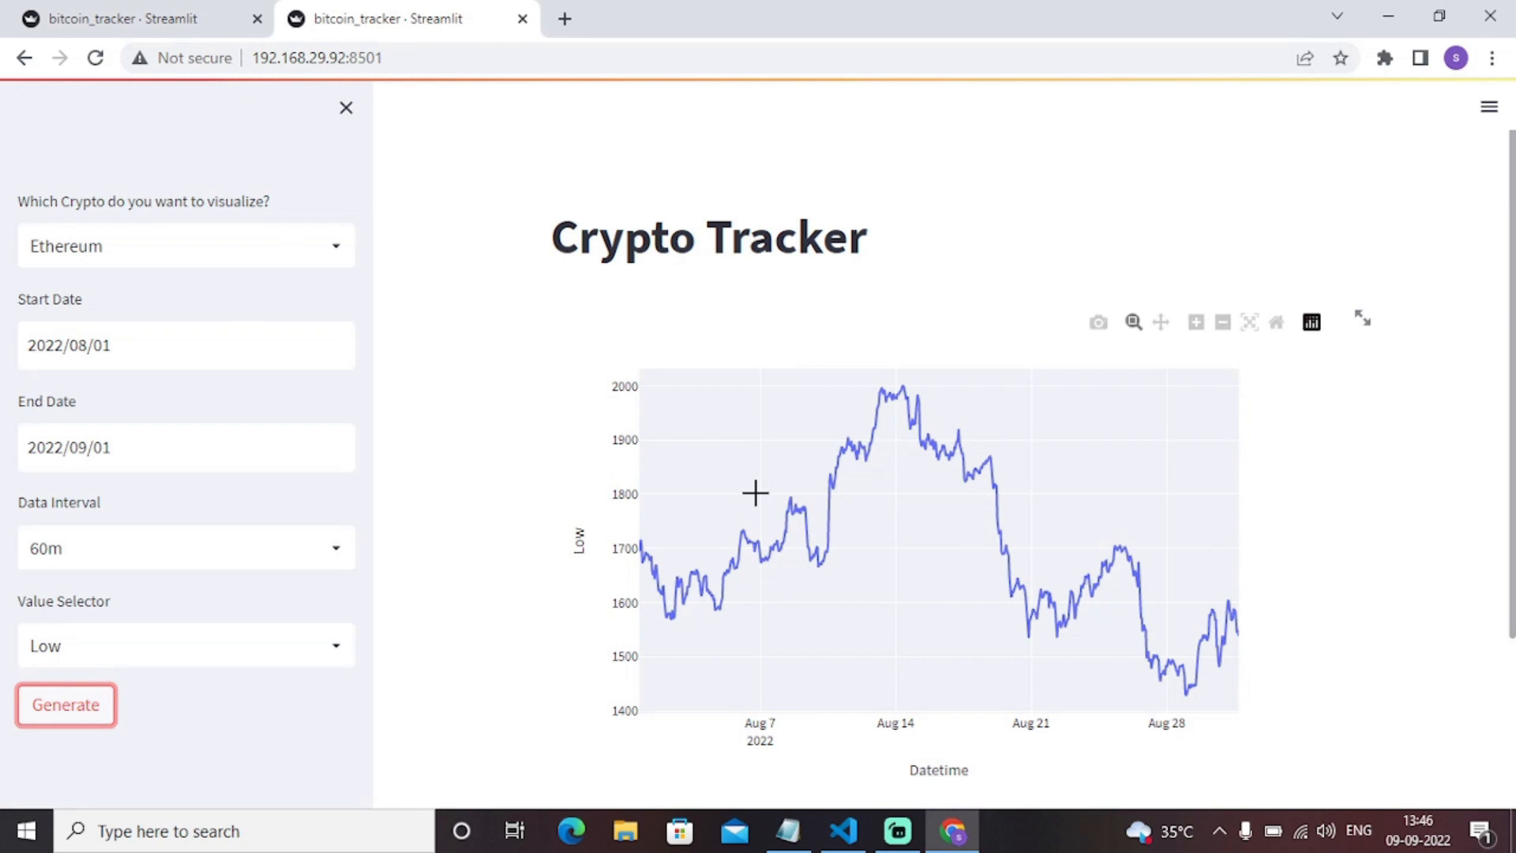
- Switch to VS Code and scroll bitcoin_tracker.py down to the Plotly chart code
{"action": "left_click", "coordinate": [845, 832]}
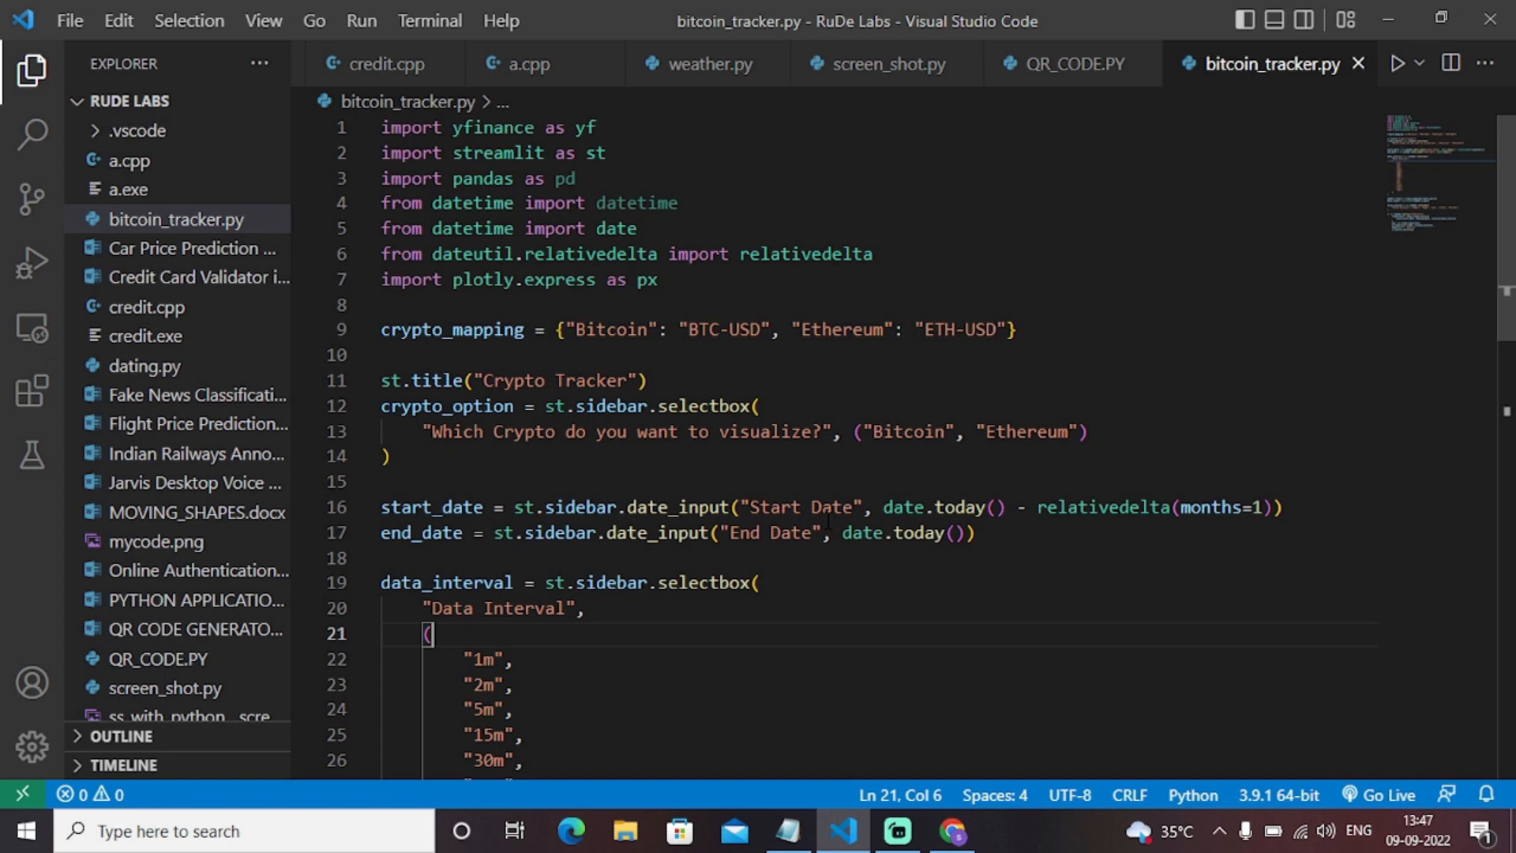
{"action": "scroll", "scroll_direction": "down", "scroll_amount": 3}
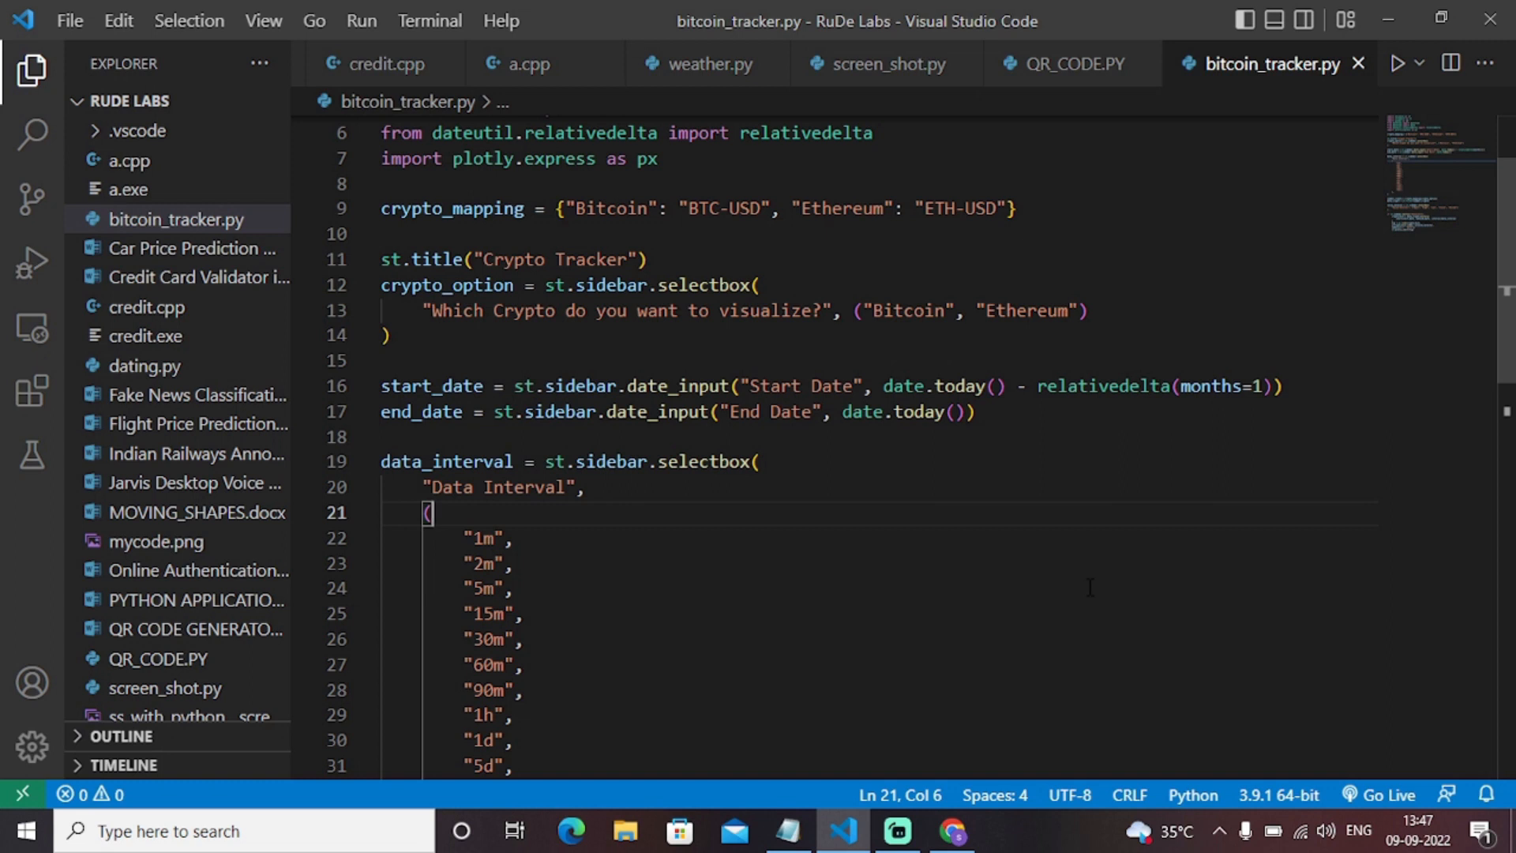
{"action": "scroll", "scroll_direction": "down", "scroll_amount": 3}
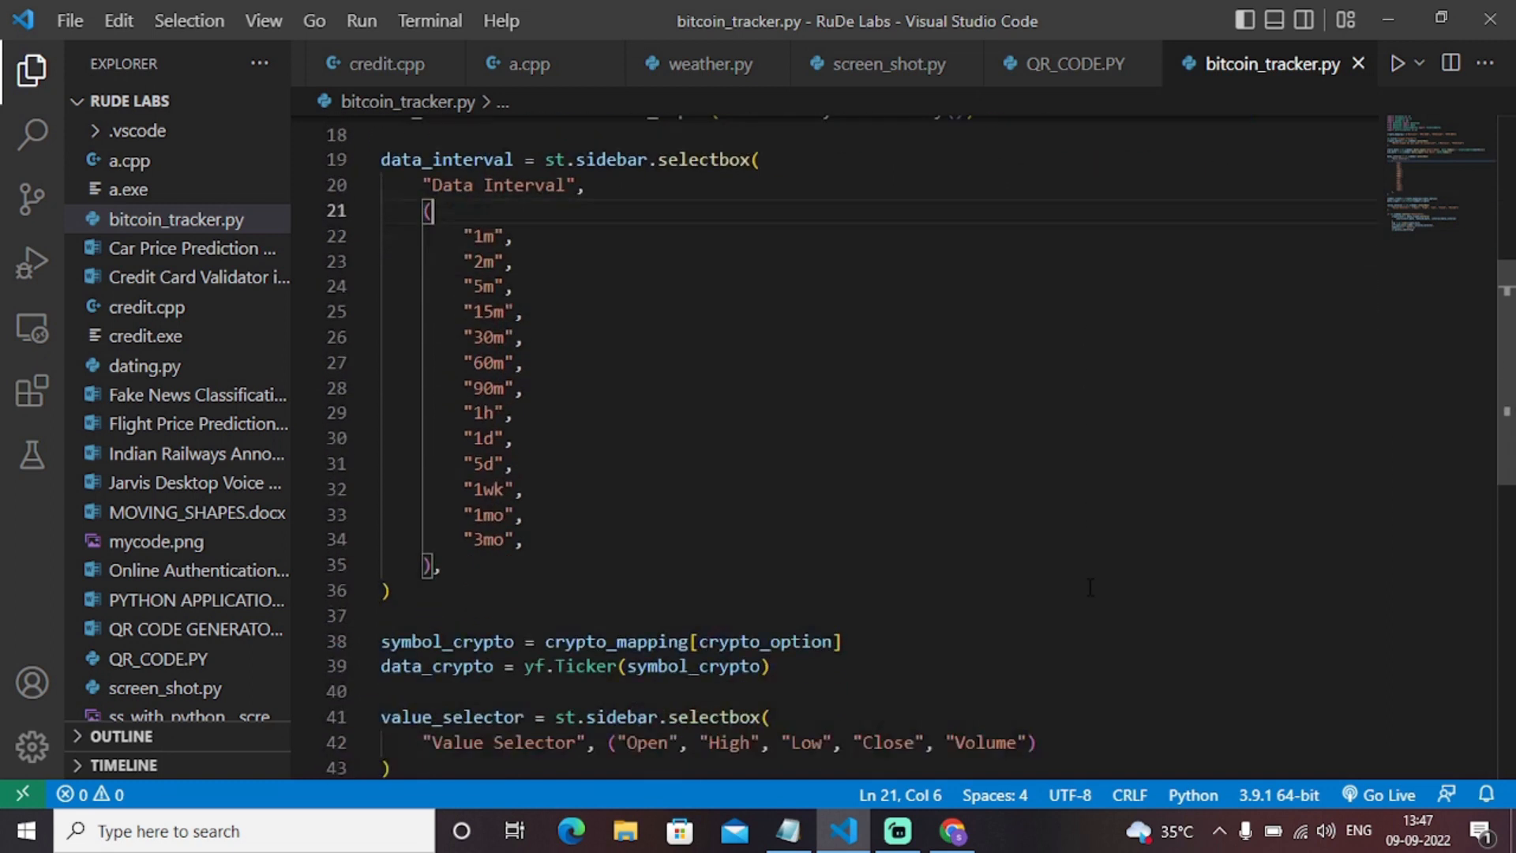
{"action": "scroll", "scroll_direction": "down", "scroll_amount": 3}
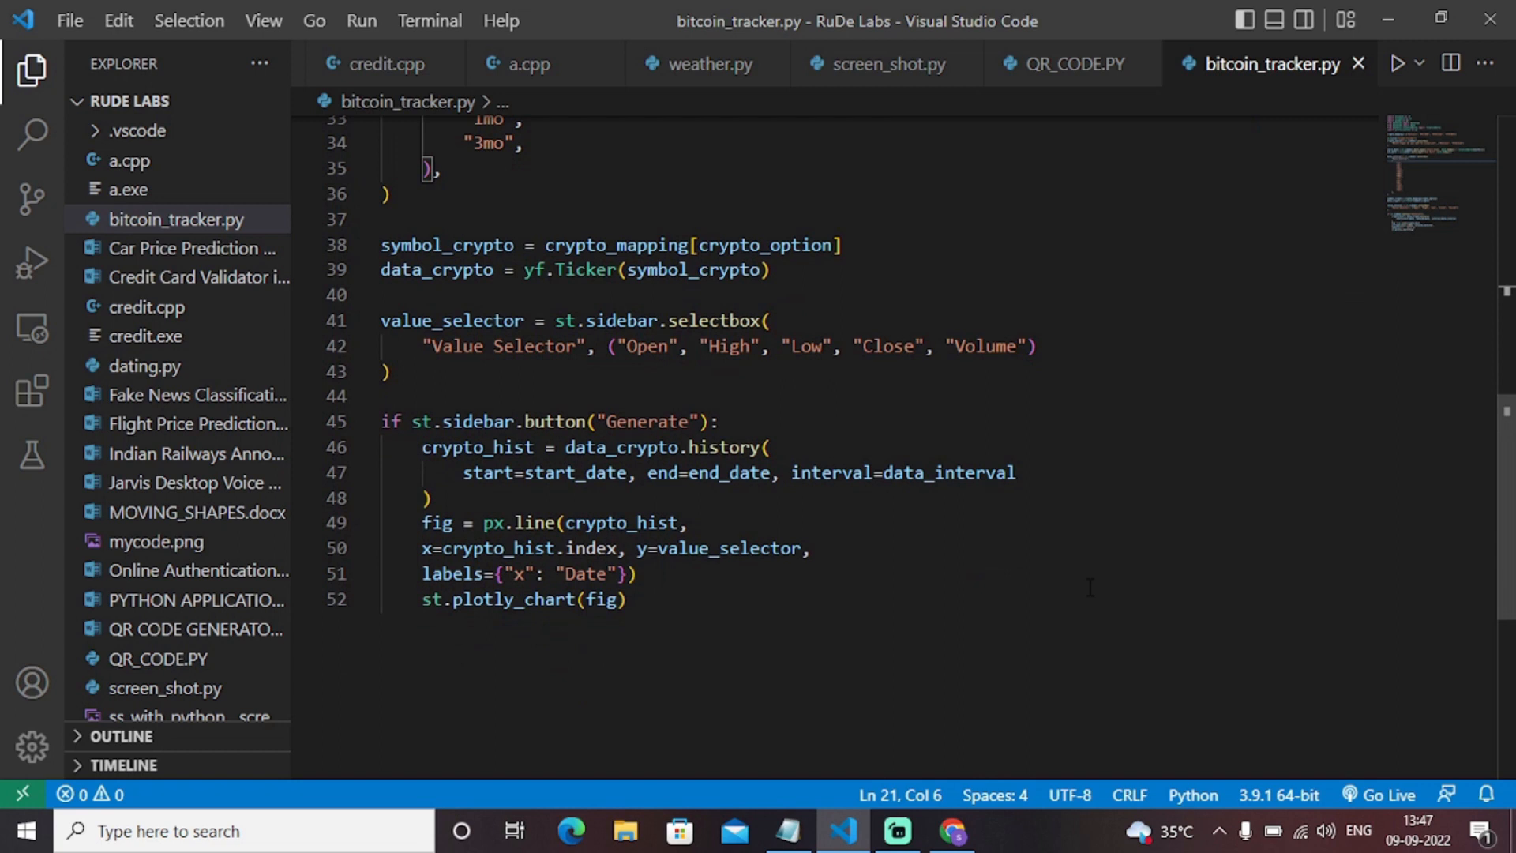